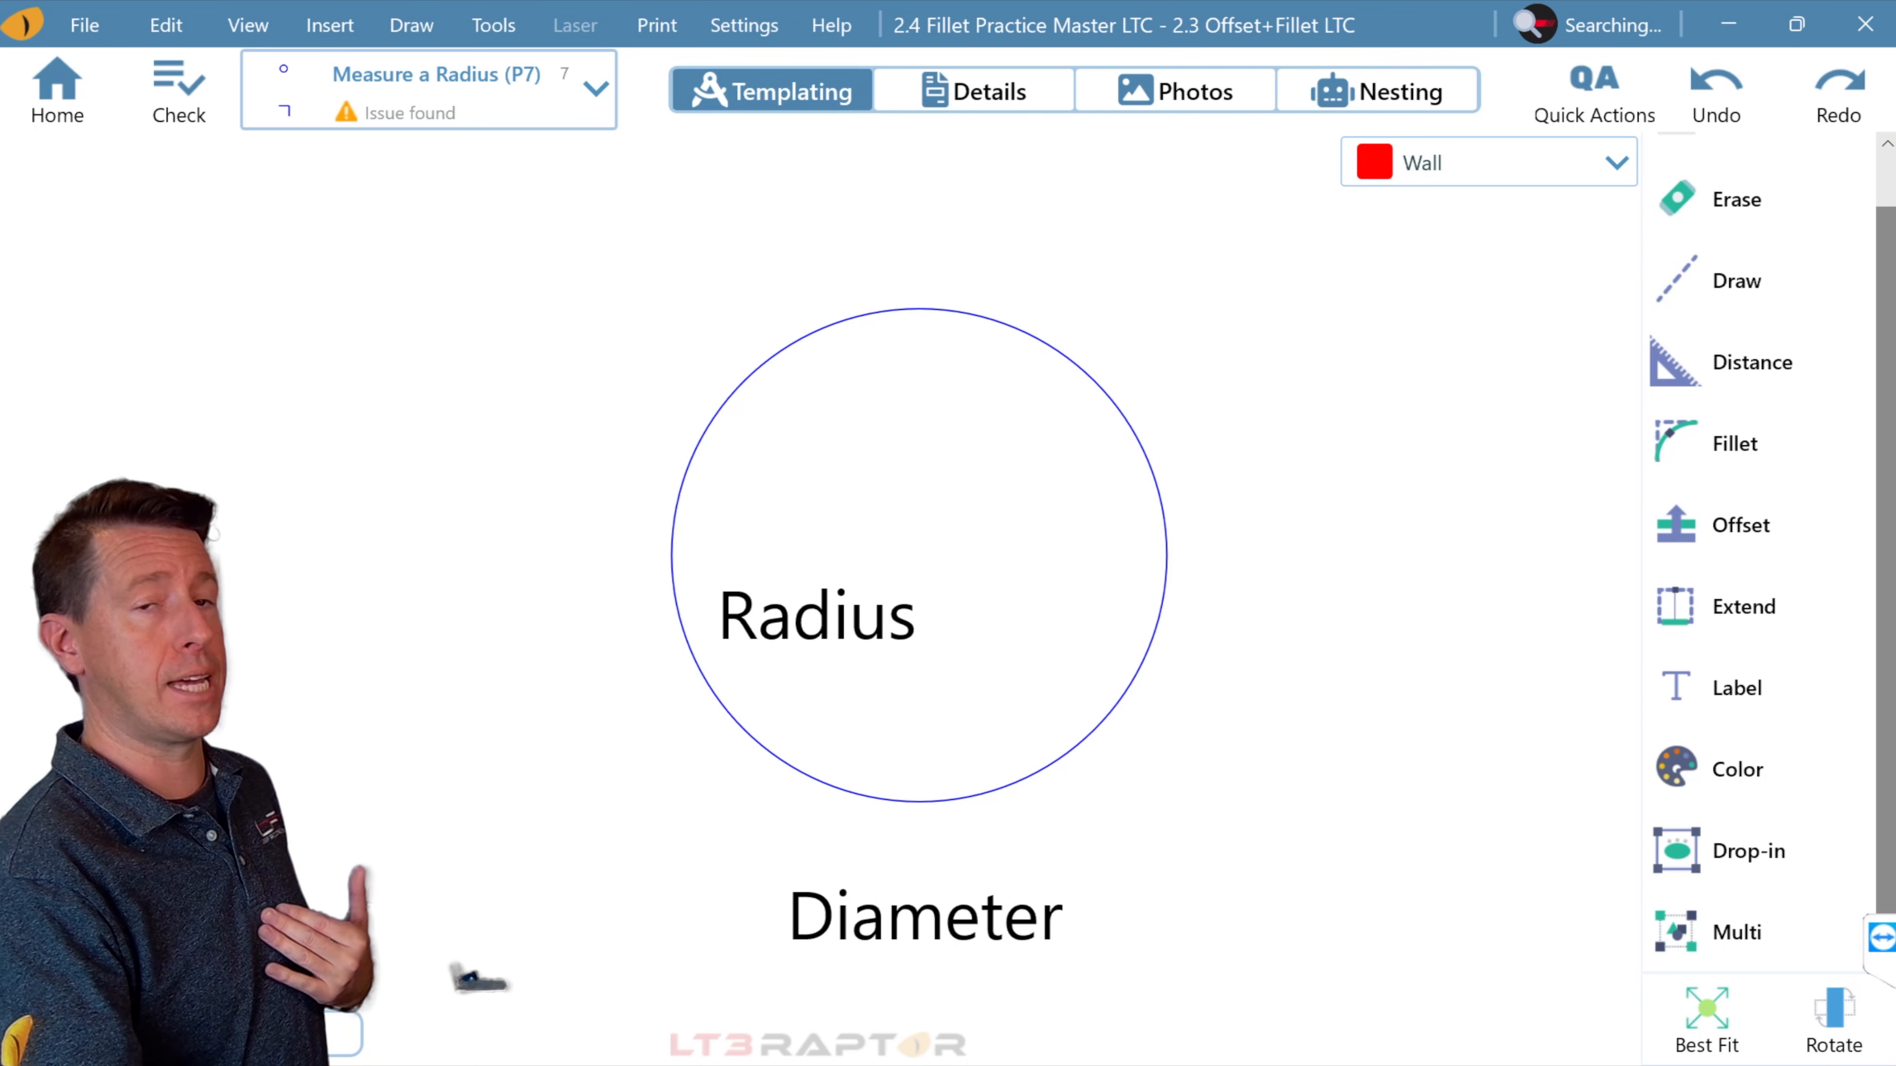
mouse_move(1742, 606)
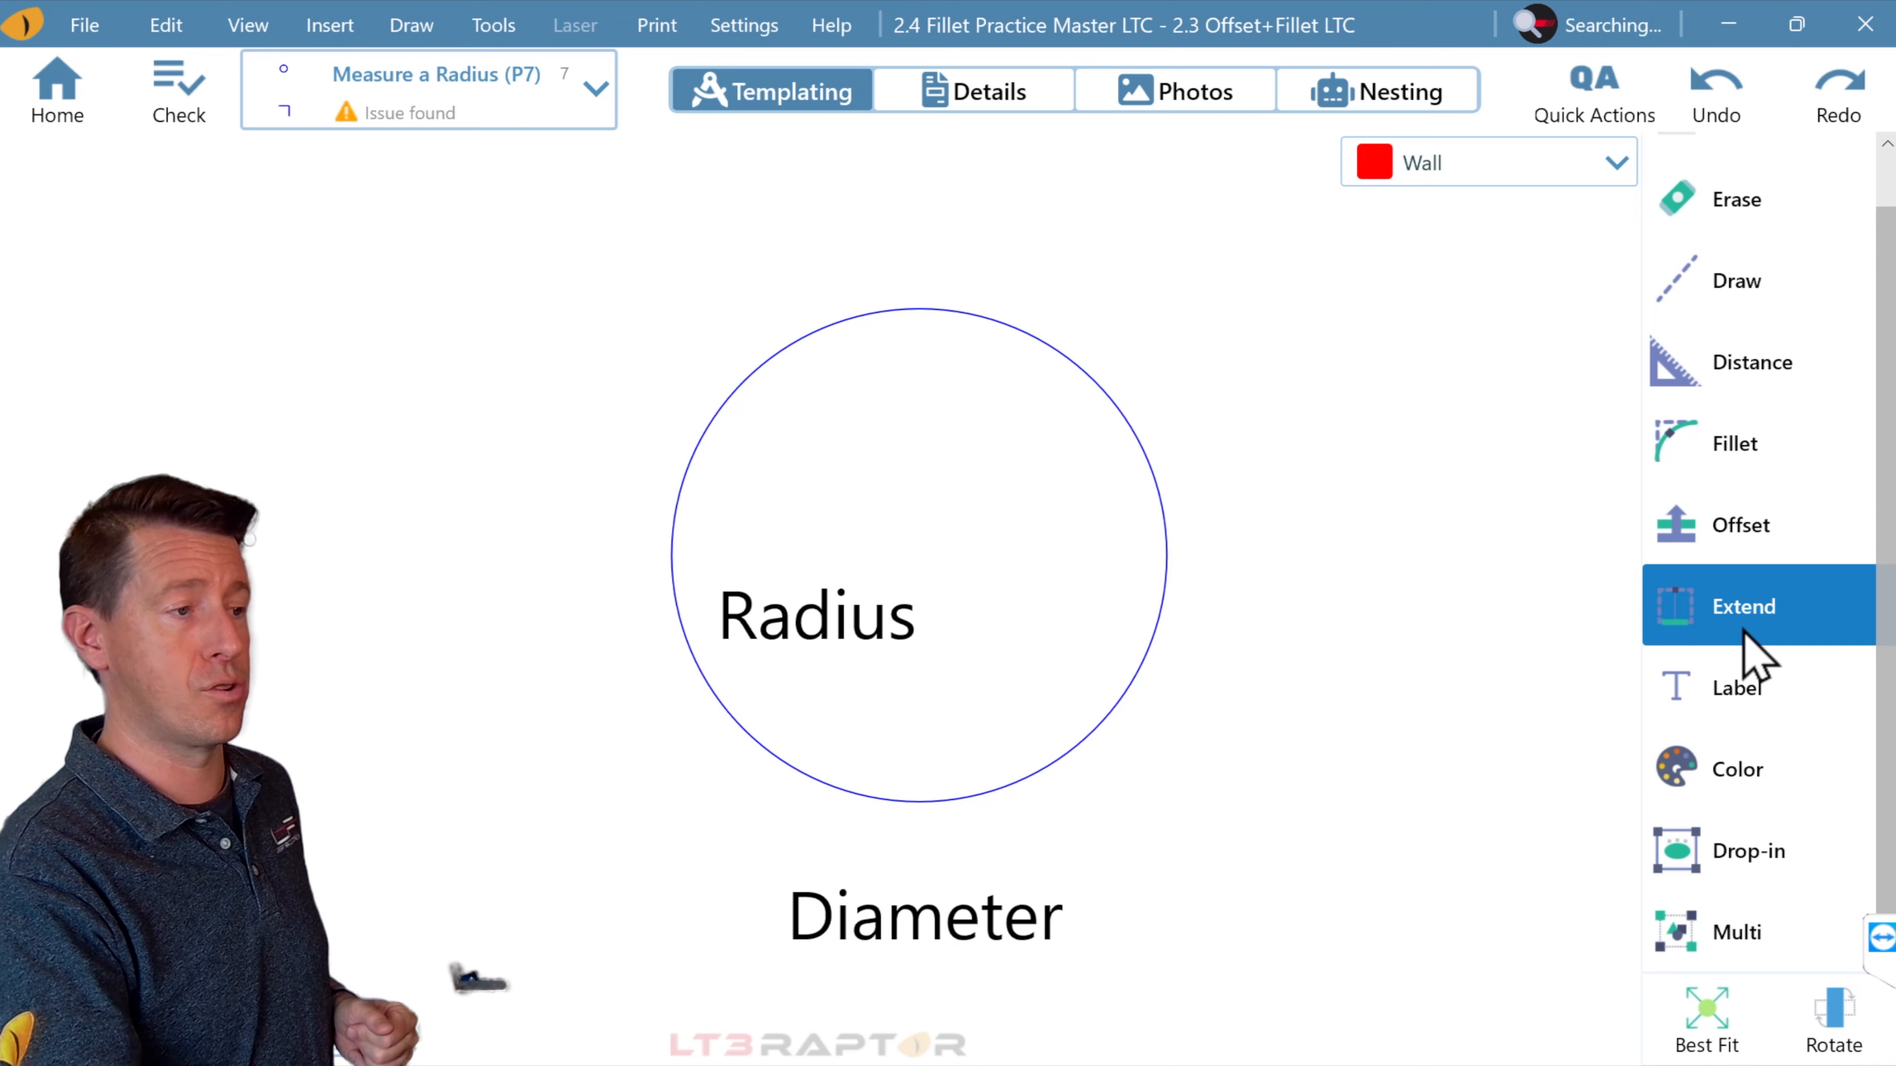
Step: Label the circle with a 5 from its left snap point to its centre at zero offset
left_click(1736, 688)
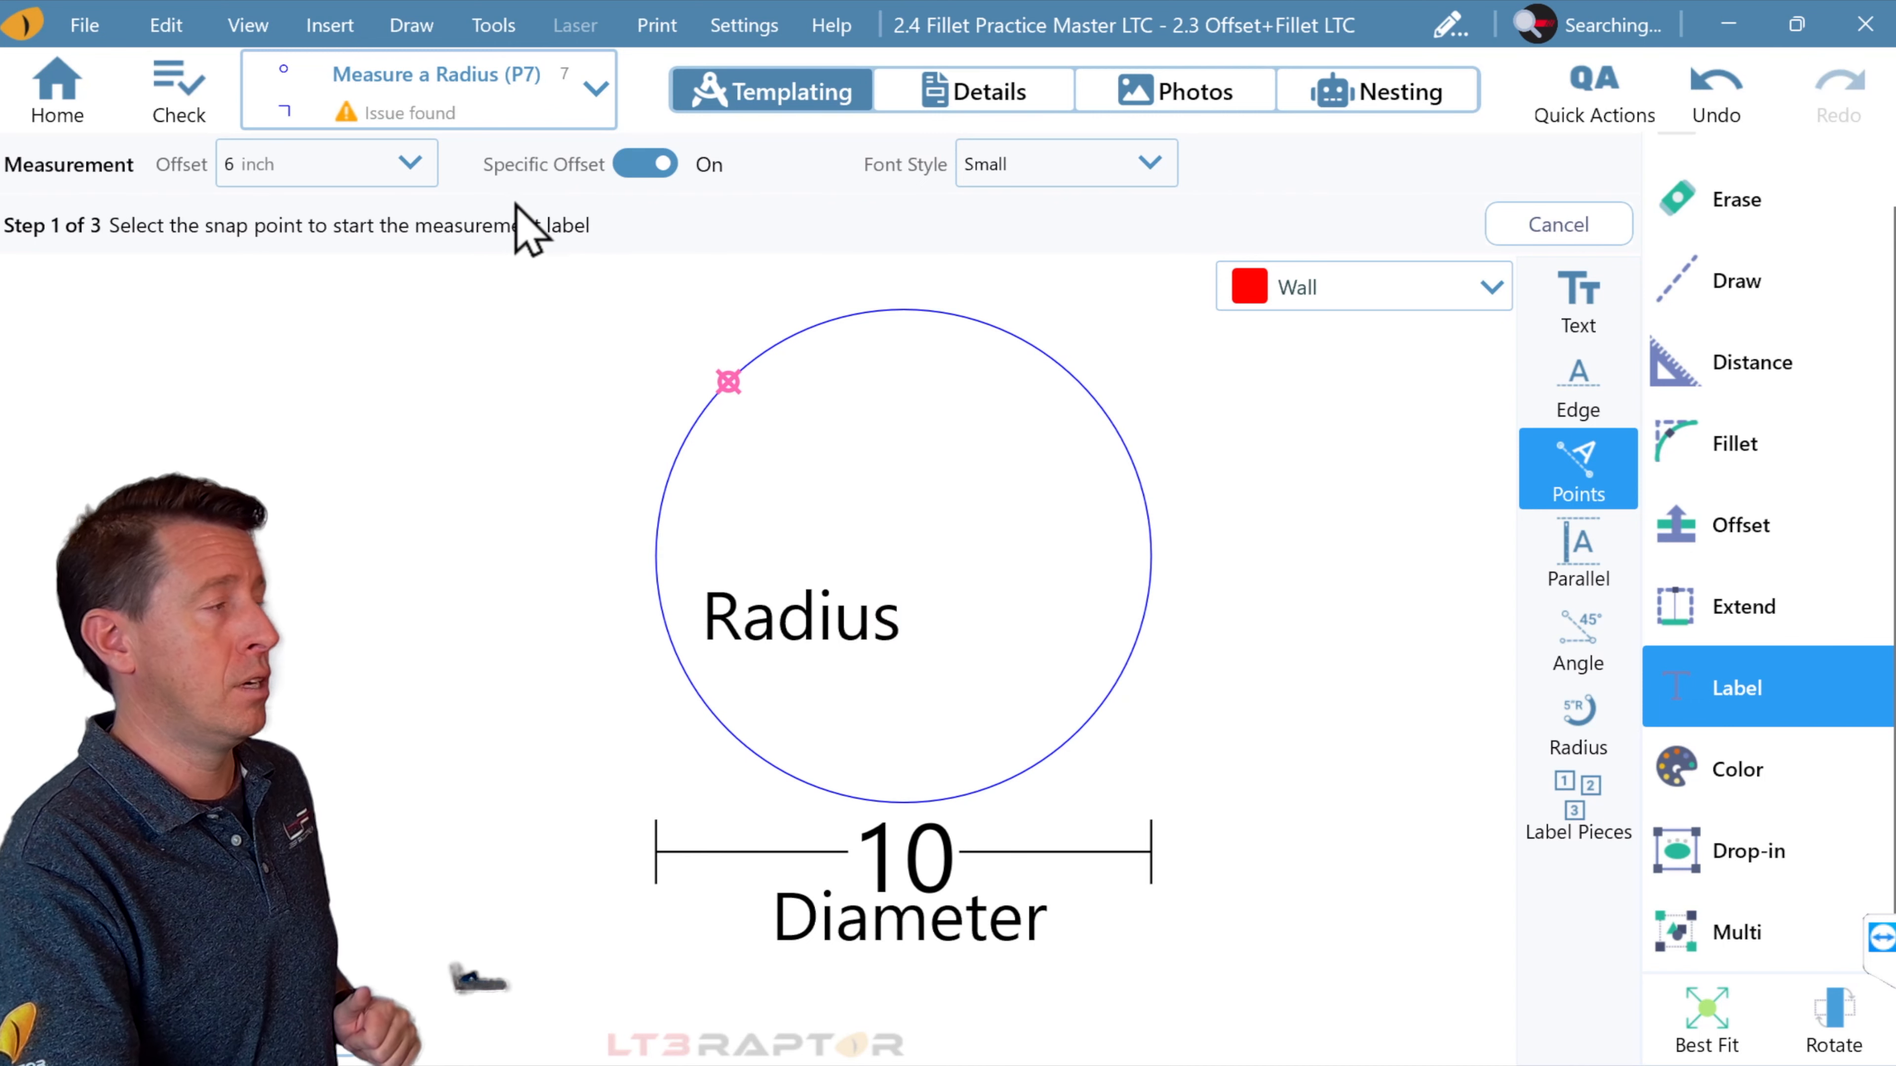
left_click(324, 163)
type("0")
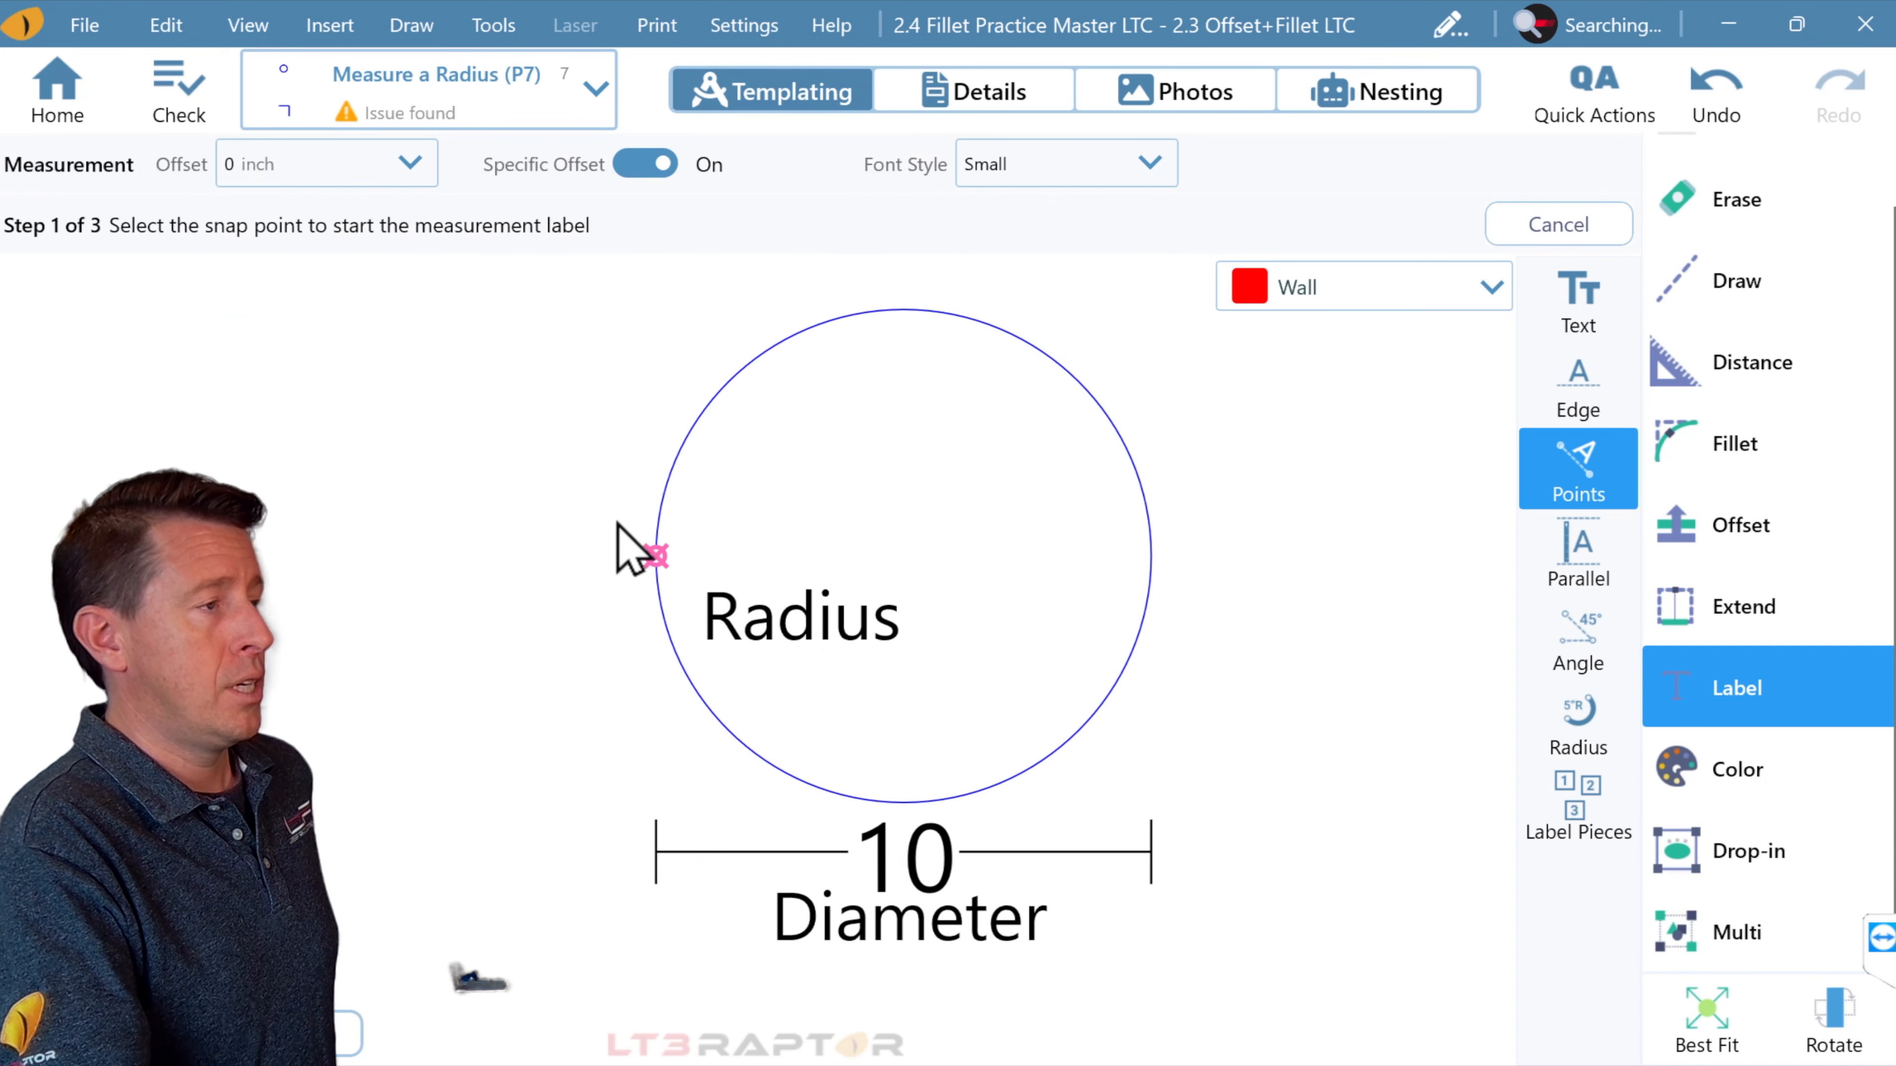
left_click(656, 556)
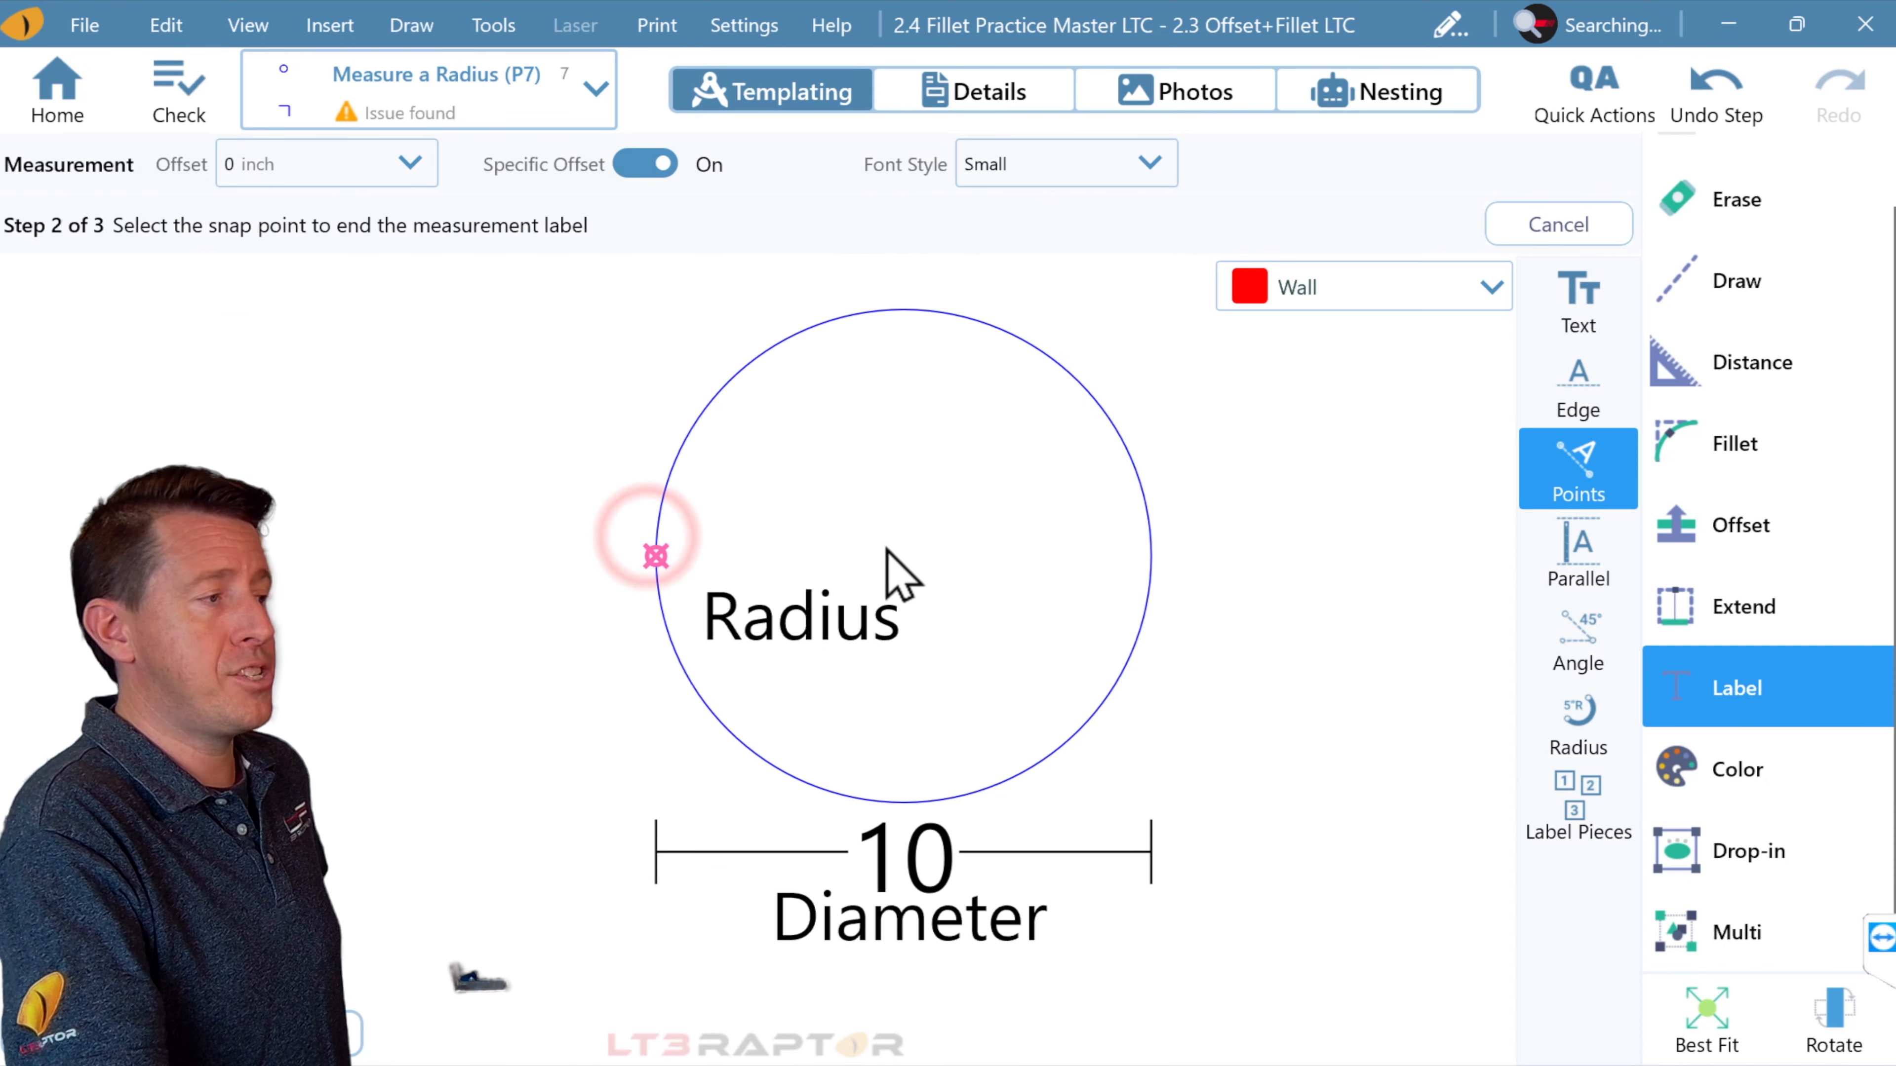
left_click(904, 557)
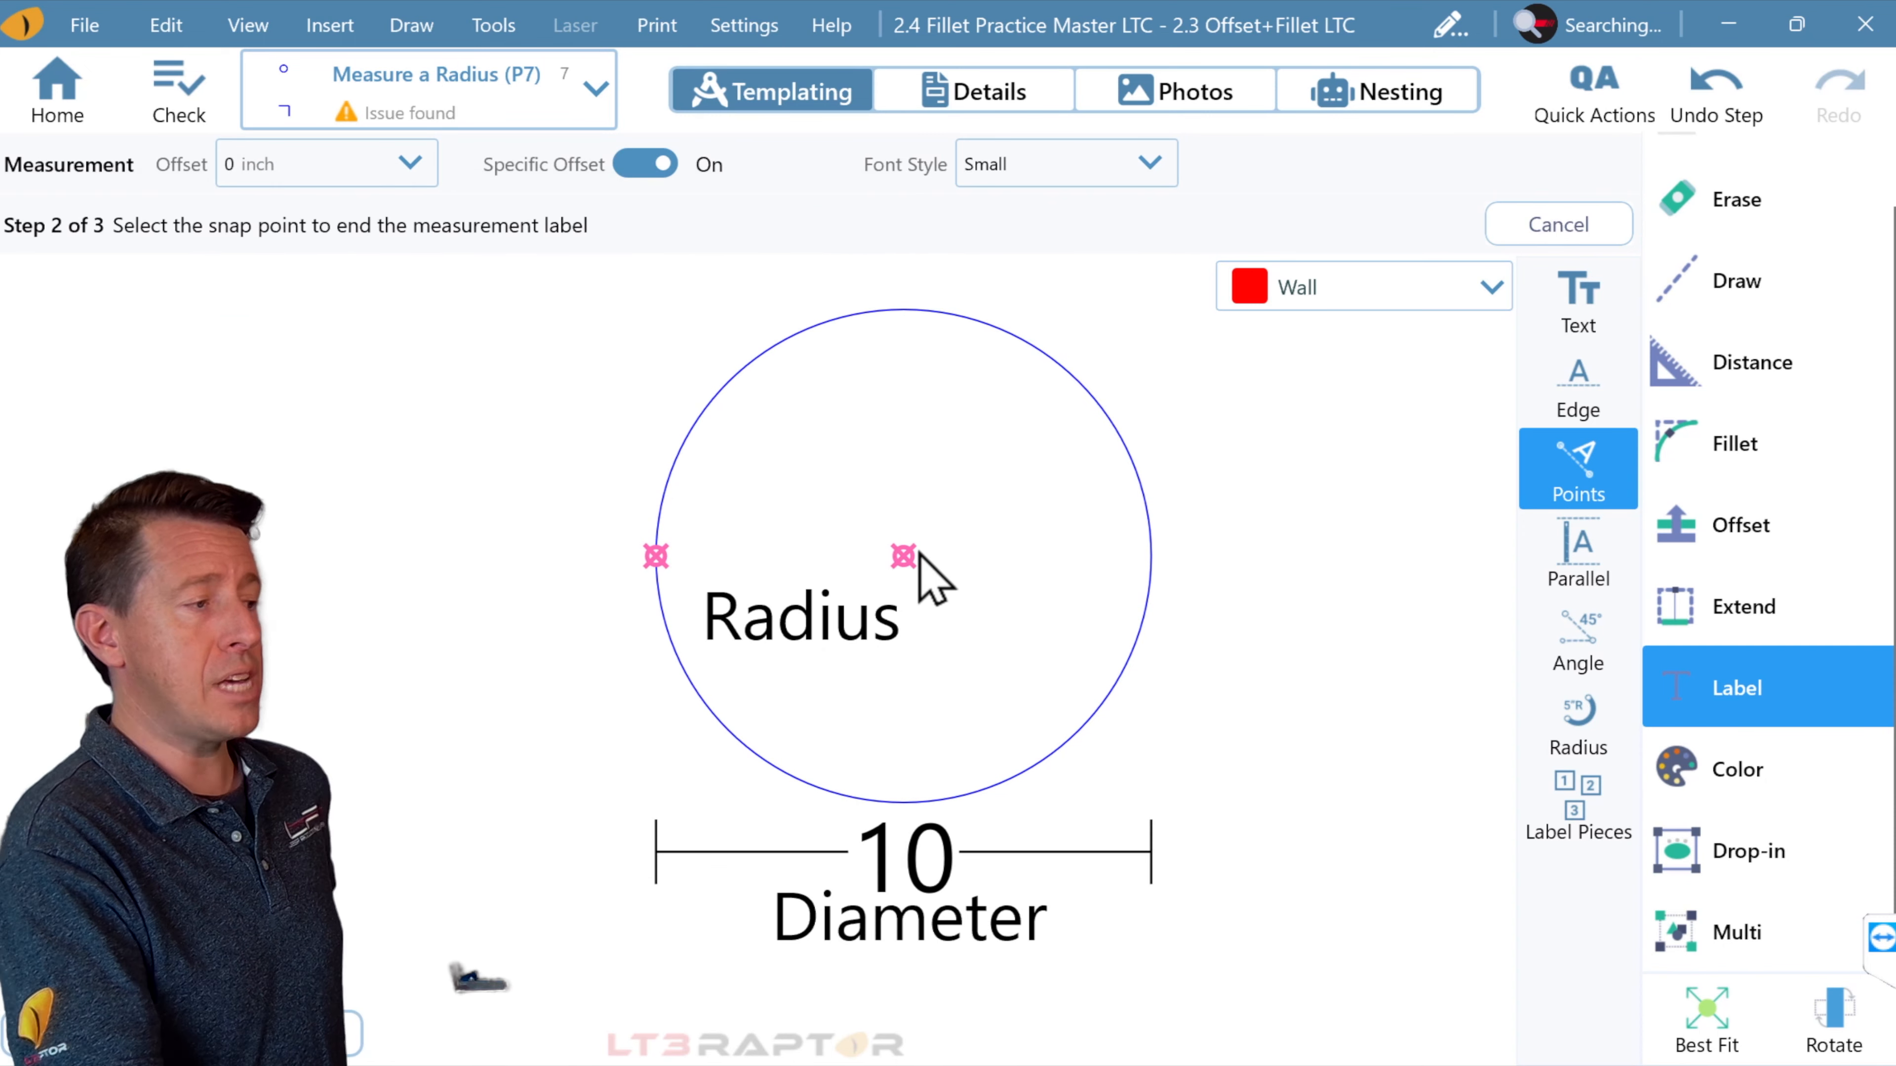
left_click(1714, 90)
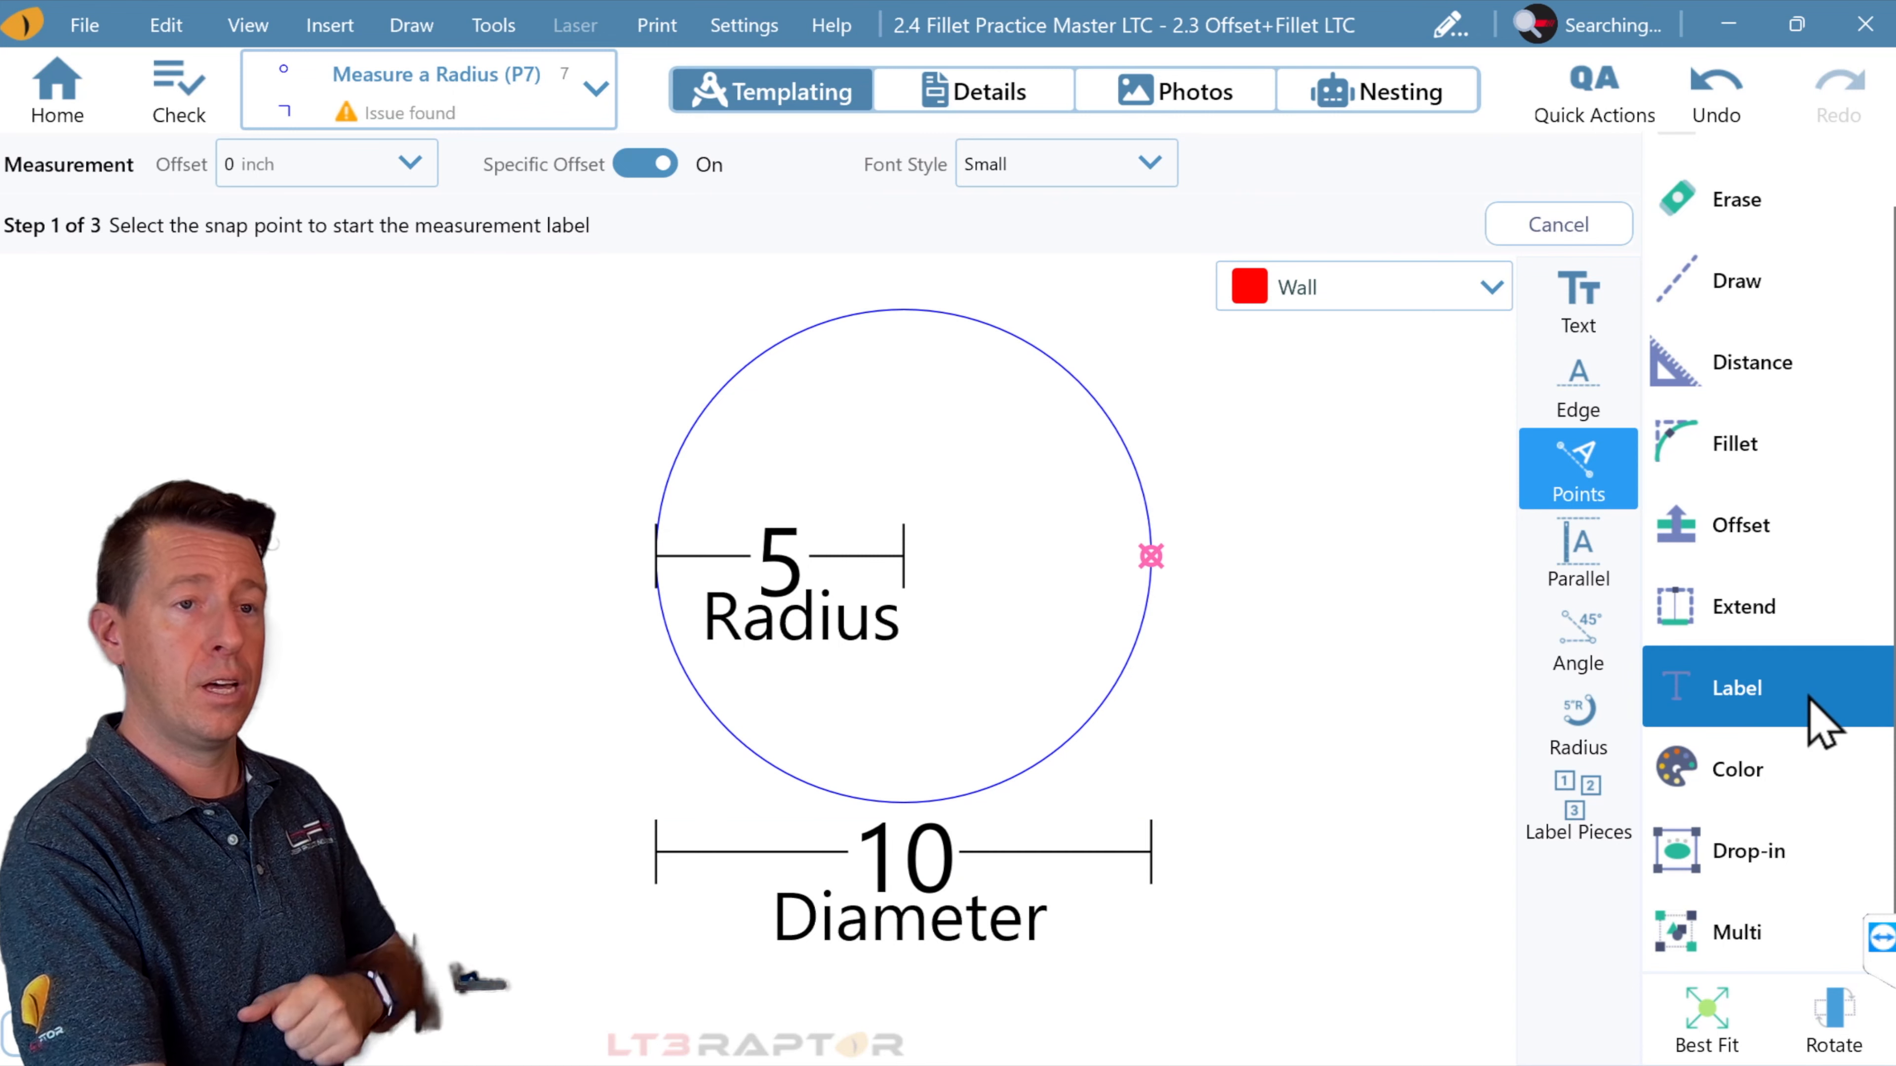
mouse_move(1752, 362)
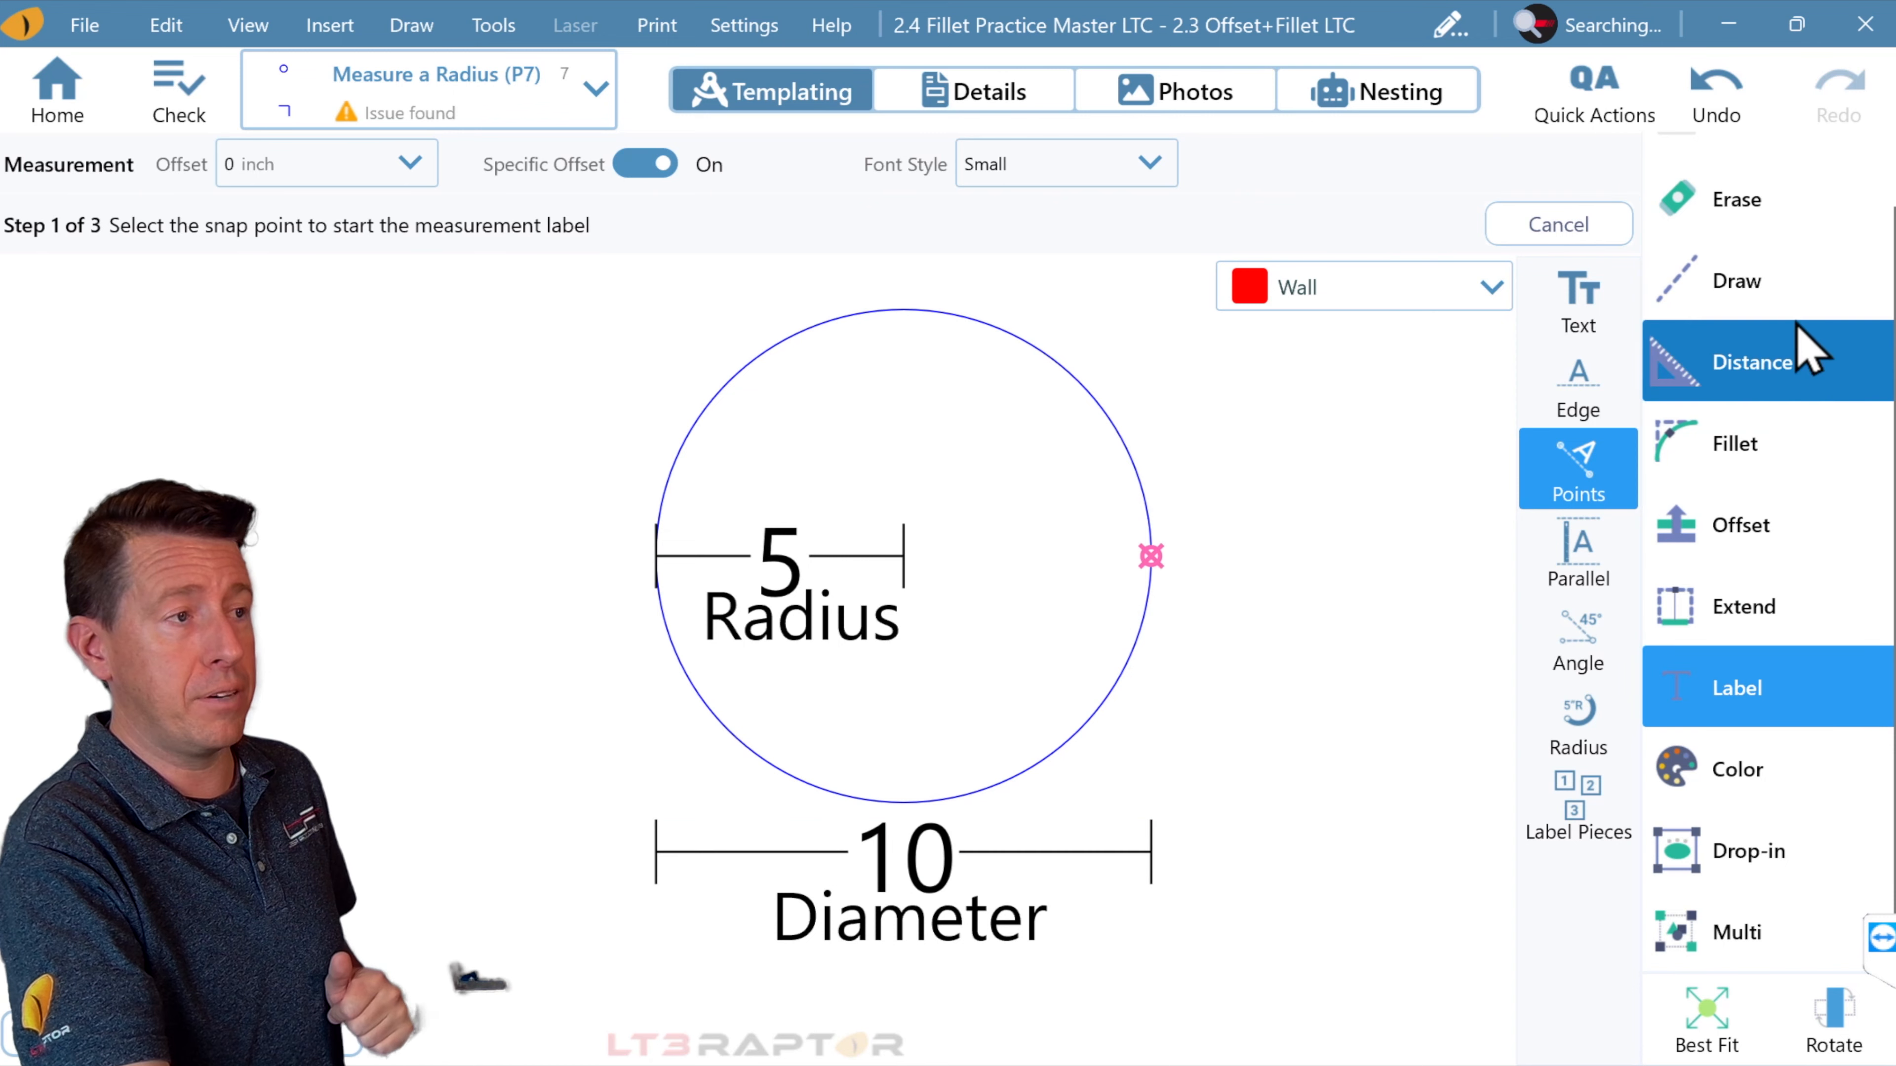
Step: Start a circle with Radius 5, then enter Diameter 6 so it draws at a 3-inch radius
left_click(1738, 281)
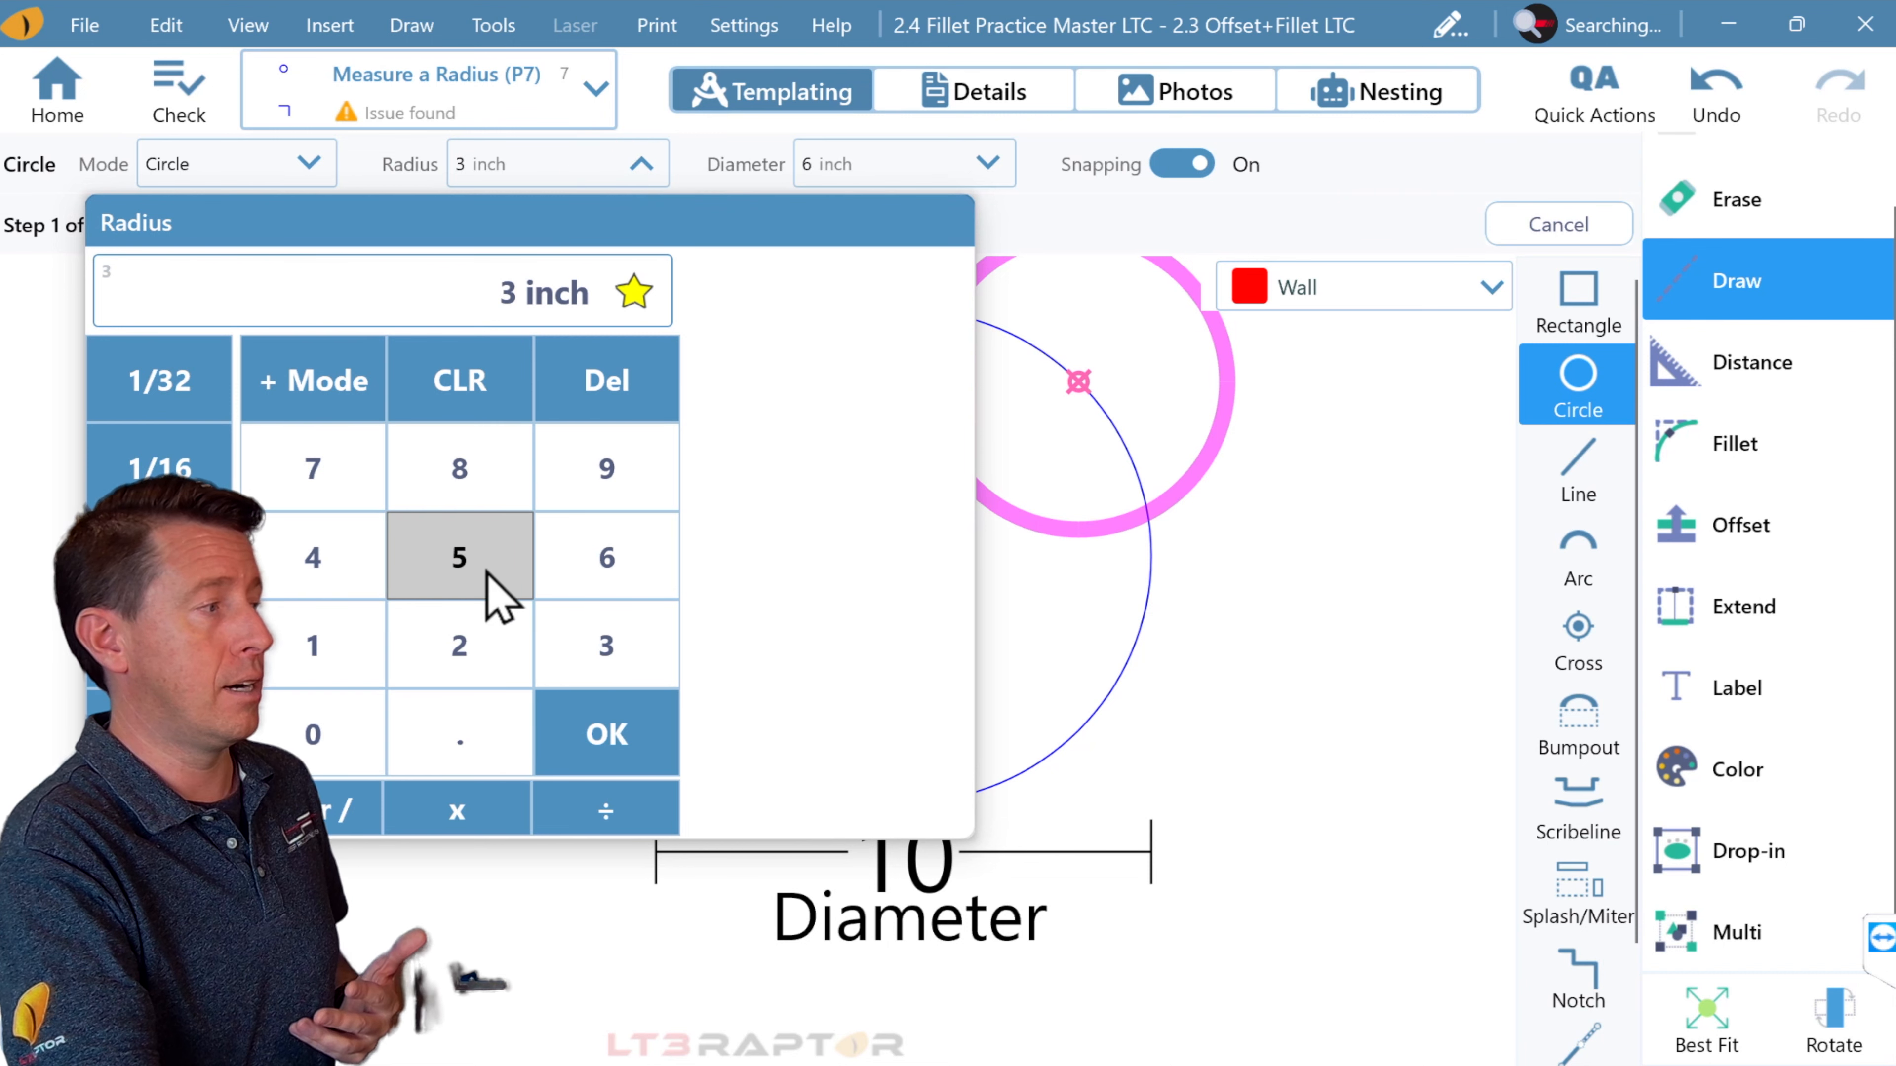
left_click(458, 557)
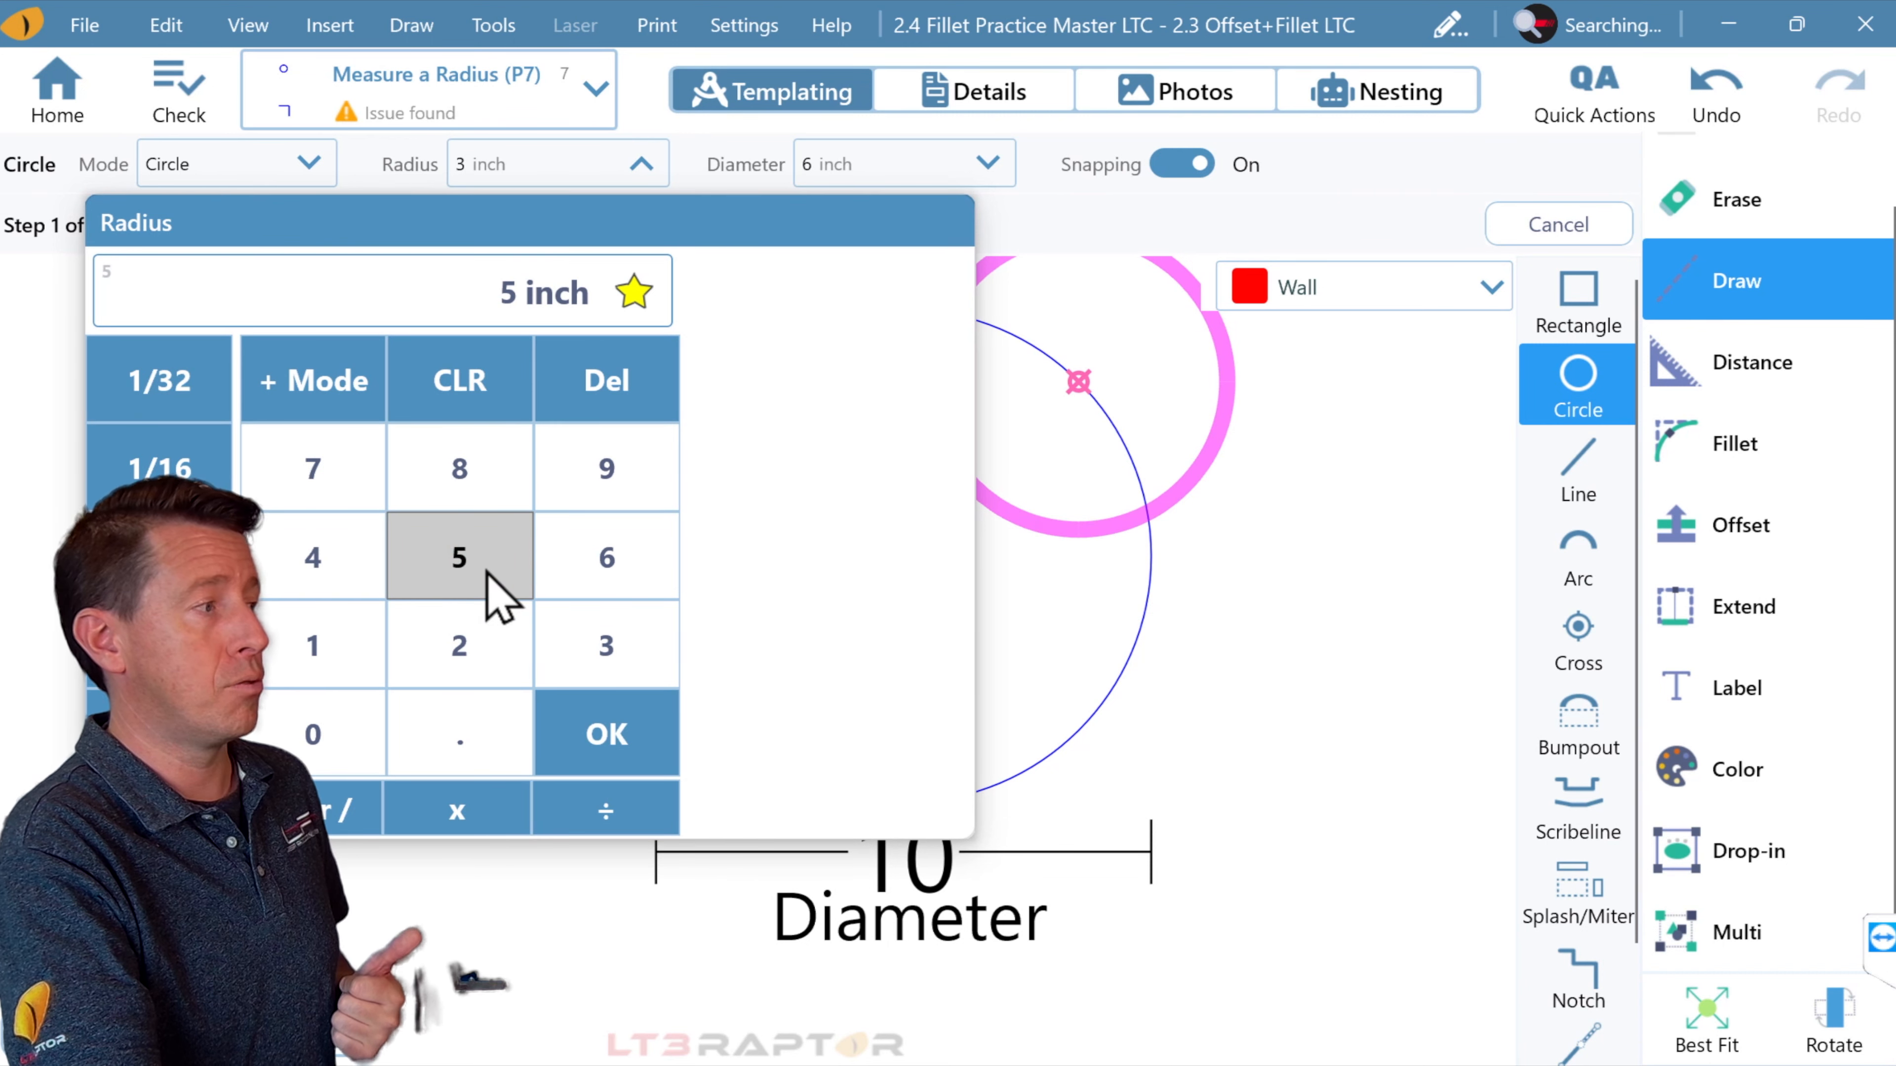
left_click(604, 733)
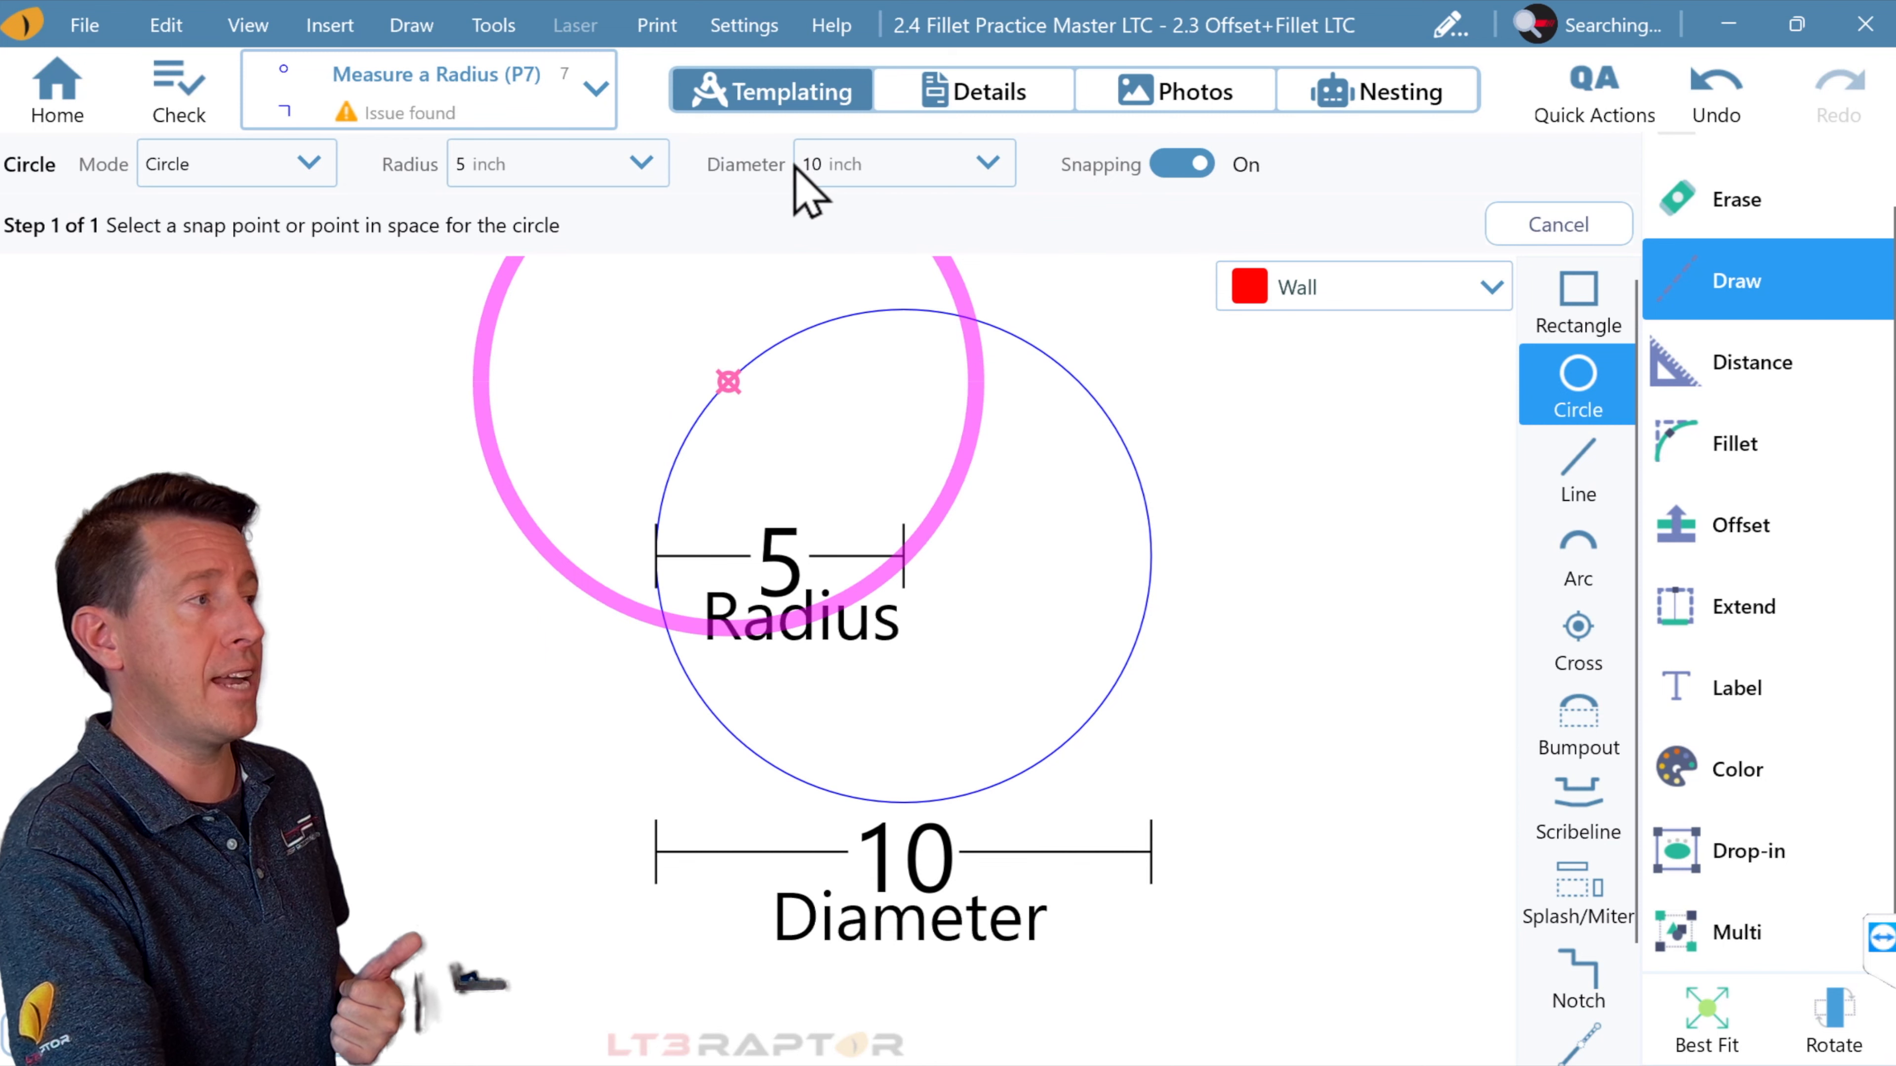
left_click(846, 163)
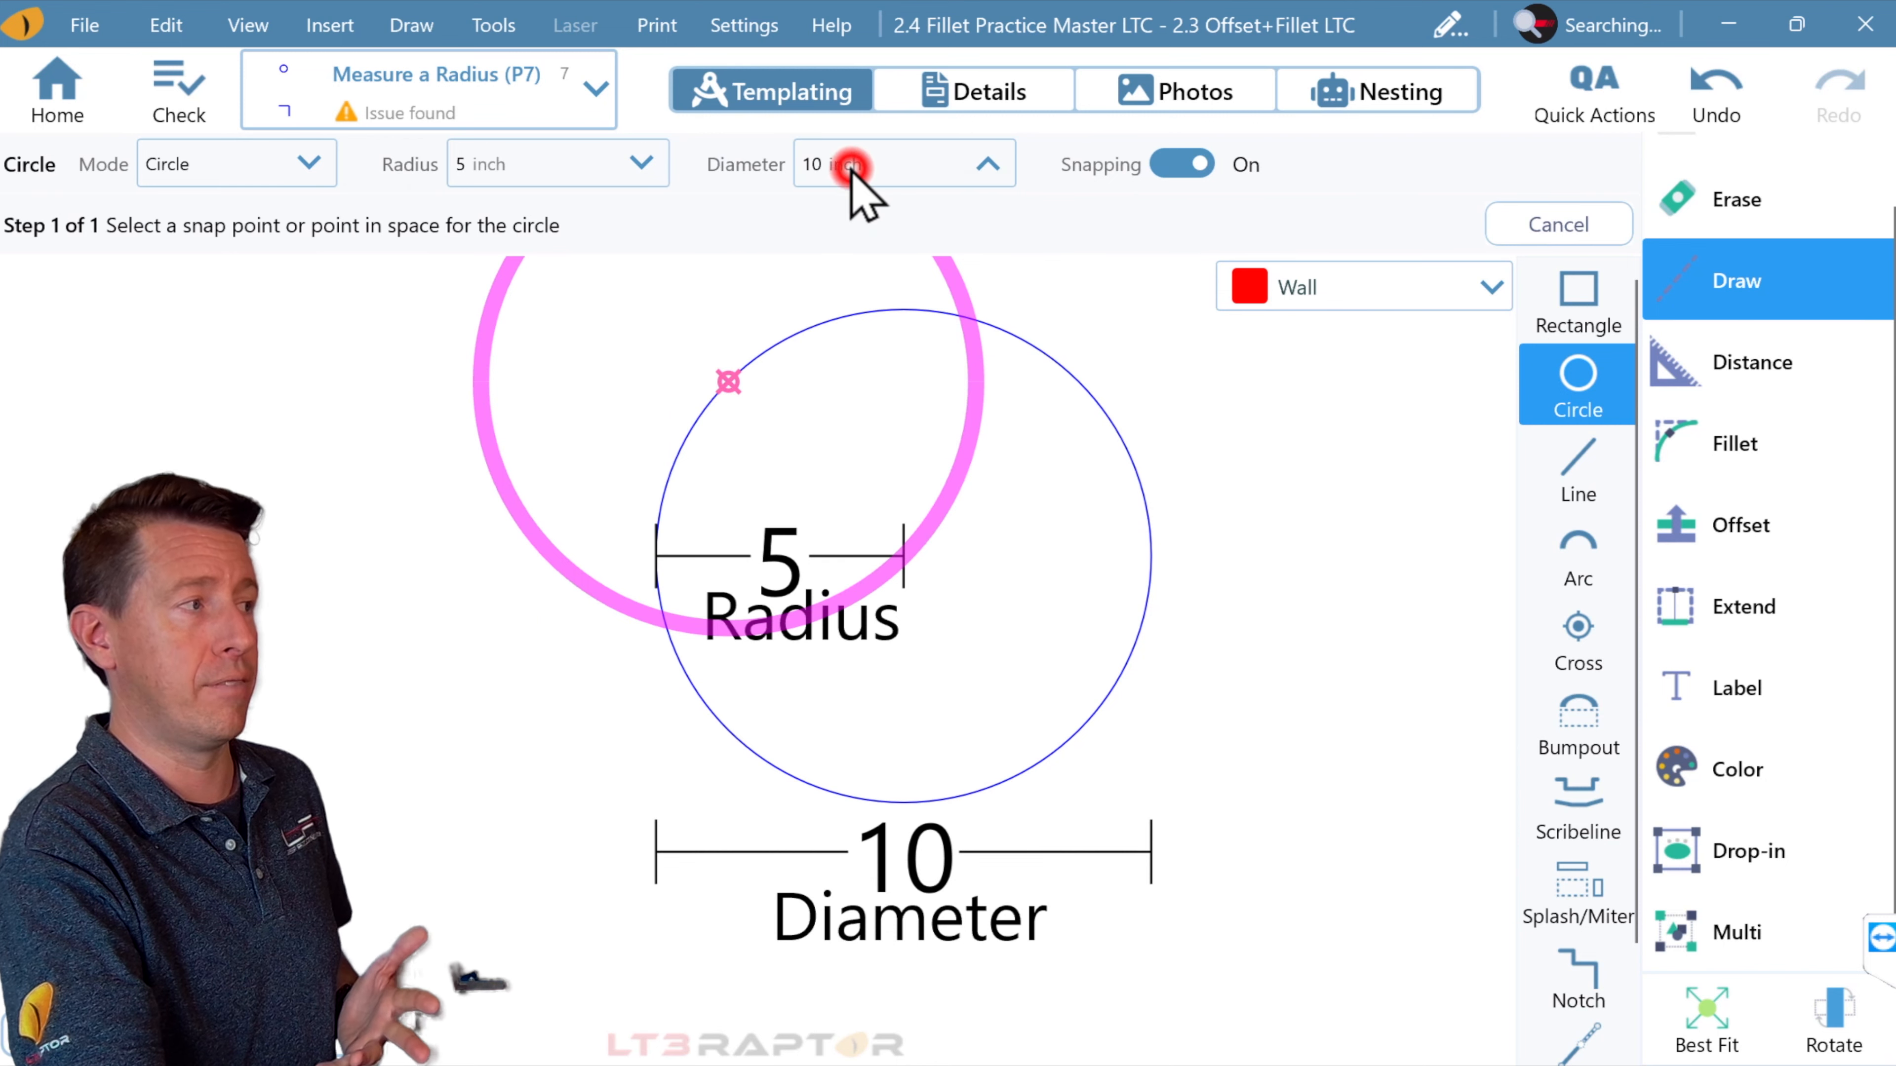
left_click(835, 163)
type("6")
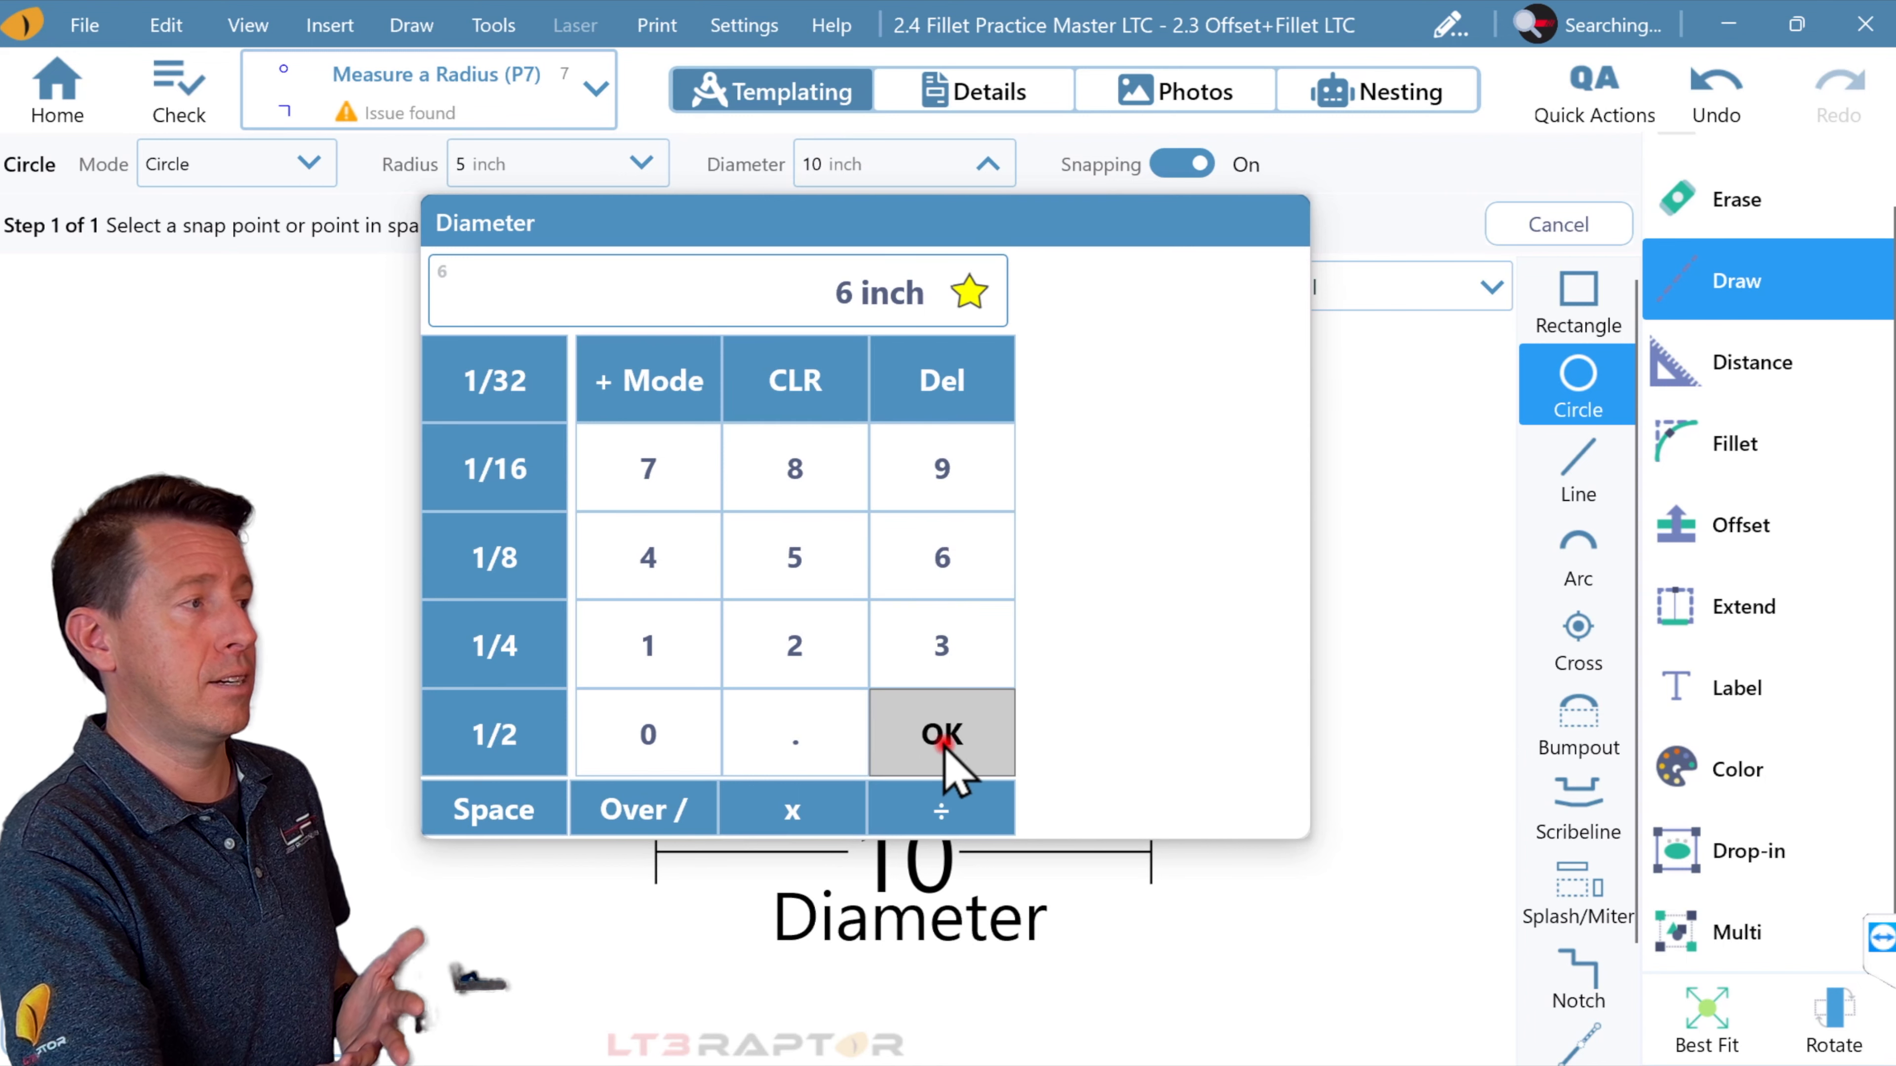
left_click(941, 733)
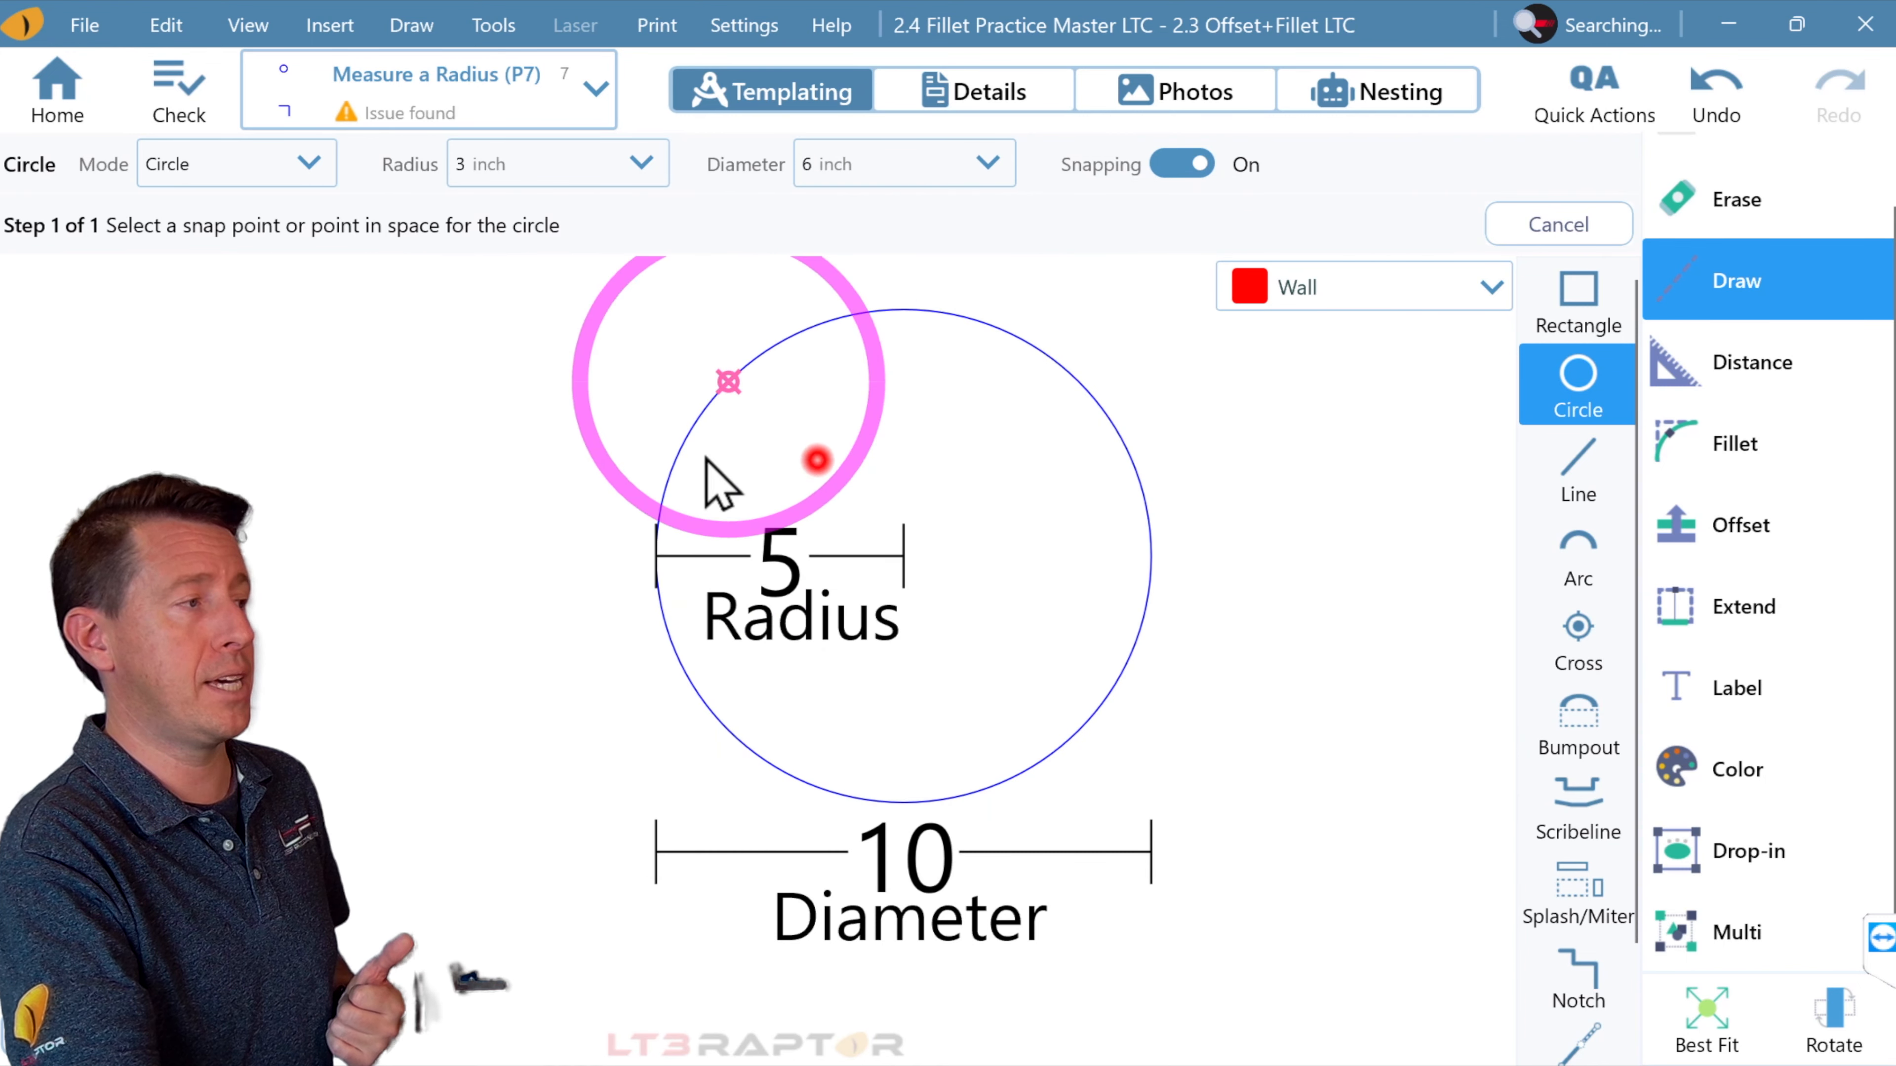
left_click(1181, 163)
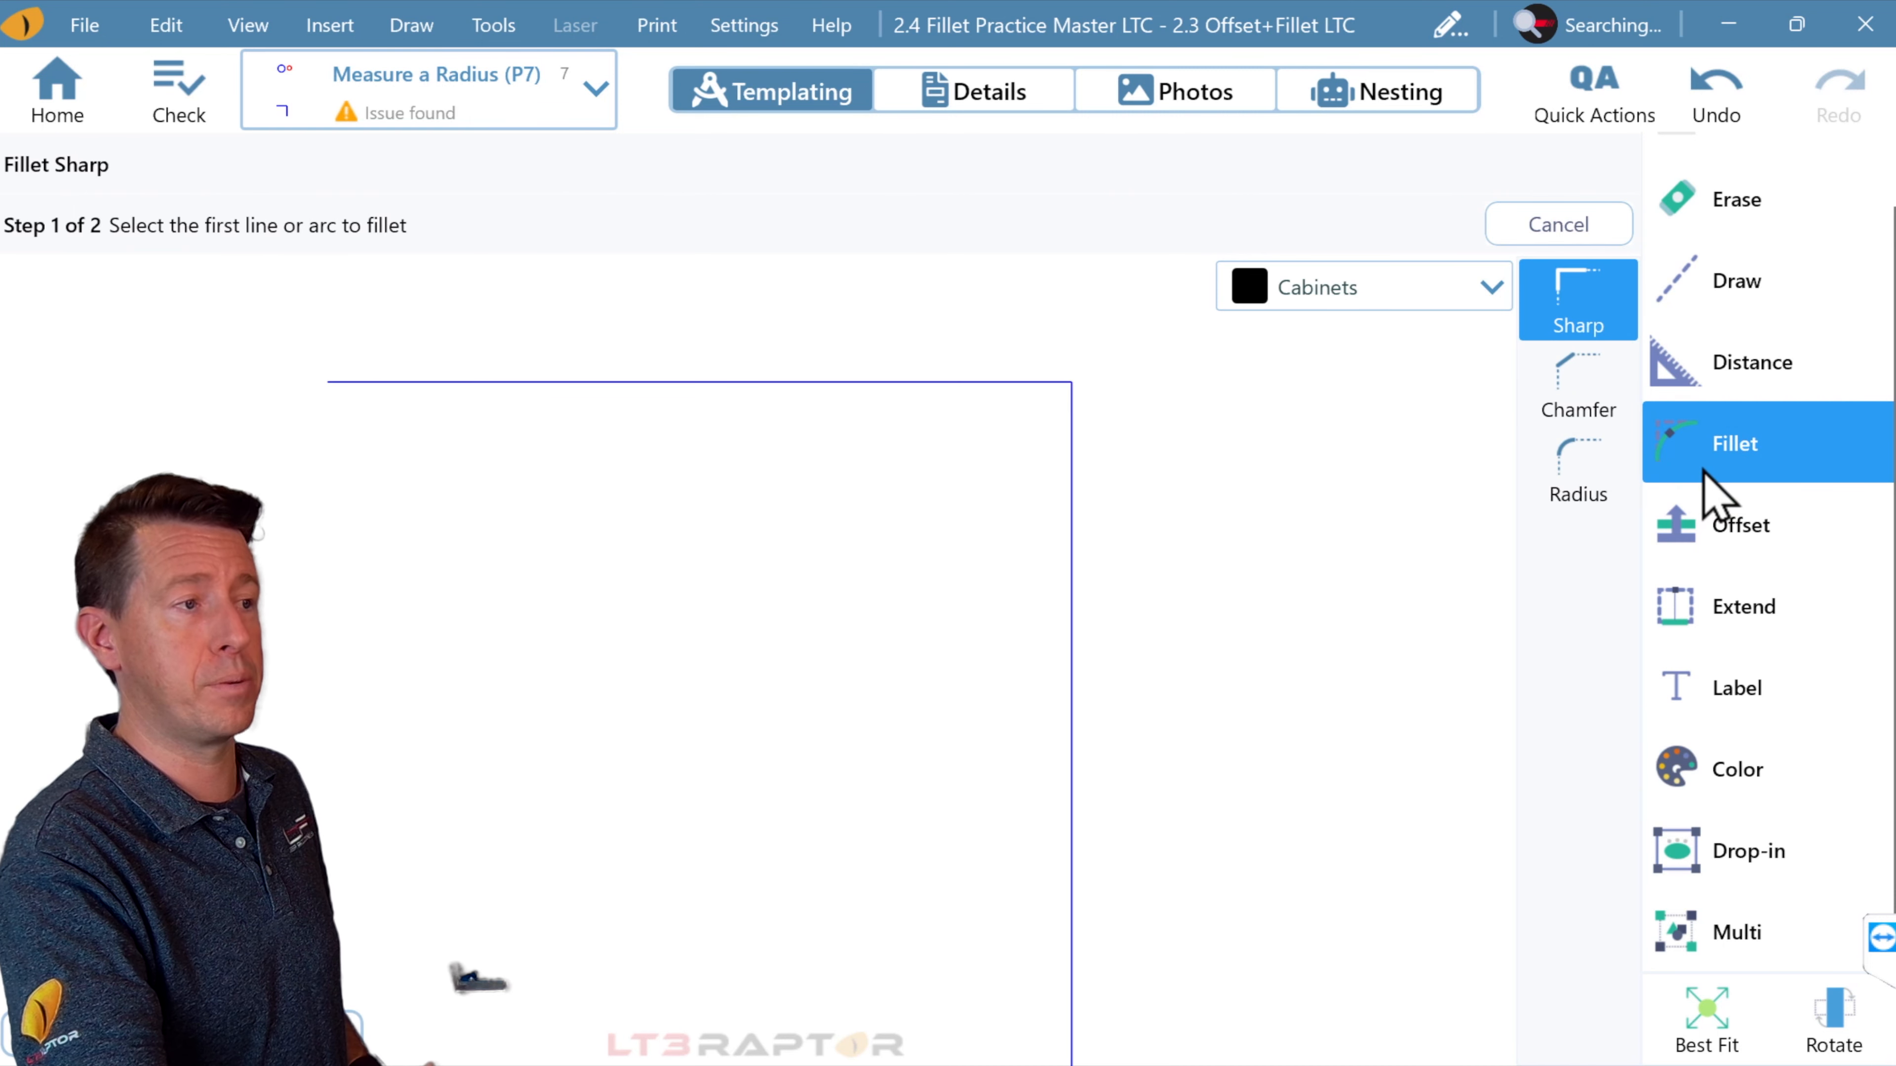
Step: Offset the top and right edges 3 inches inward as dashed guide lines
left_click(1739, 525)
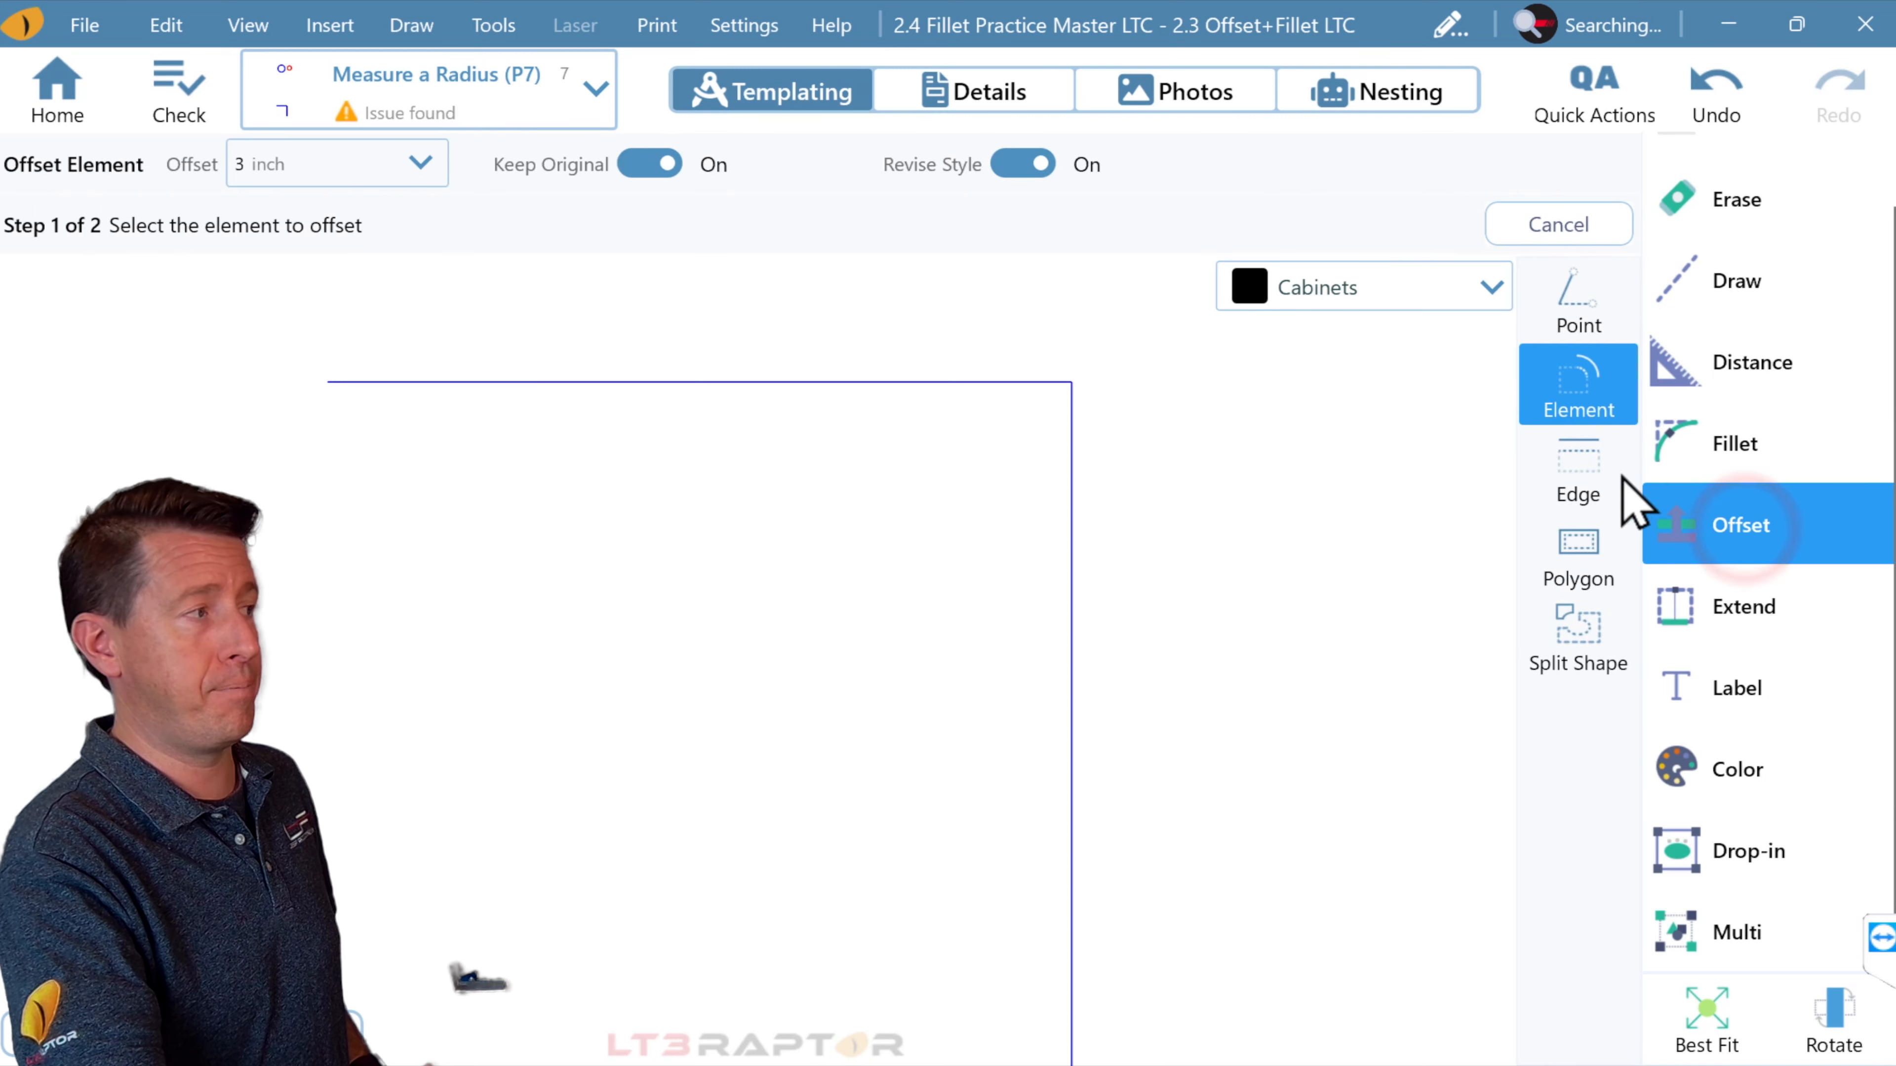
left_click(335, 163)
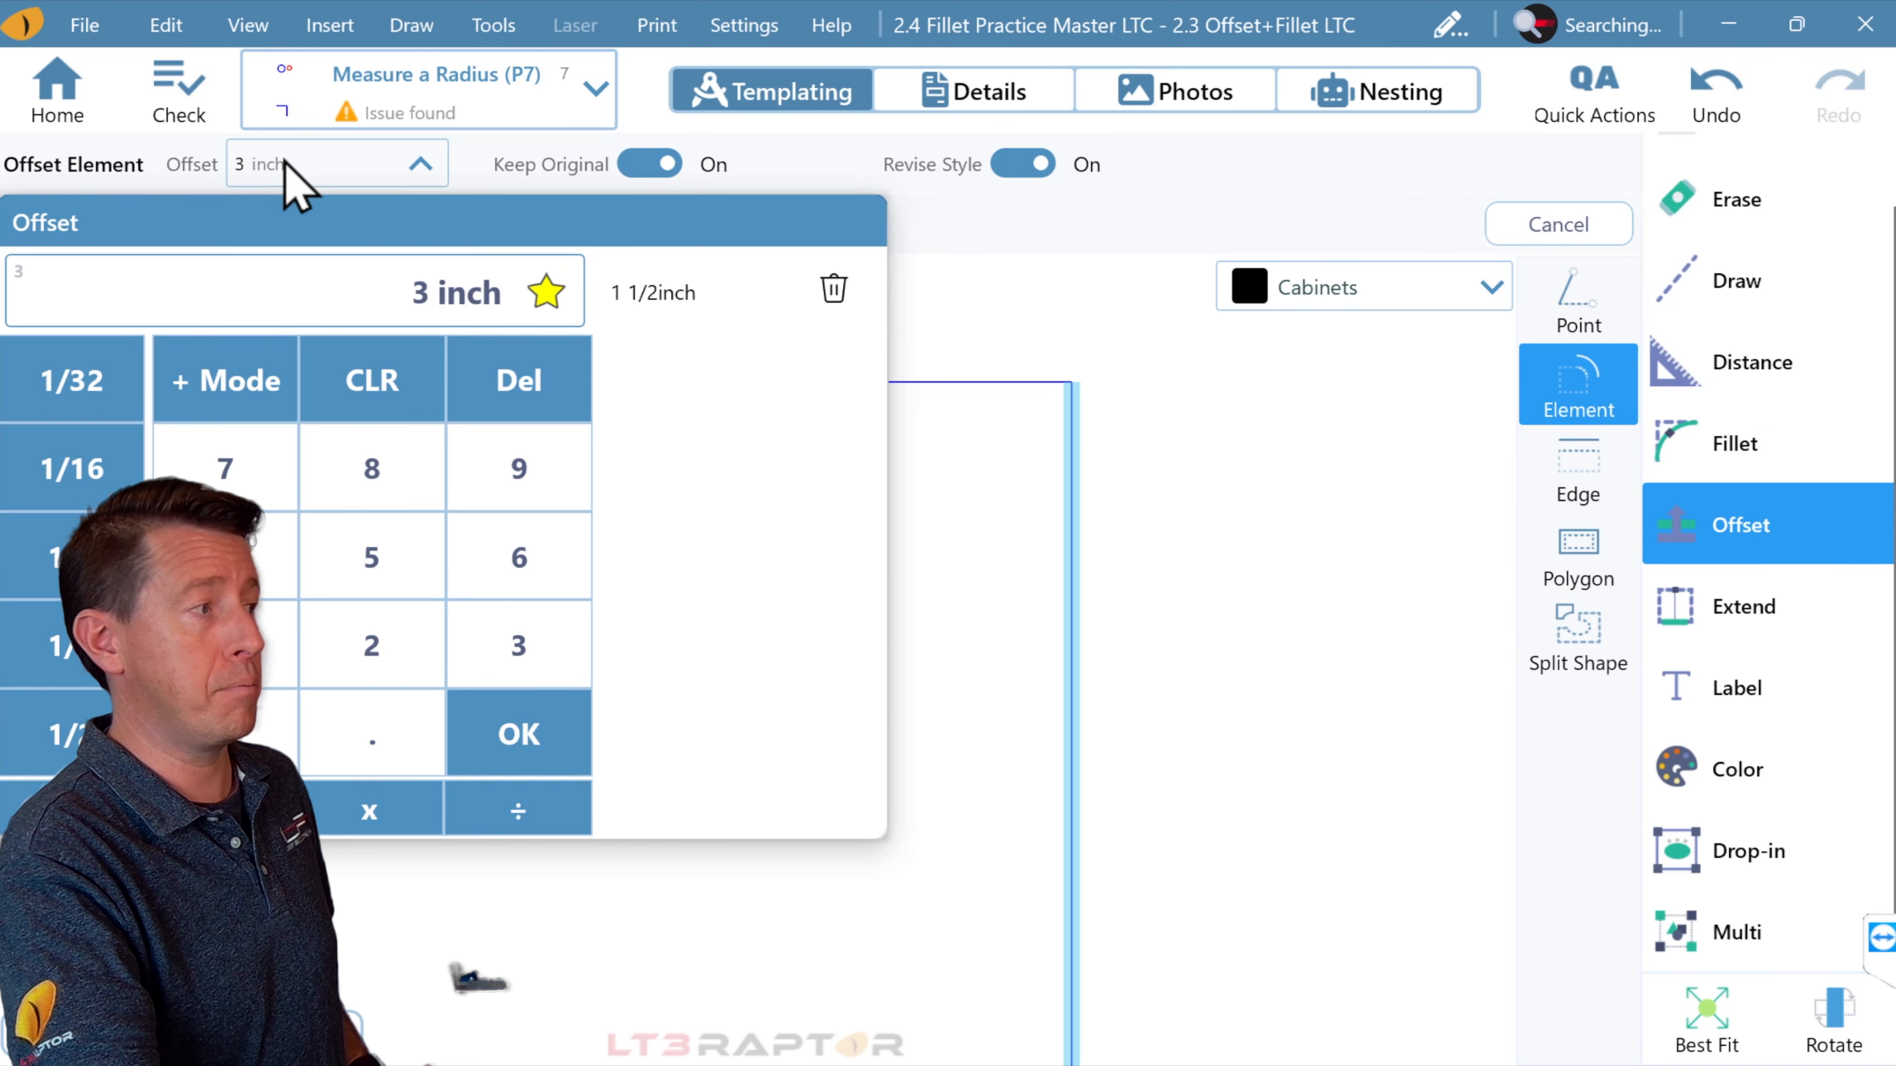
left_click(517, 734)
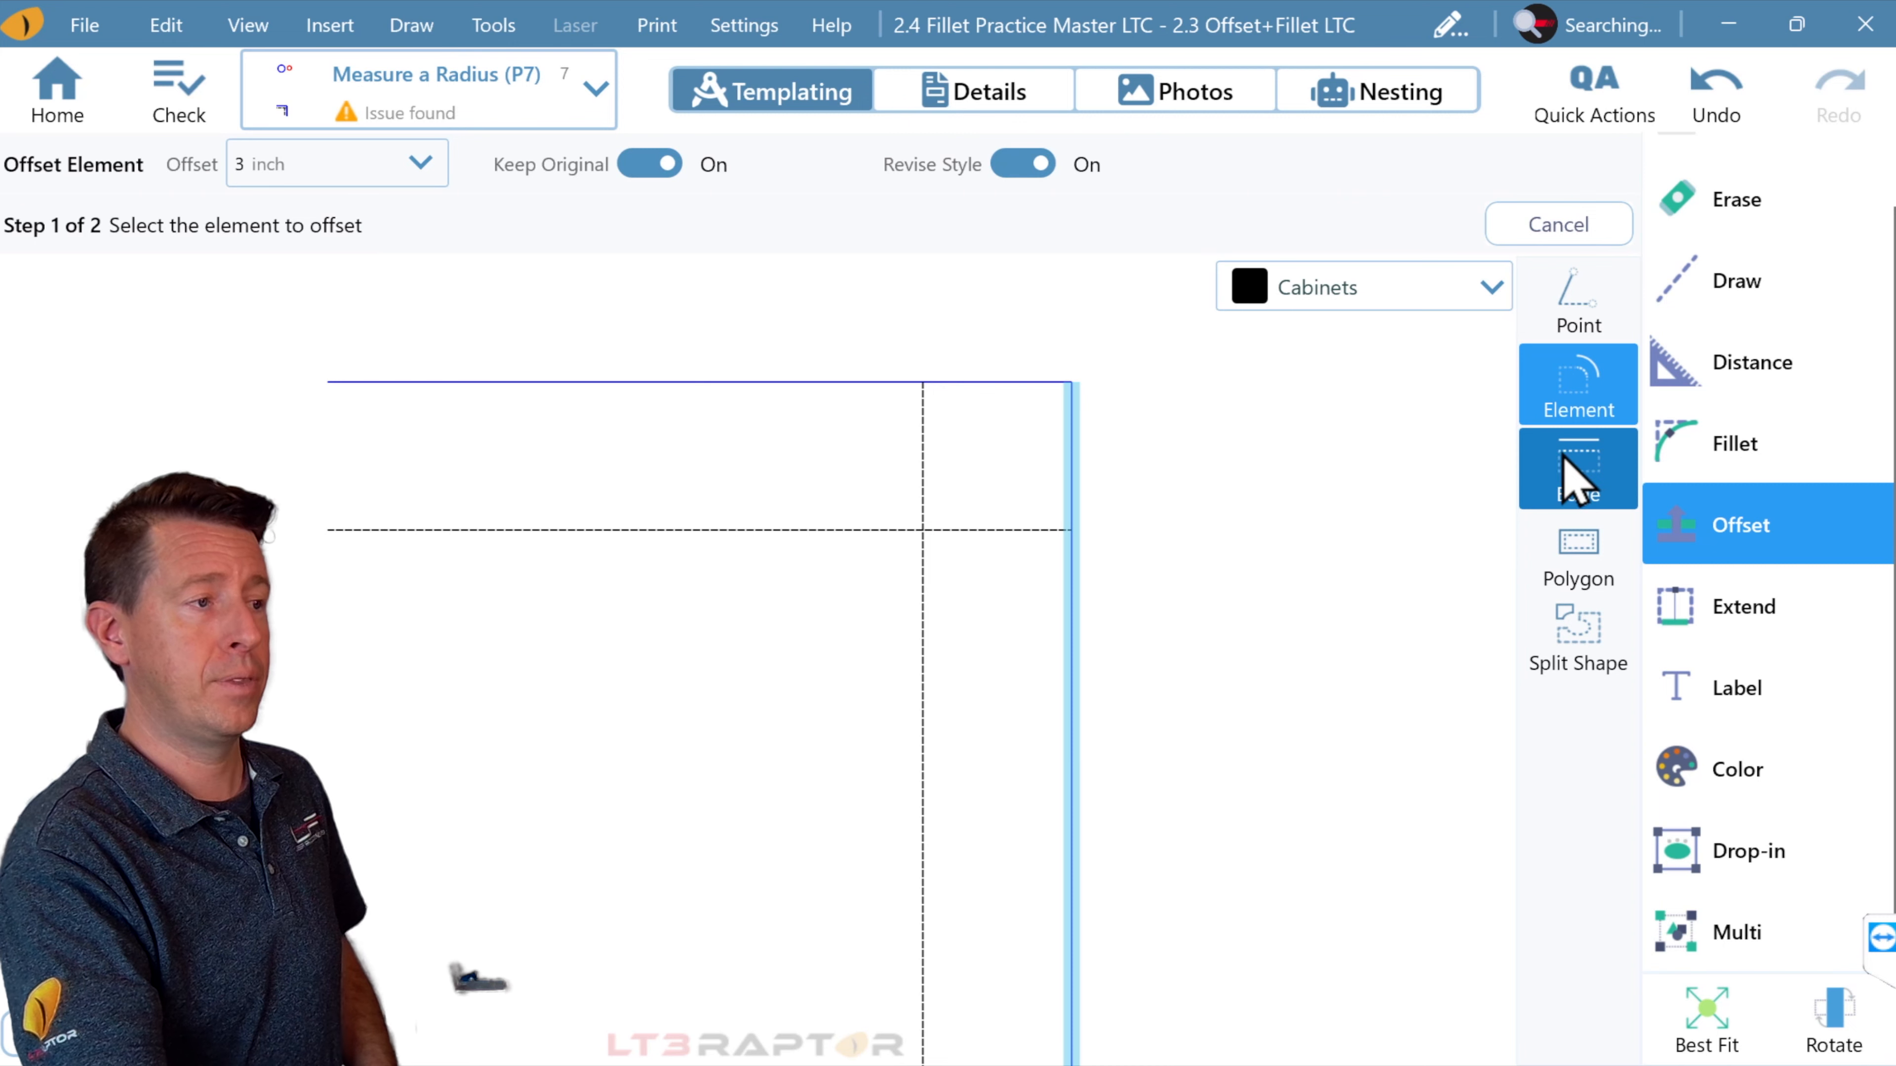
Step: Fillet the top-right corner with a 3-inch radius
left_click(1767, 442)
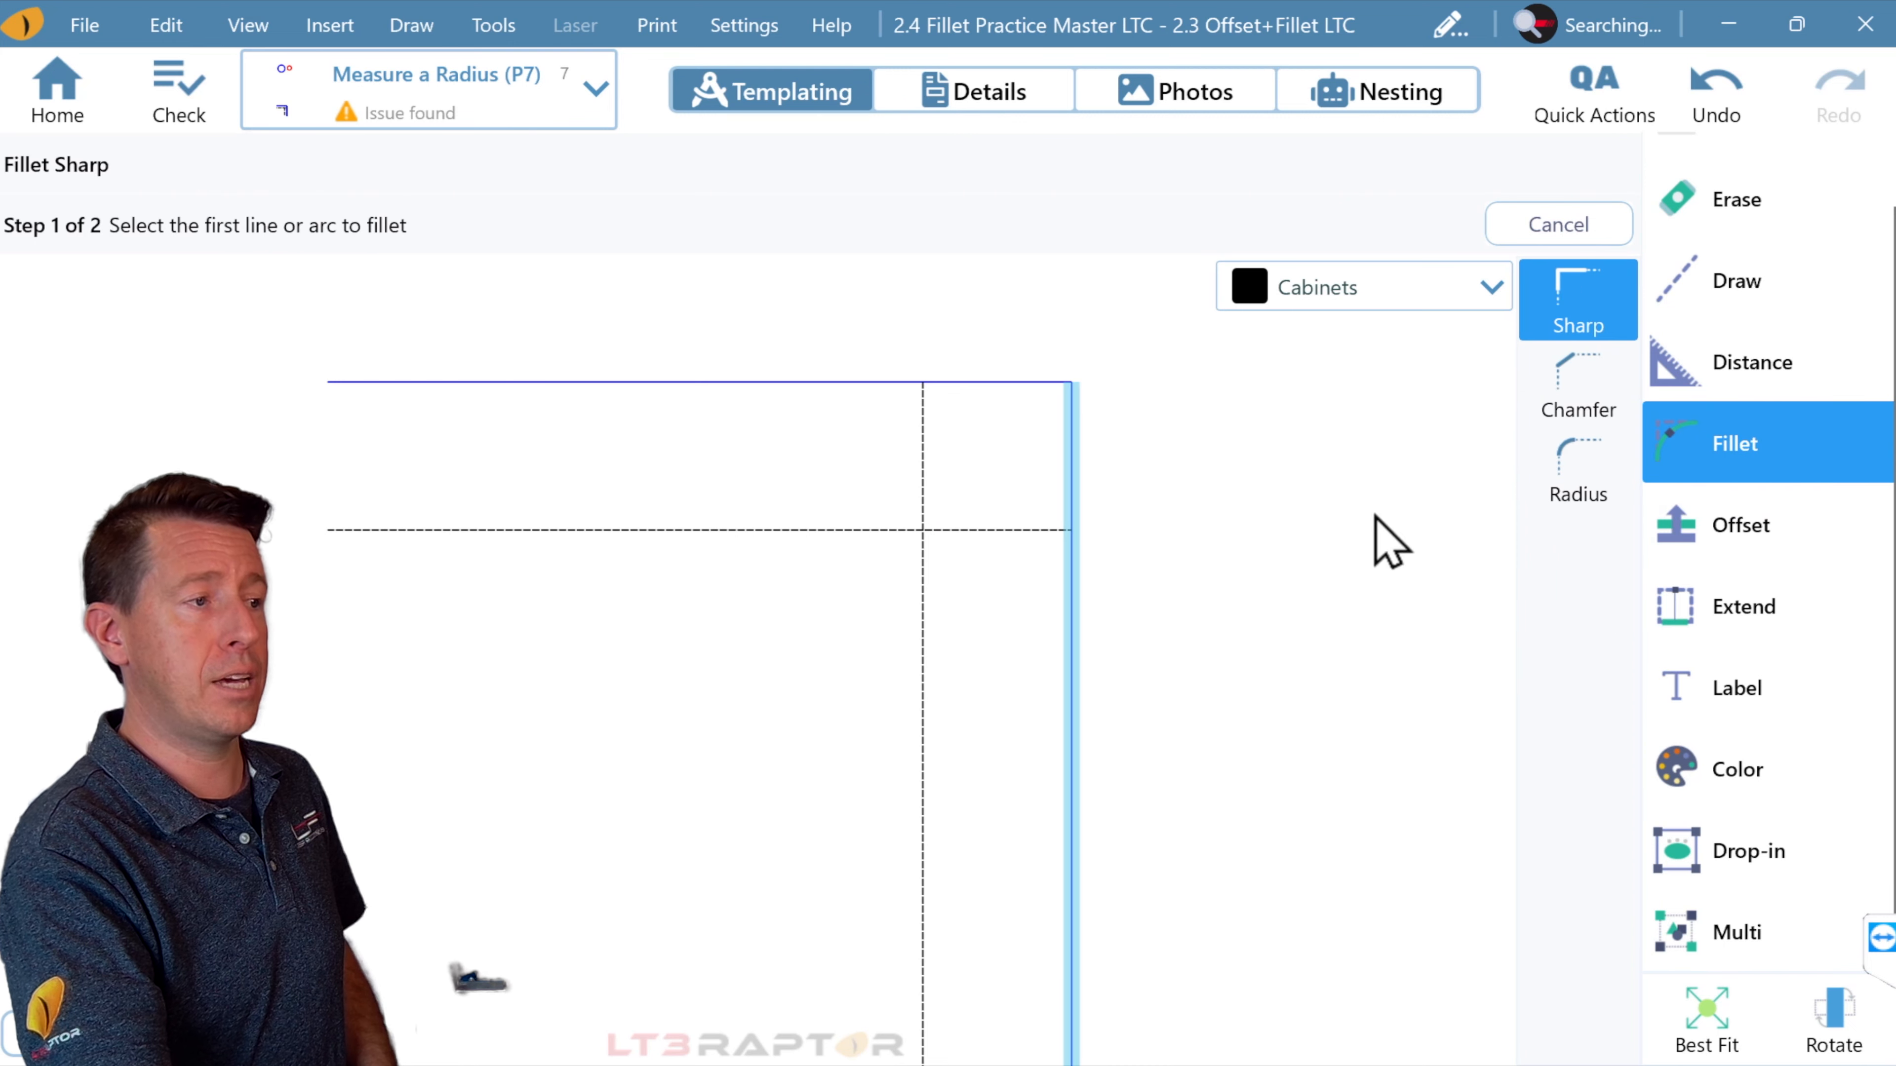
left_click(1578, 469)
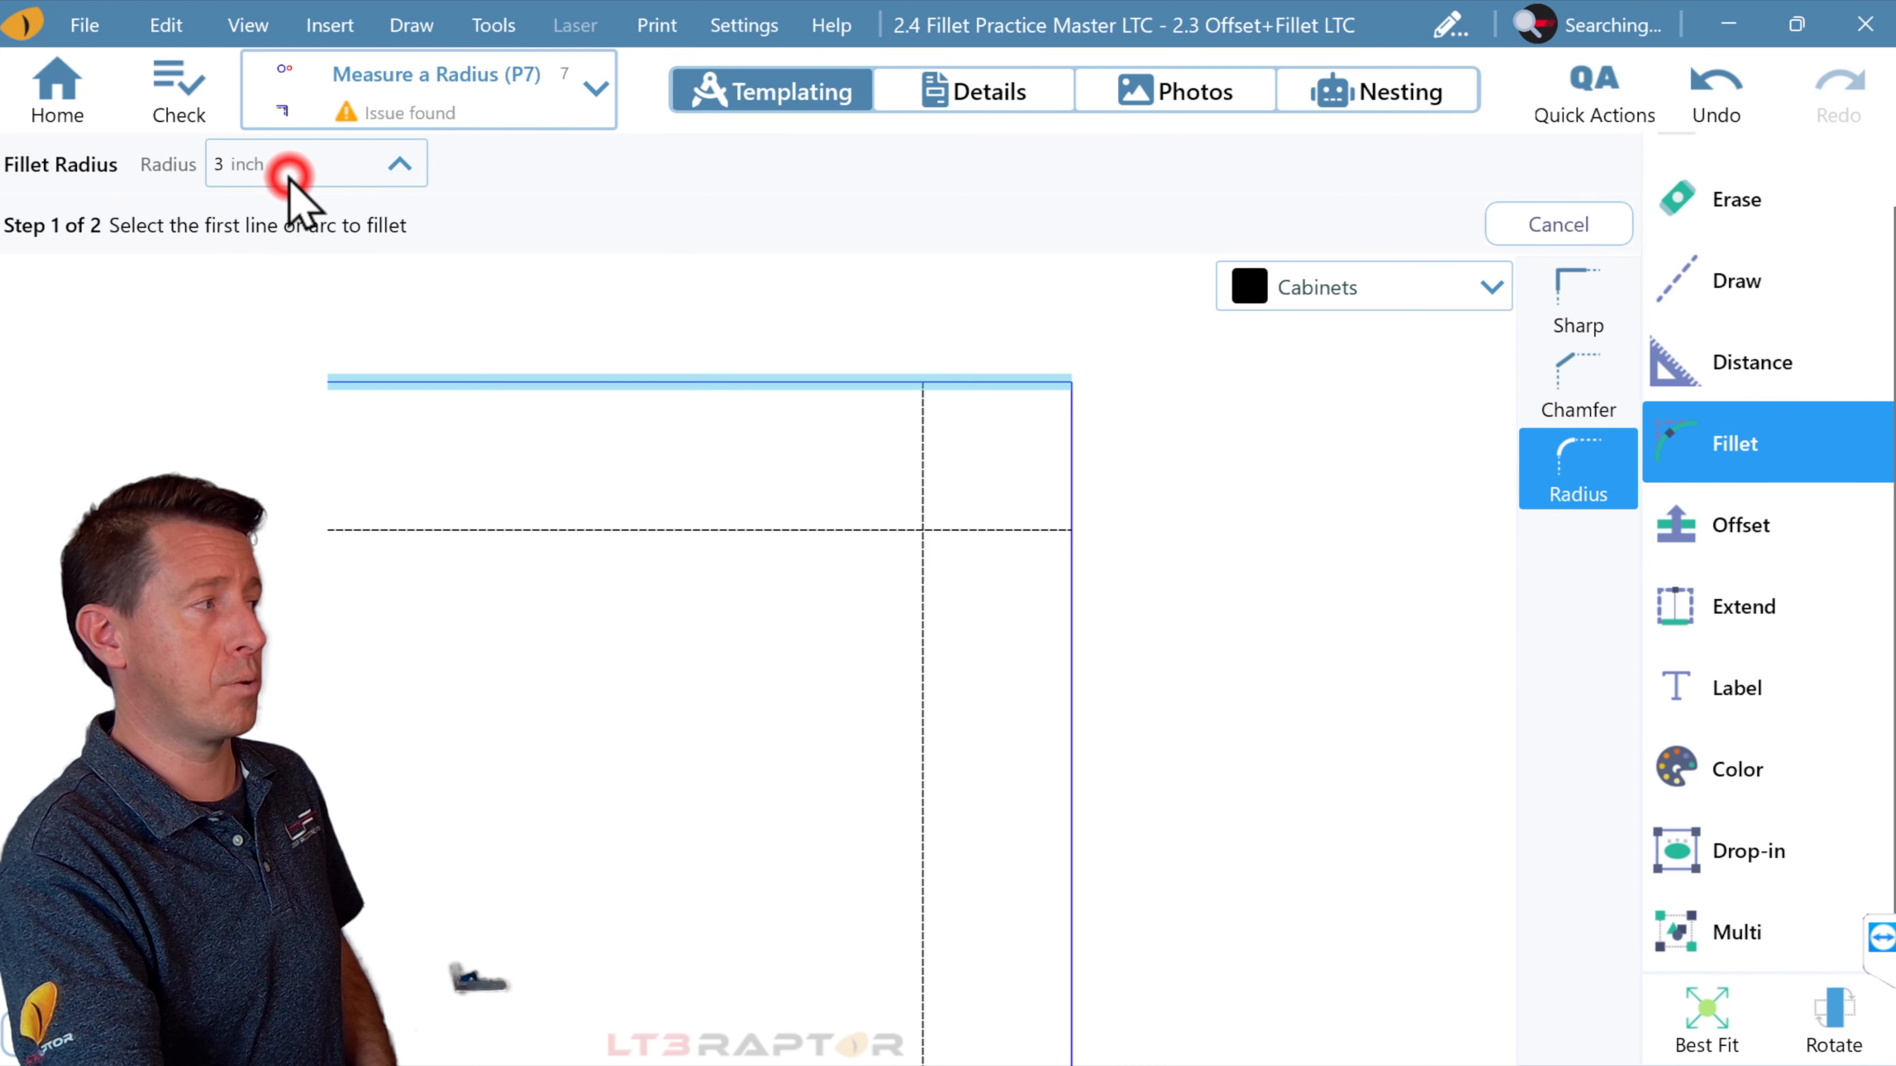
left_click(290, 175)
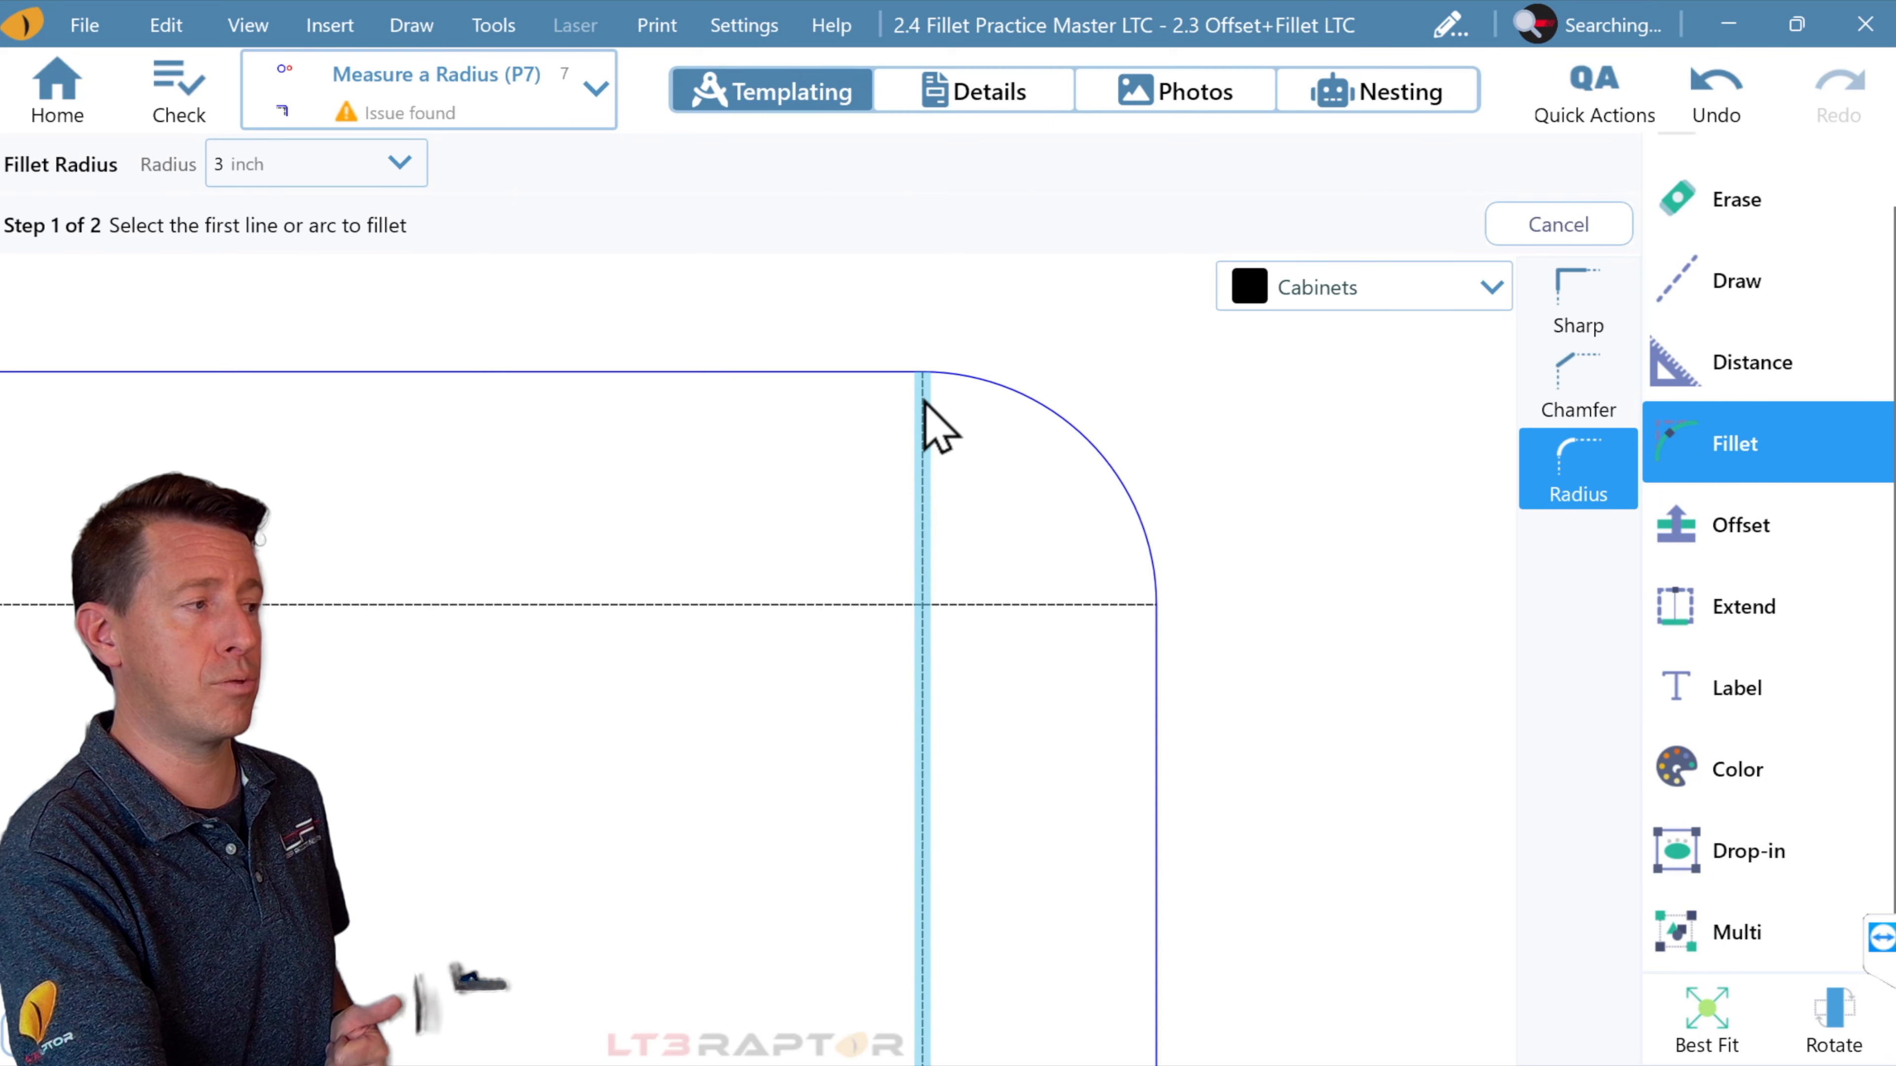
left_click(835, 372)
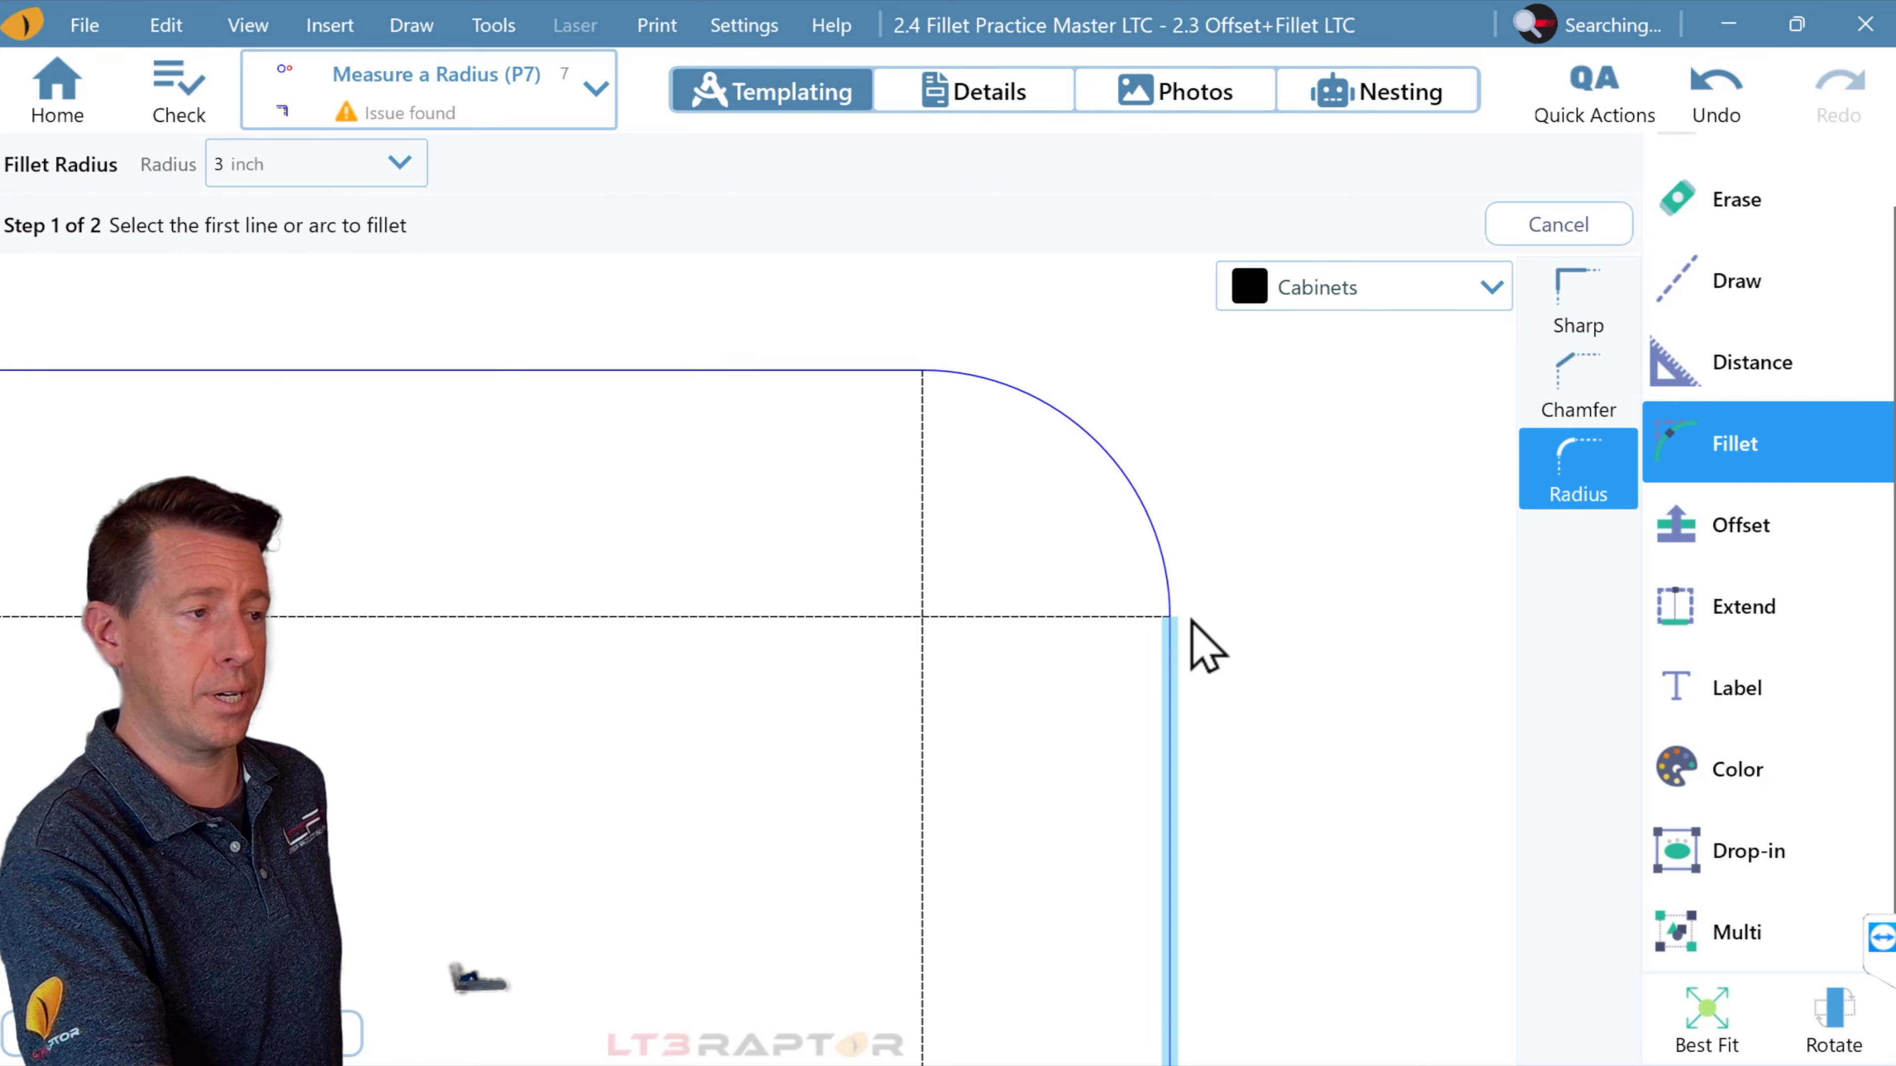
left_click(1491, 287)
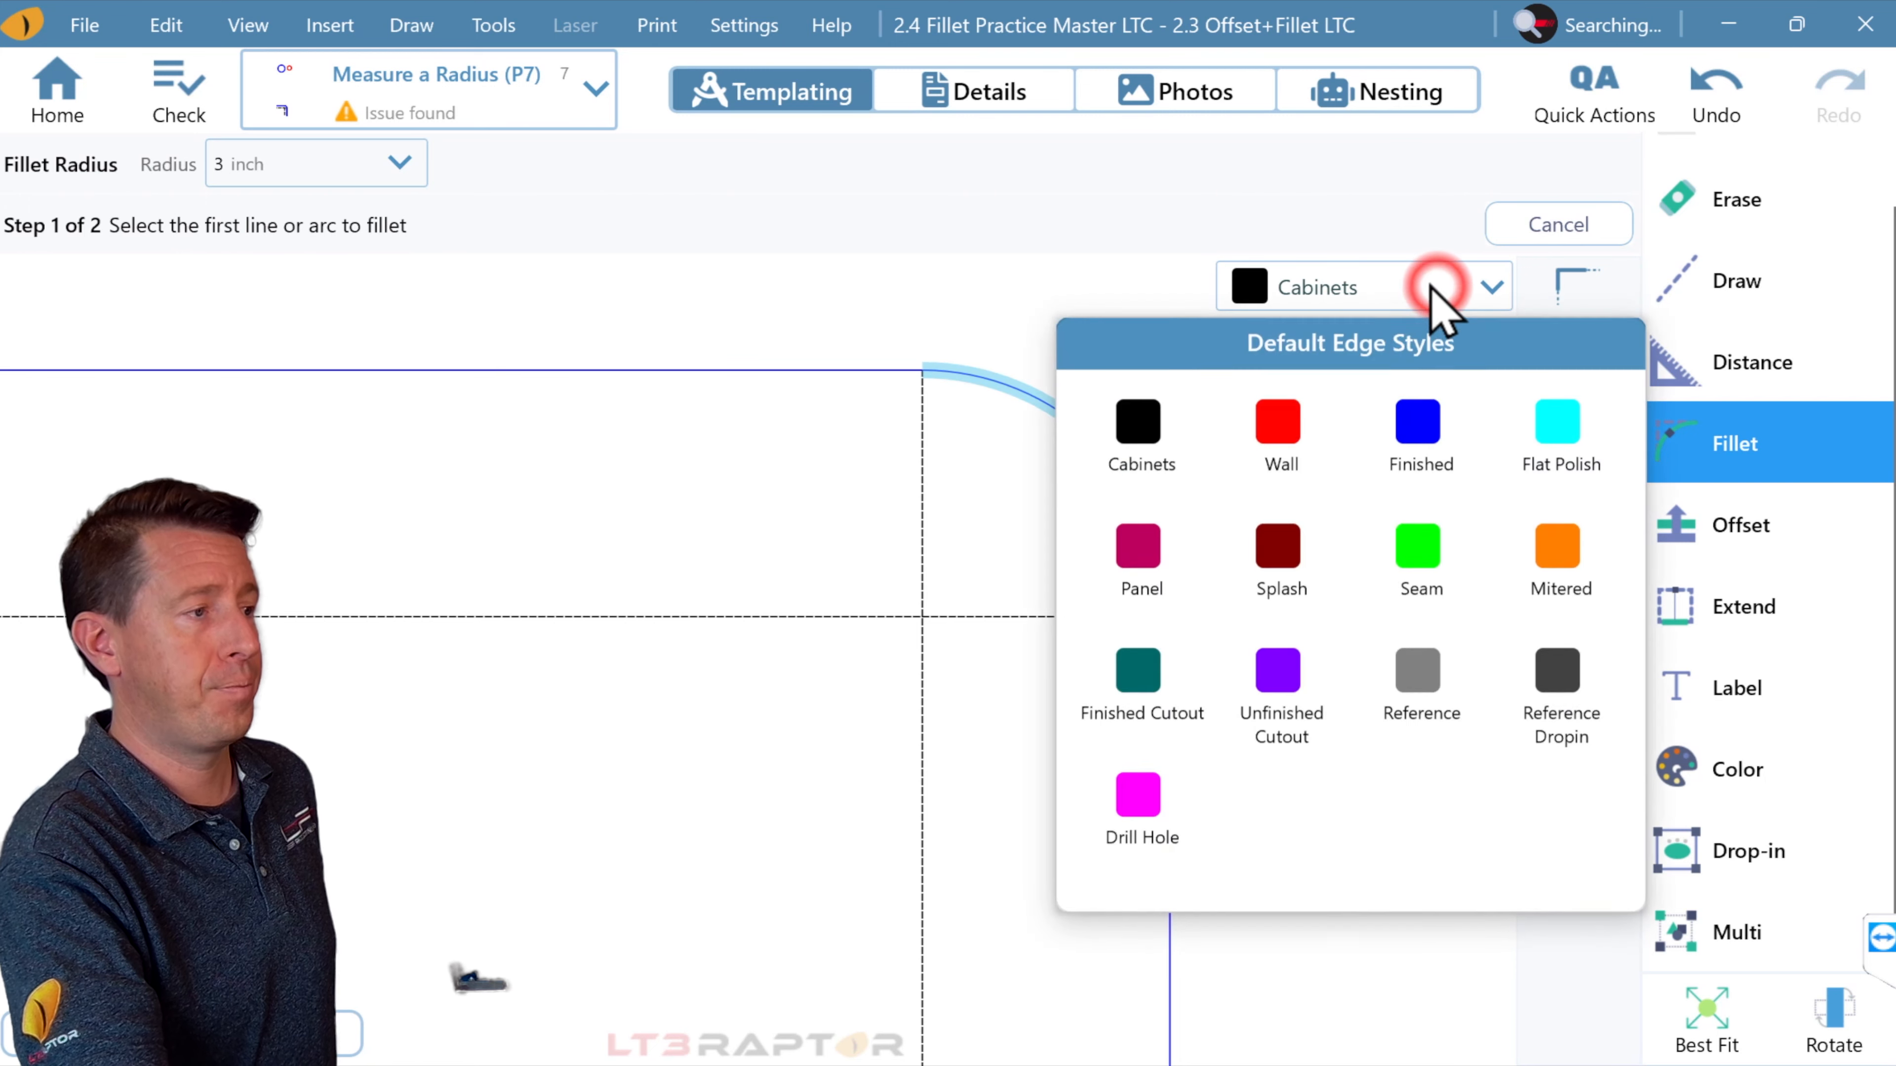
Step: Draw a 3-inch Wall-style circle snapped to the guide-line intersection
left_click(1278, 424)
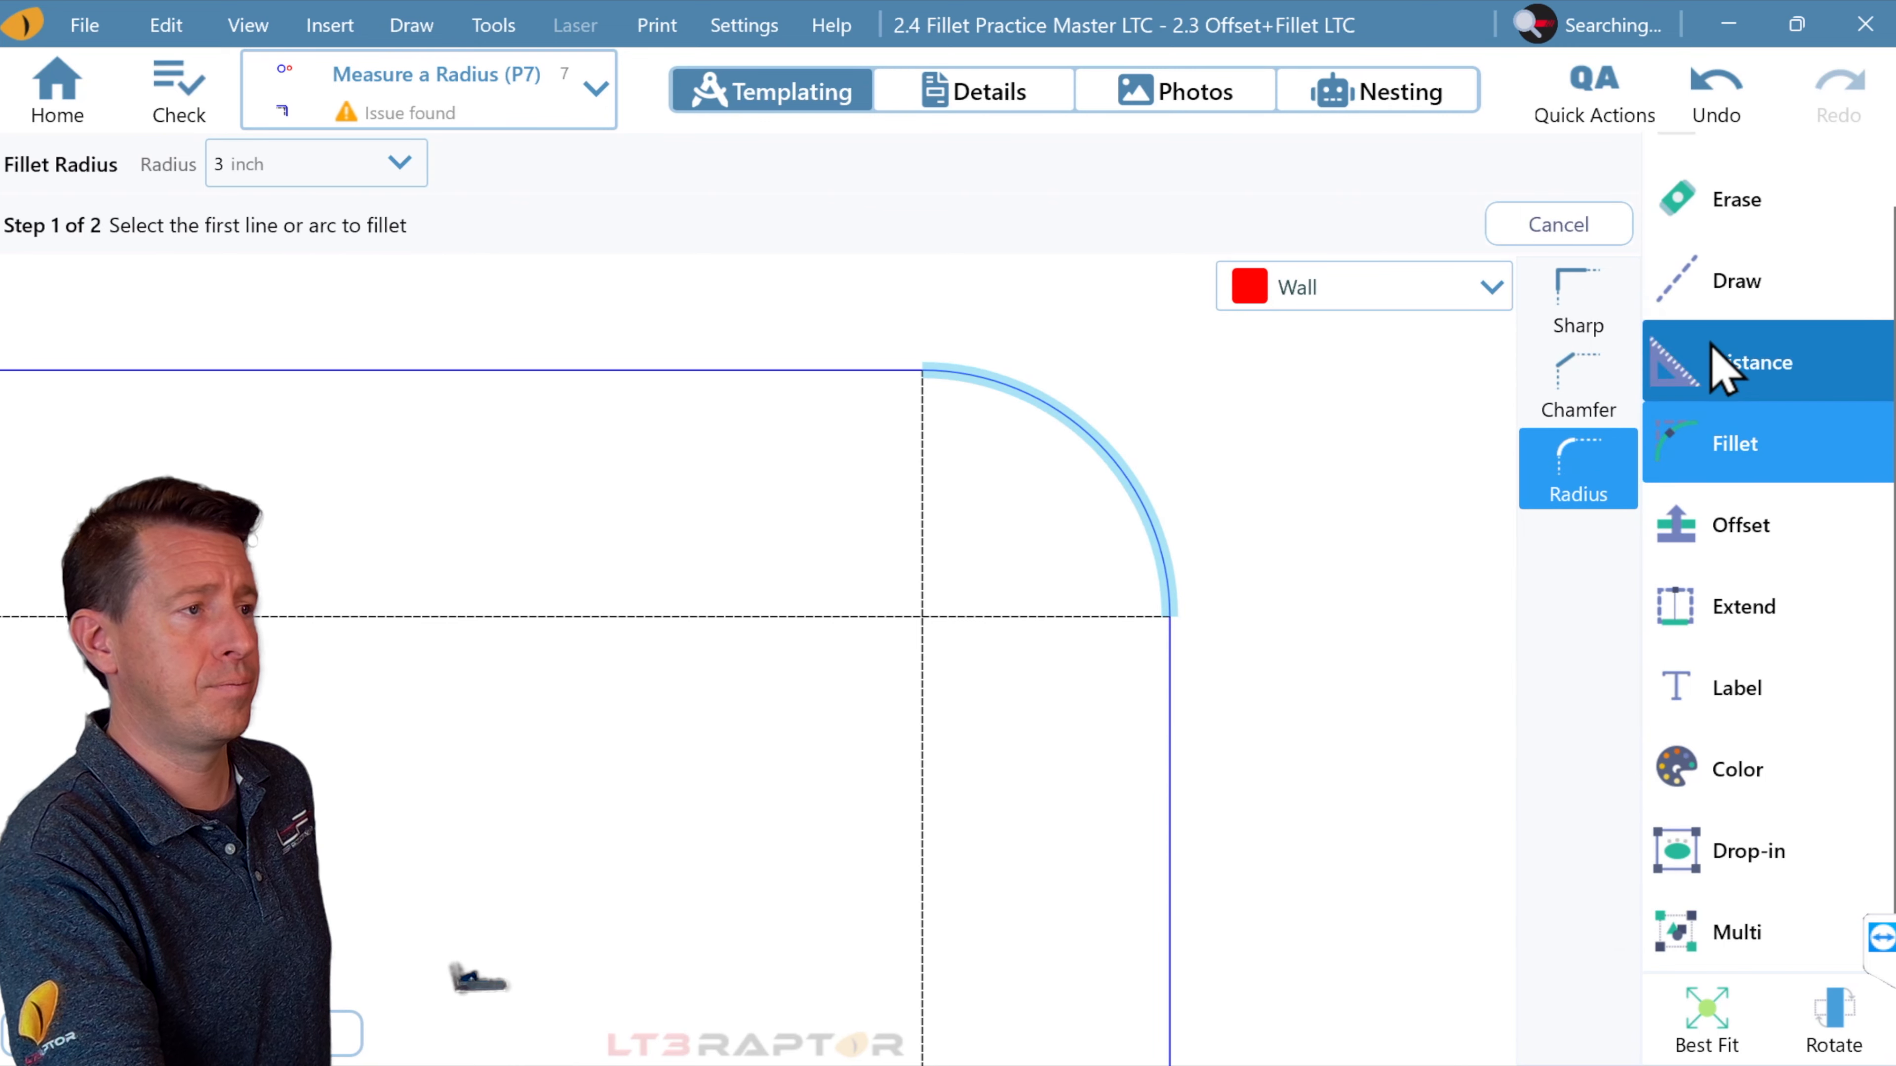
left_click(1736, 280)
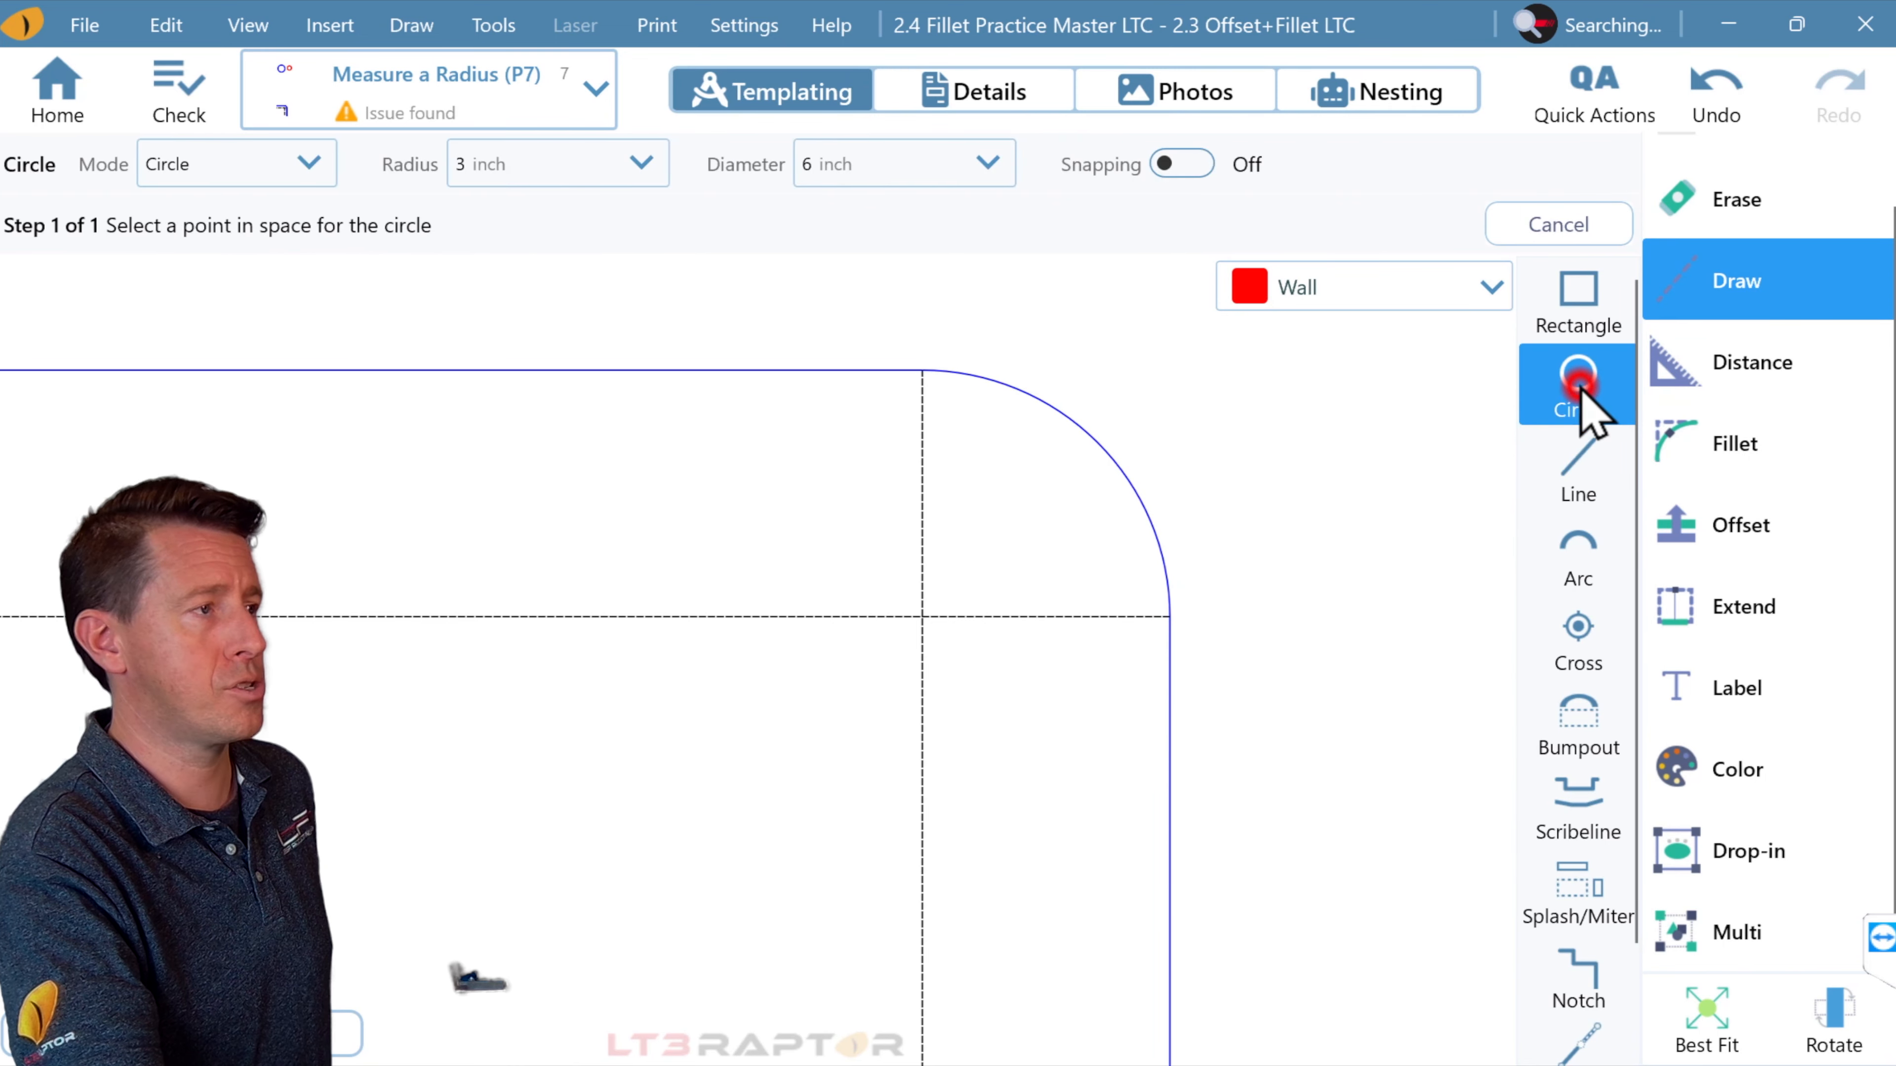
left_click(1179, 163)
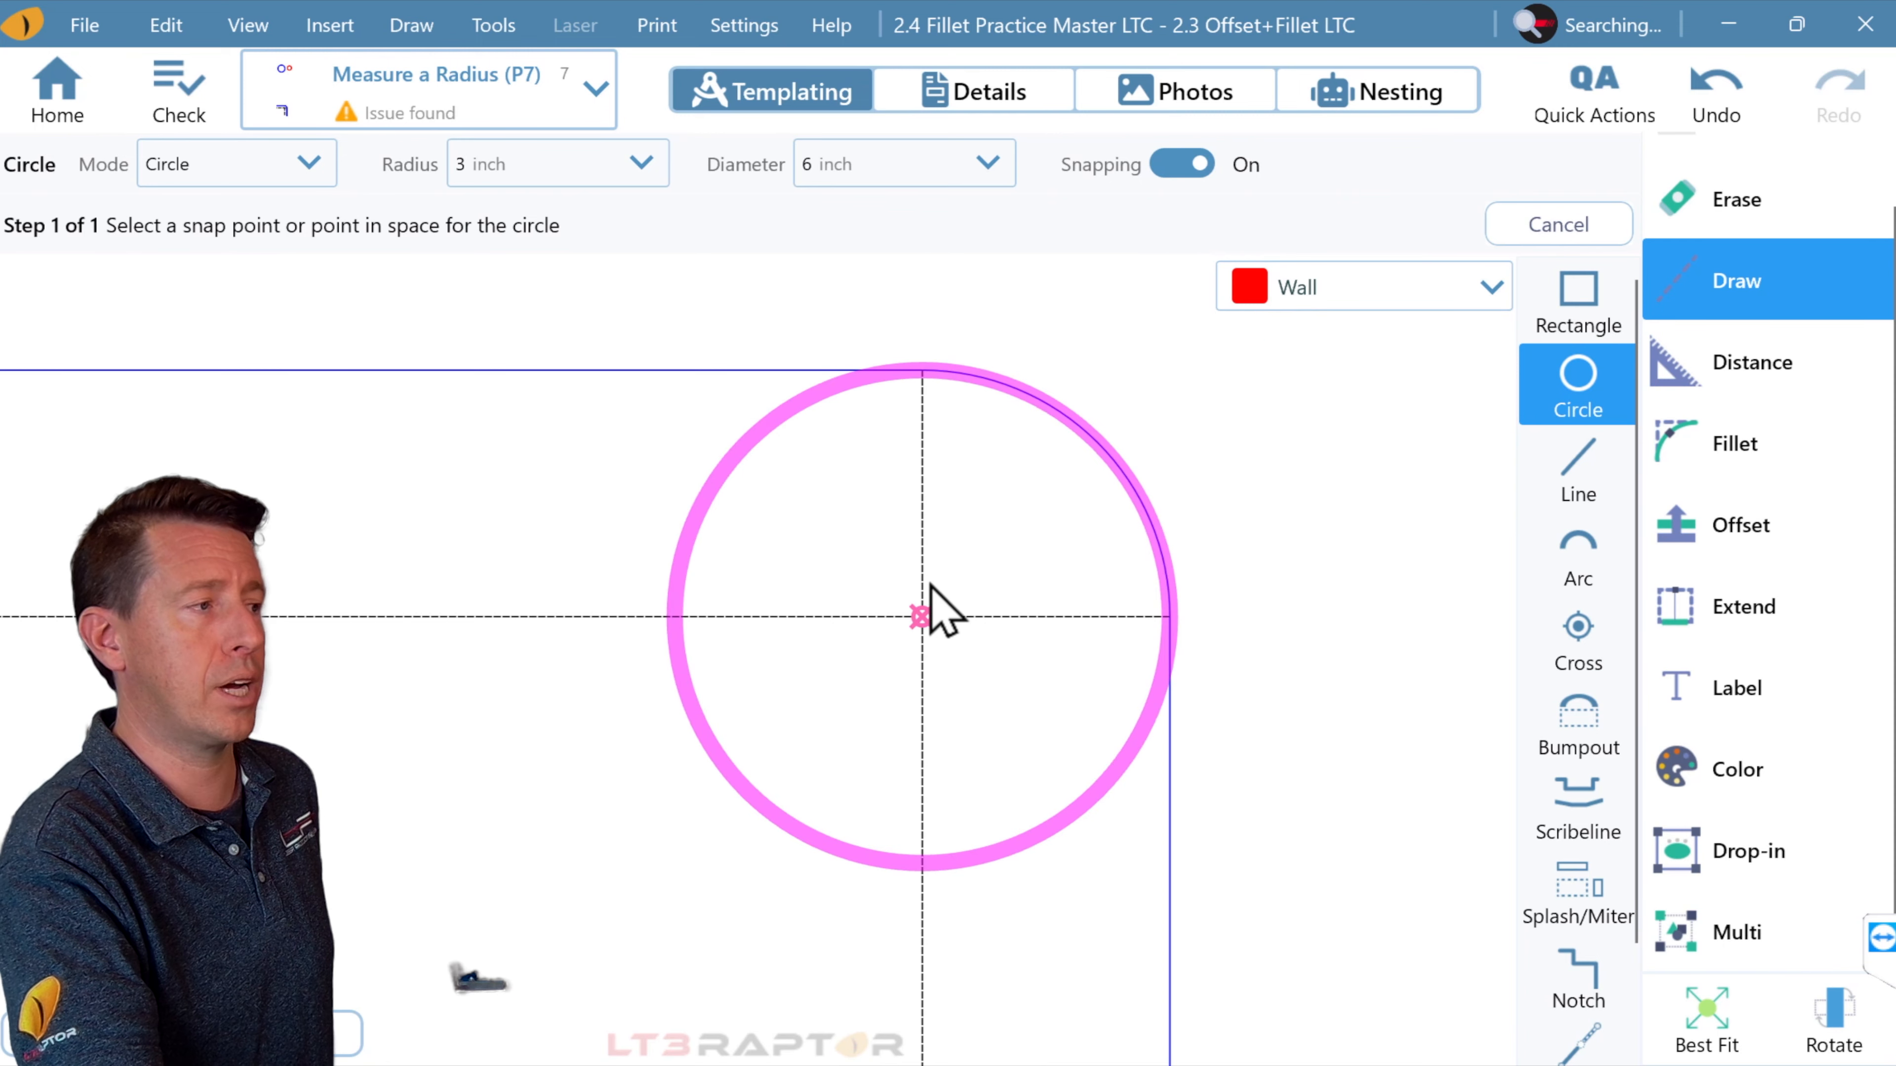
left_click(927, 616)
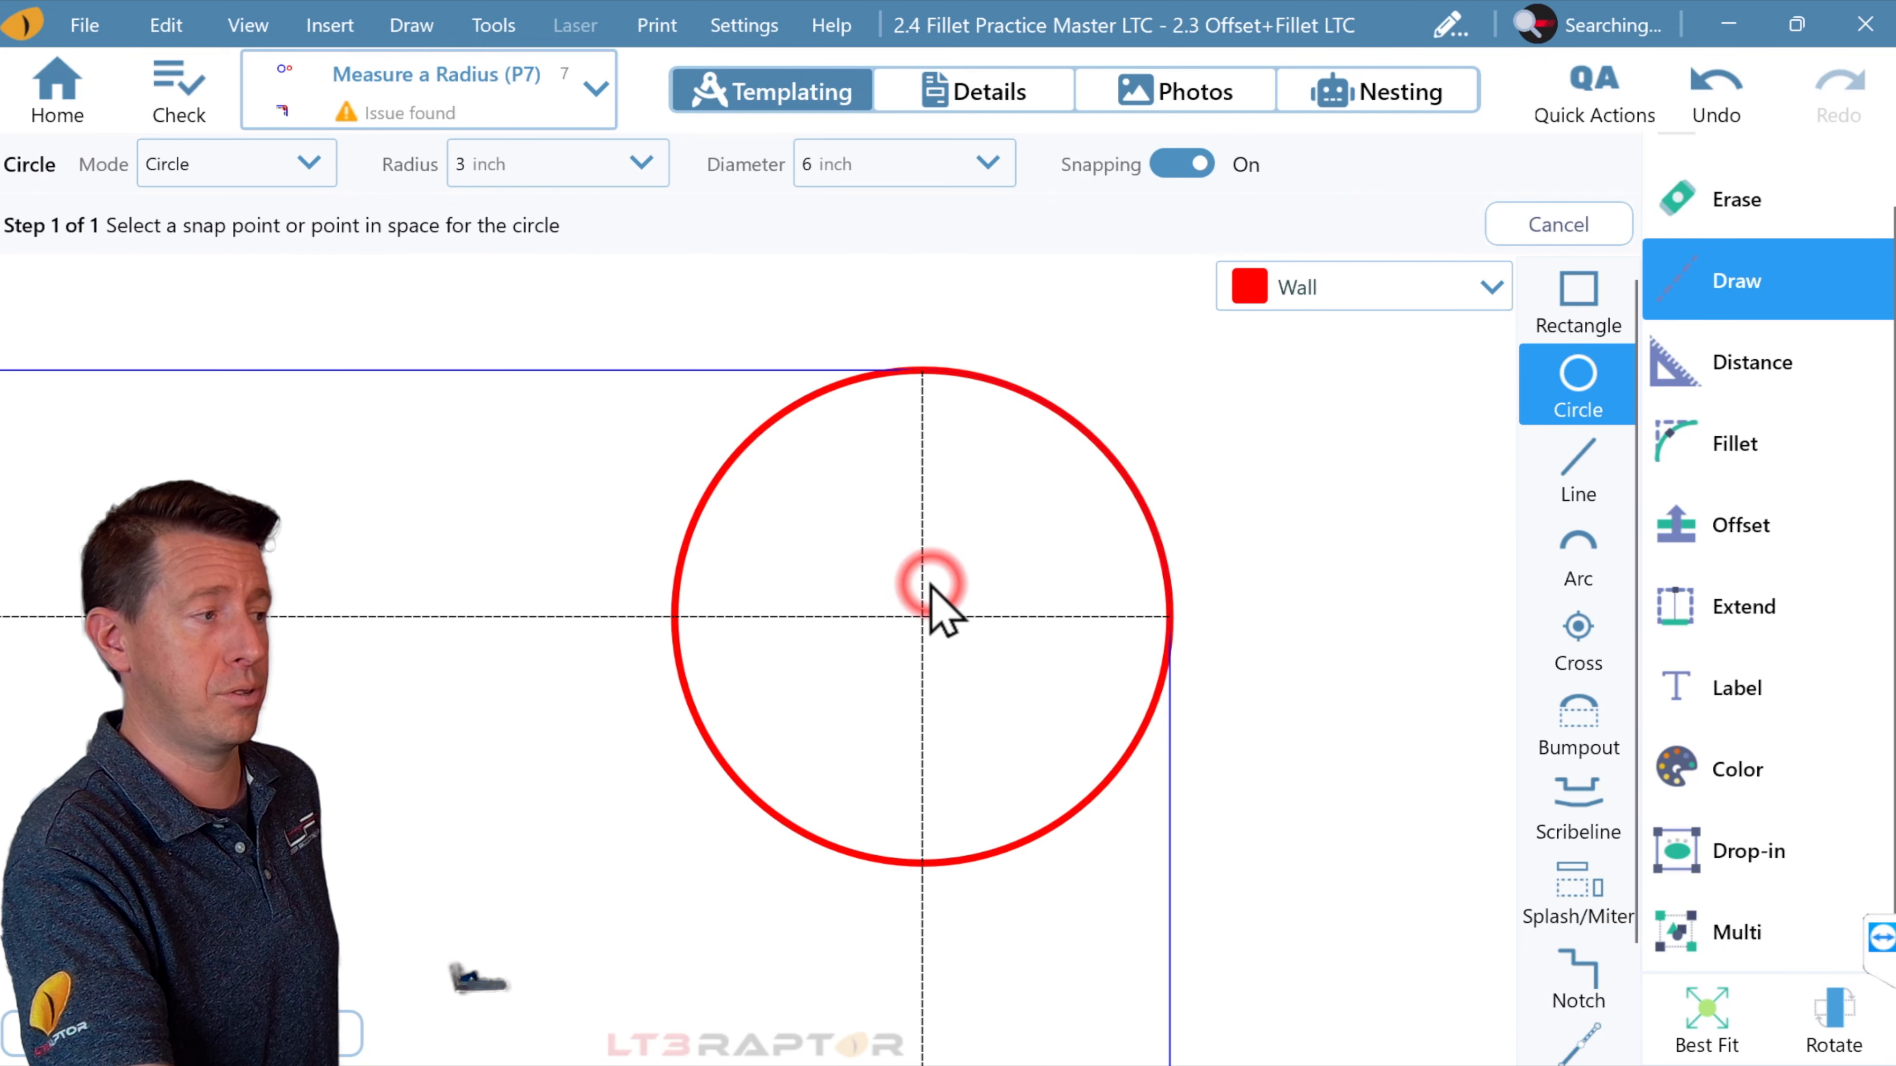
left_click(925, 598)
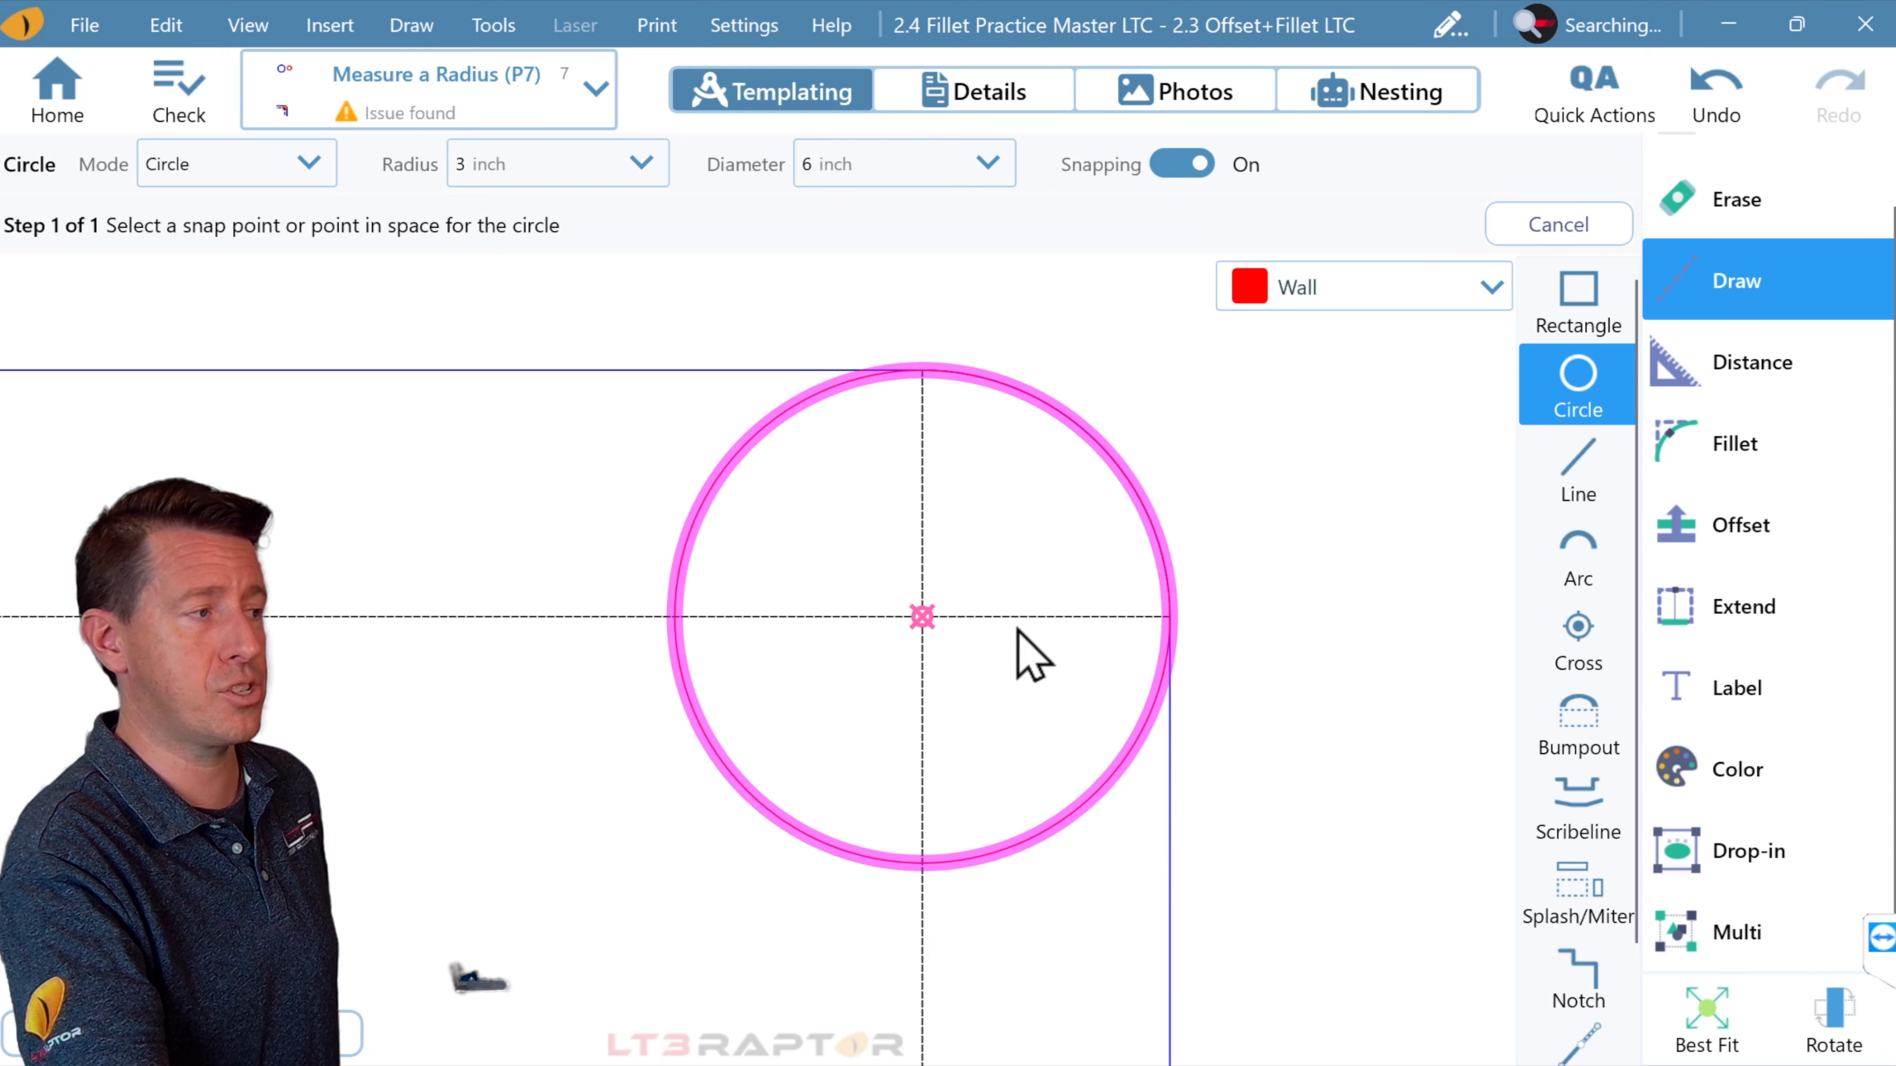
left_click(1559, 224)
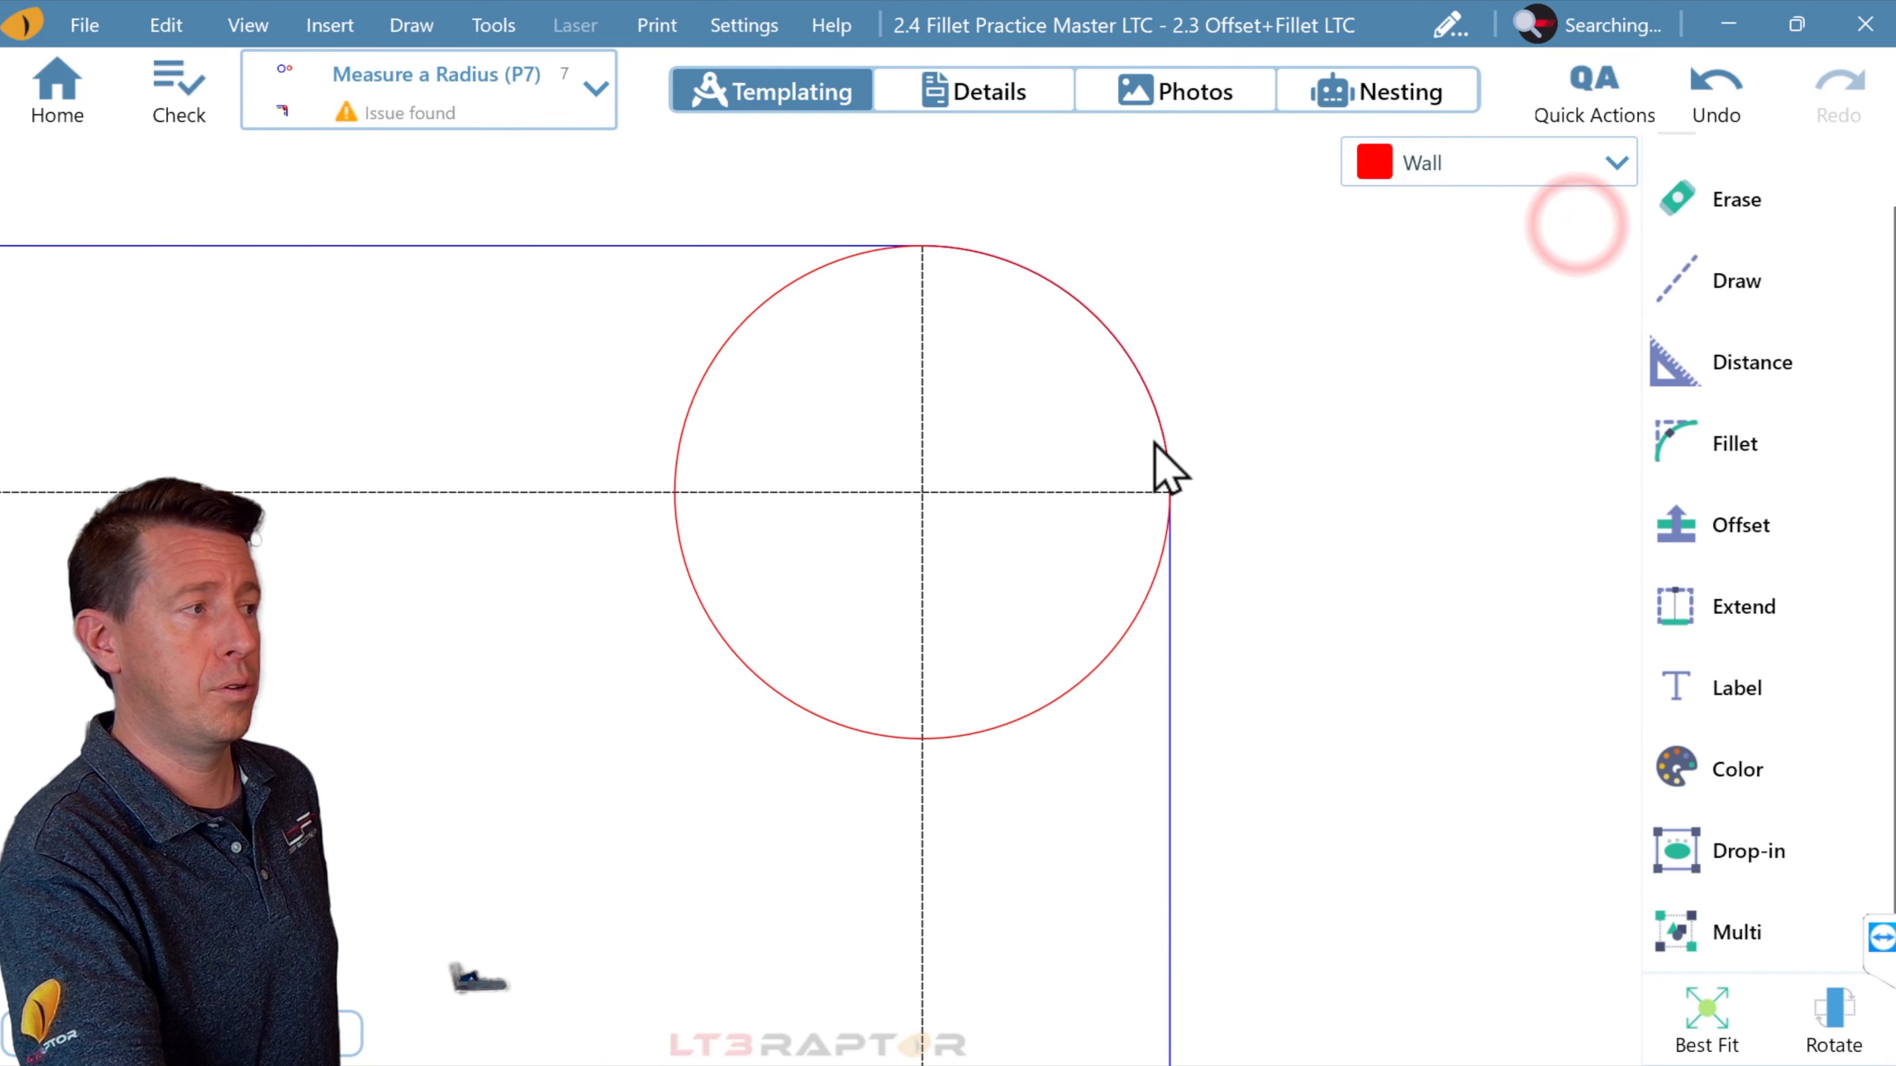
mouse_move(744, 387)
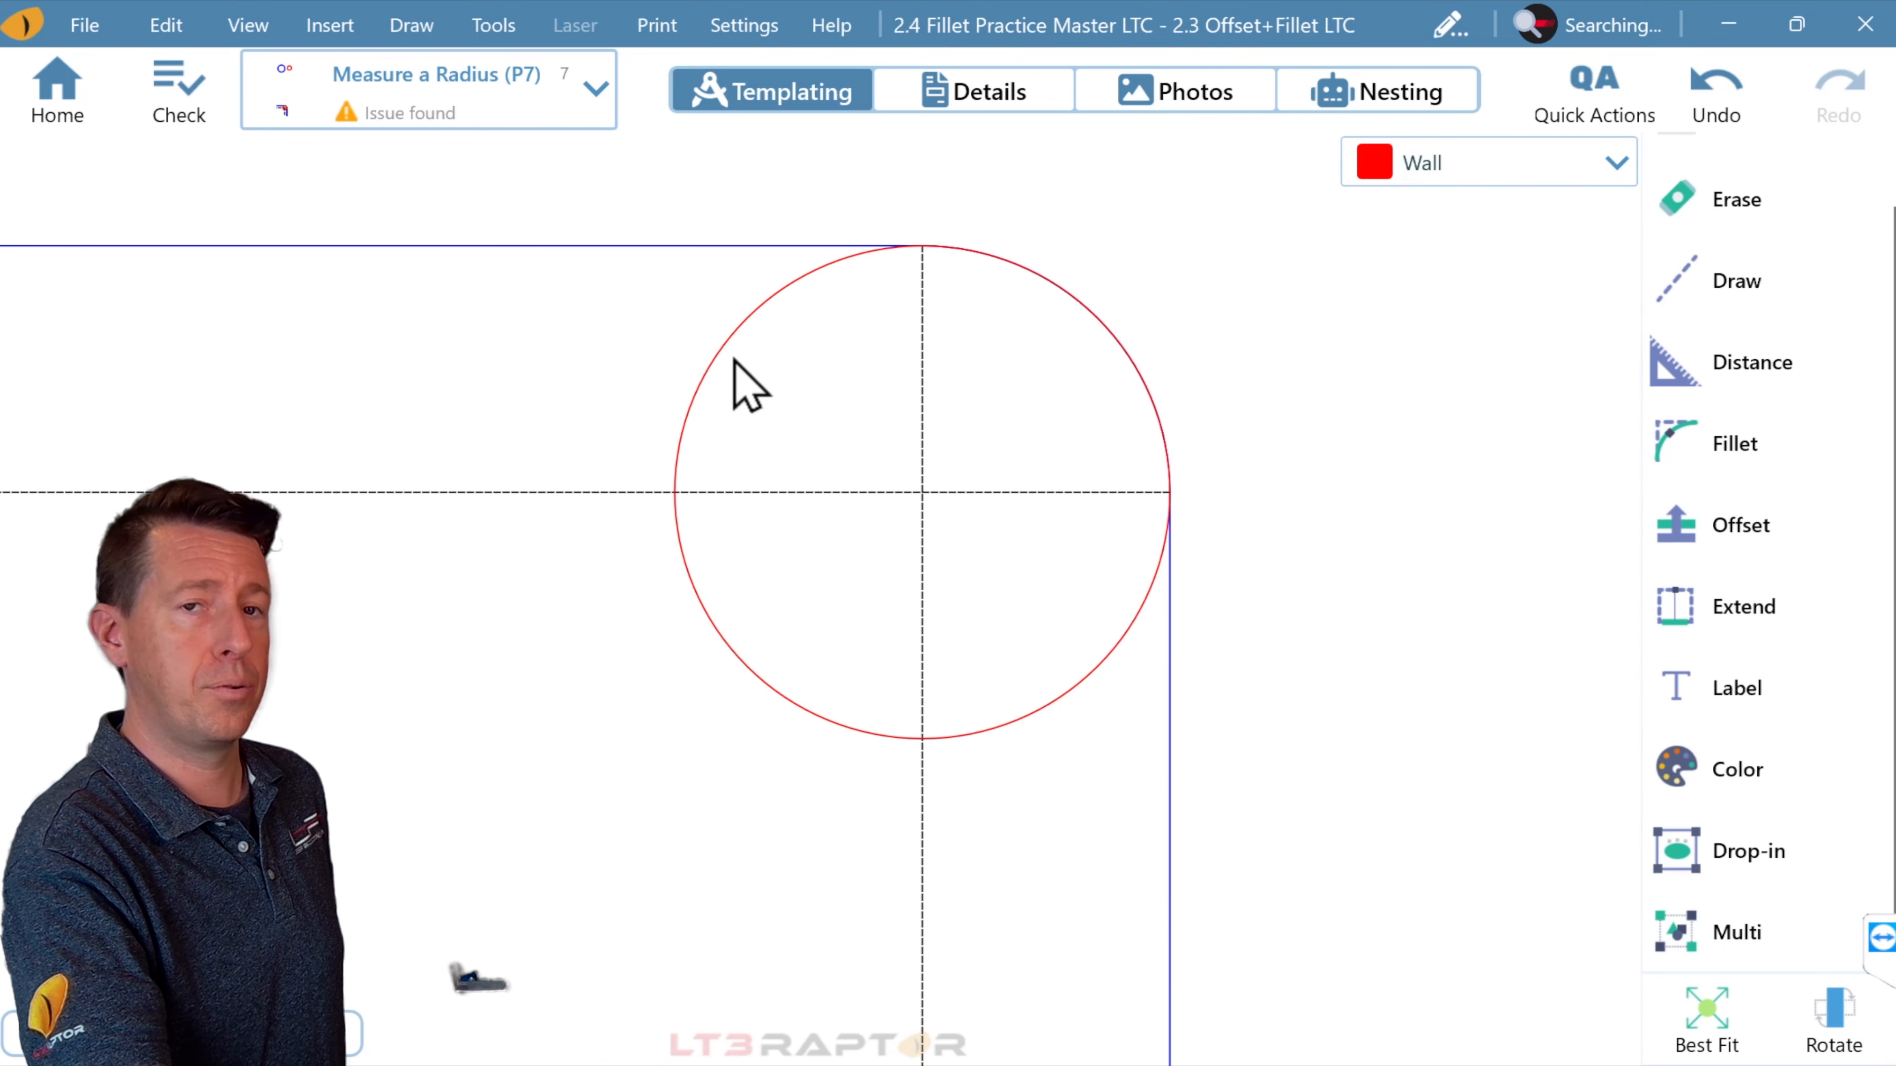
mouse_move(1257, 659)
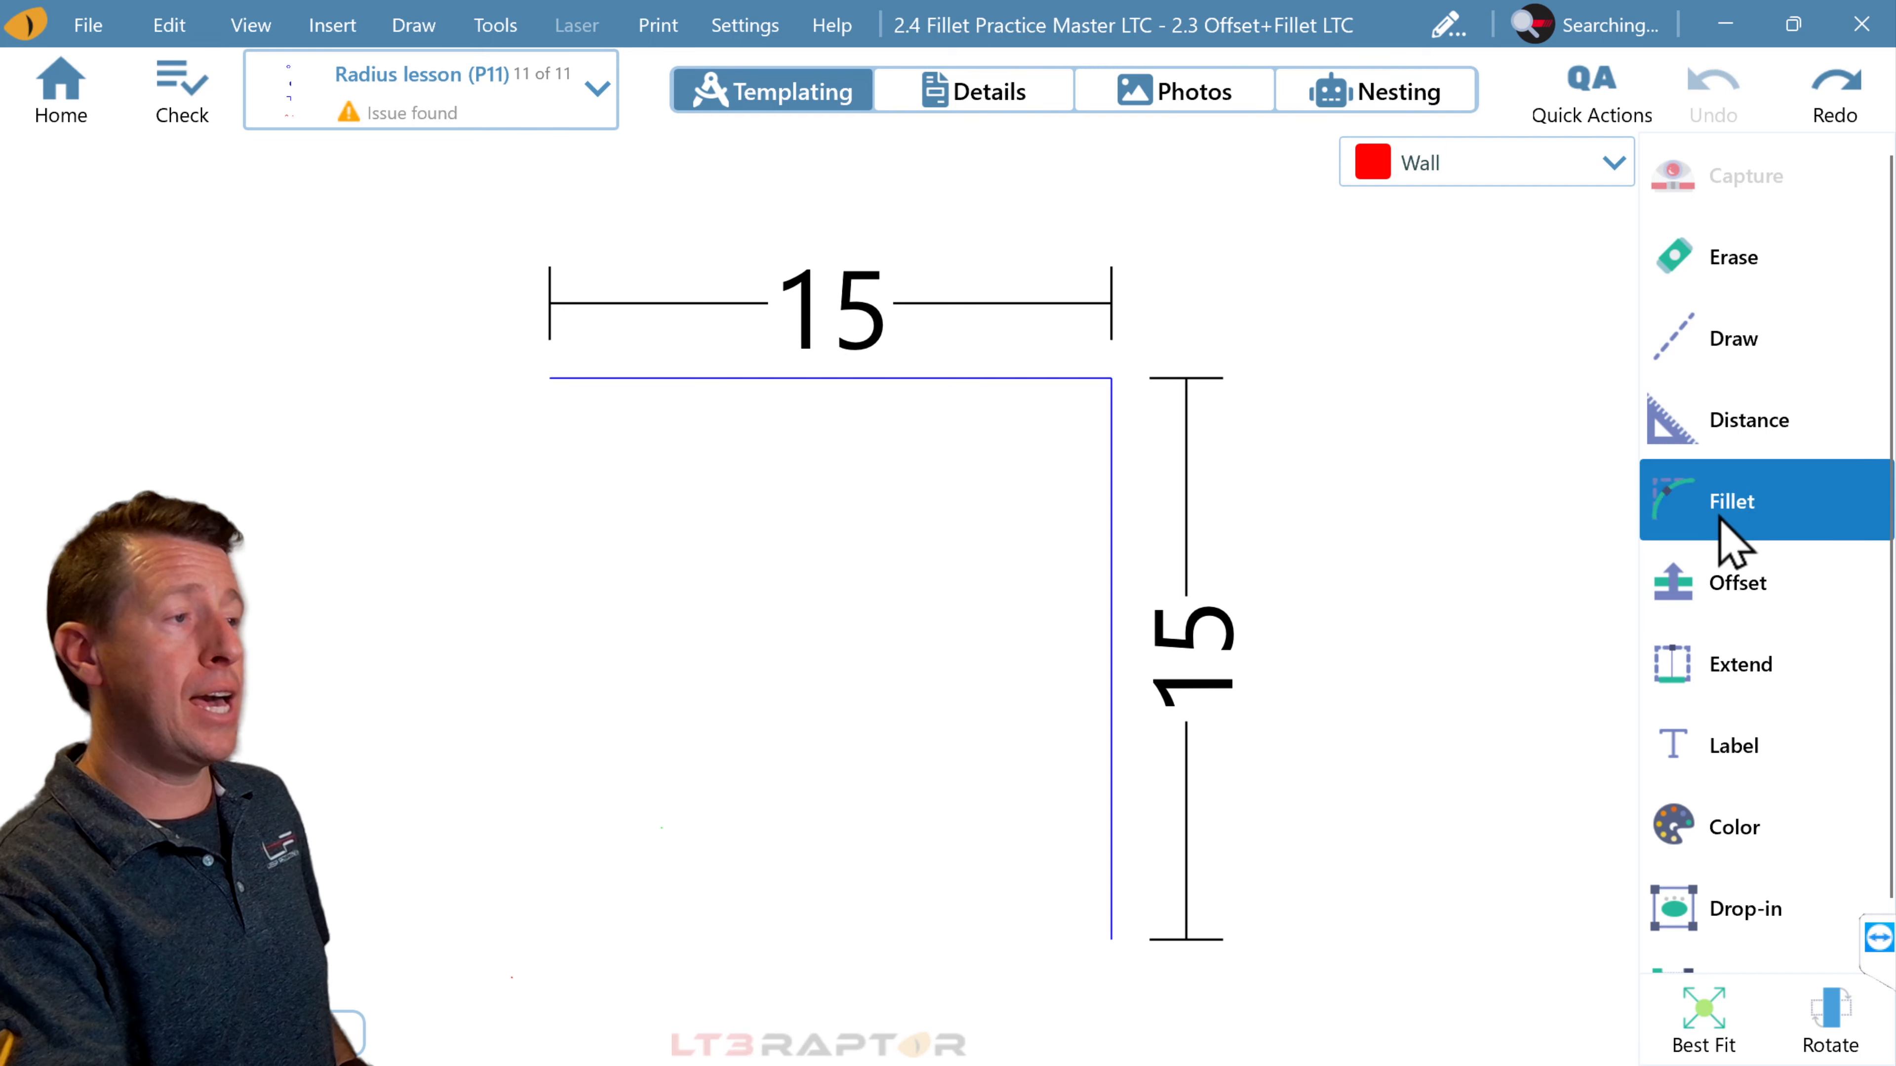
Step: Attempt a 16-inch radius fillet on the corner and dismiss the 'radius too large' warning
left_click(1765, 500)
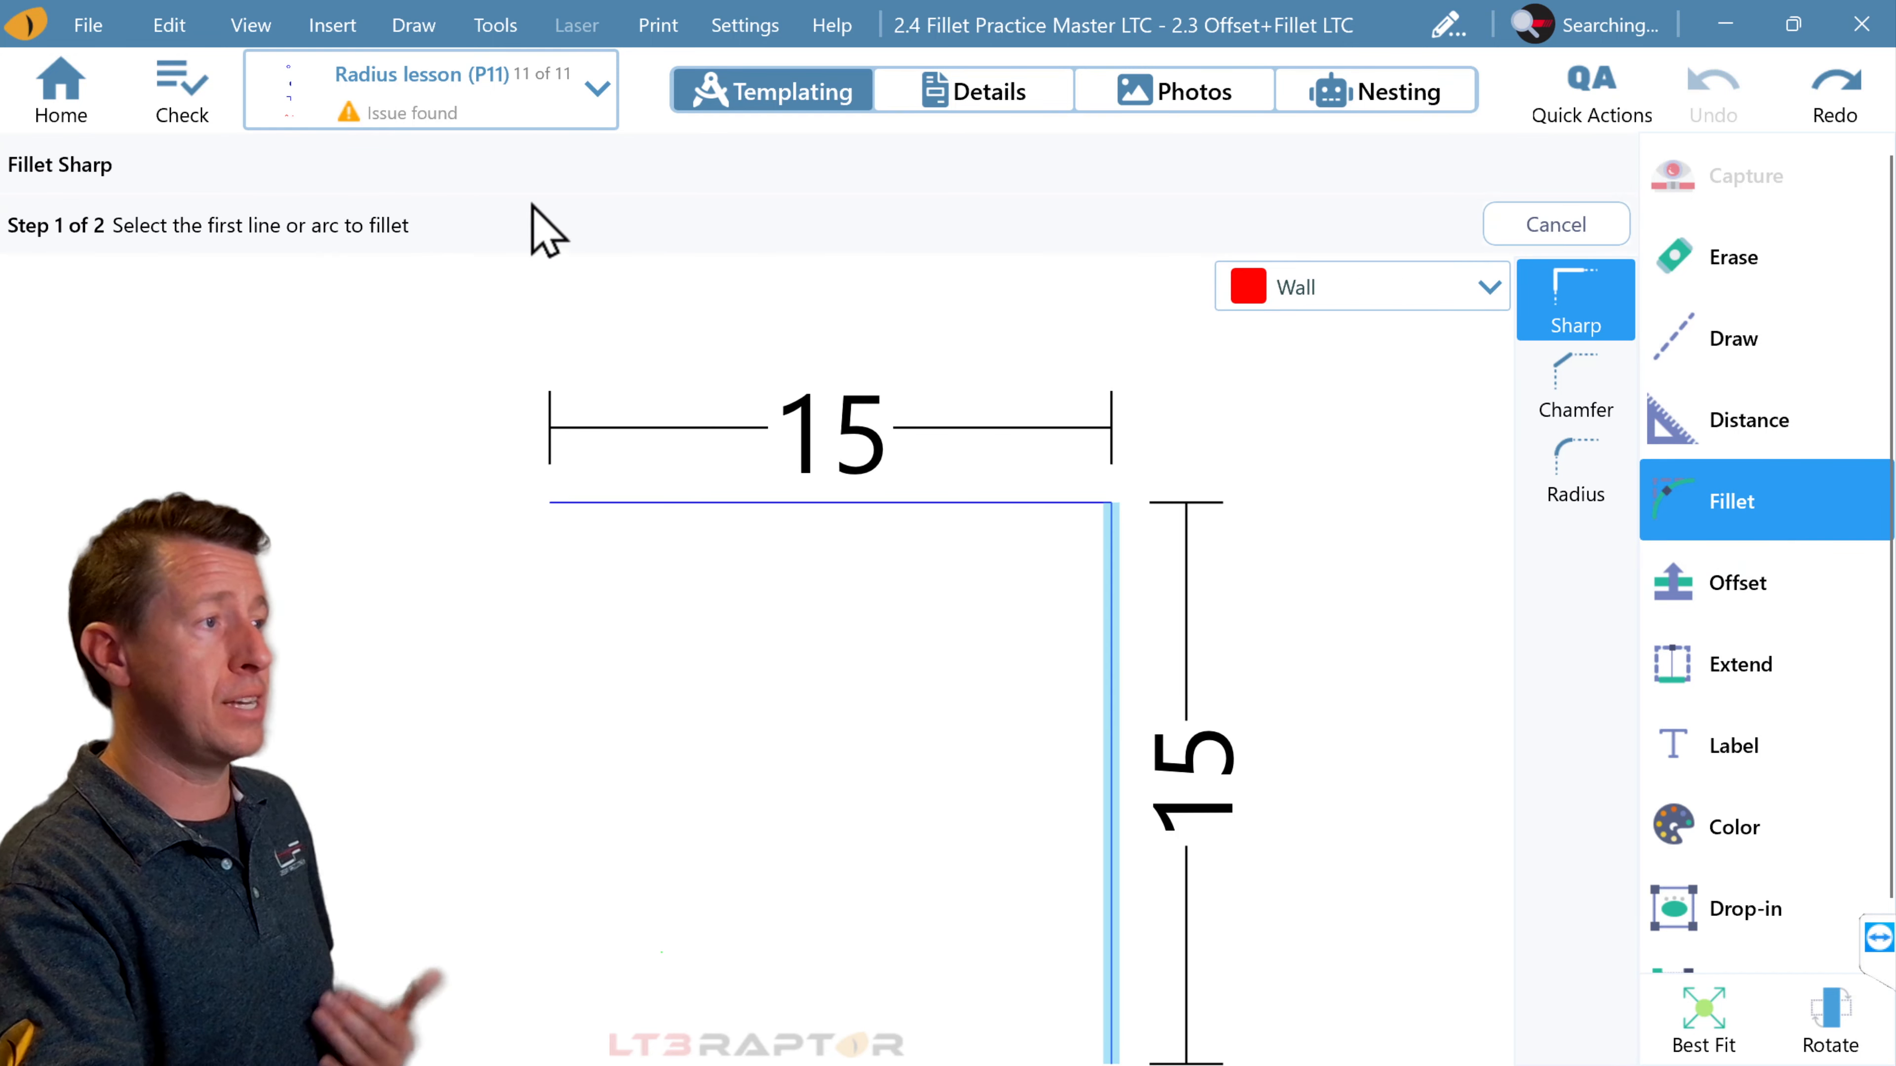
left_click(1576, 473)
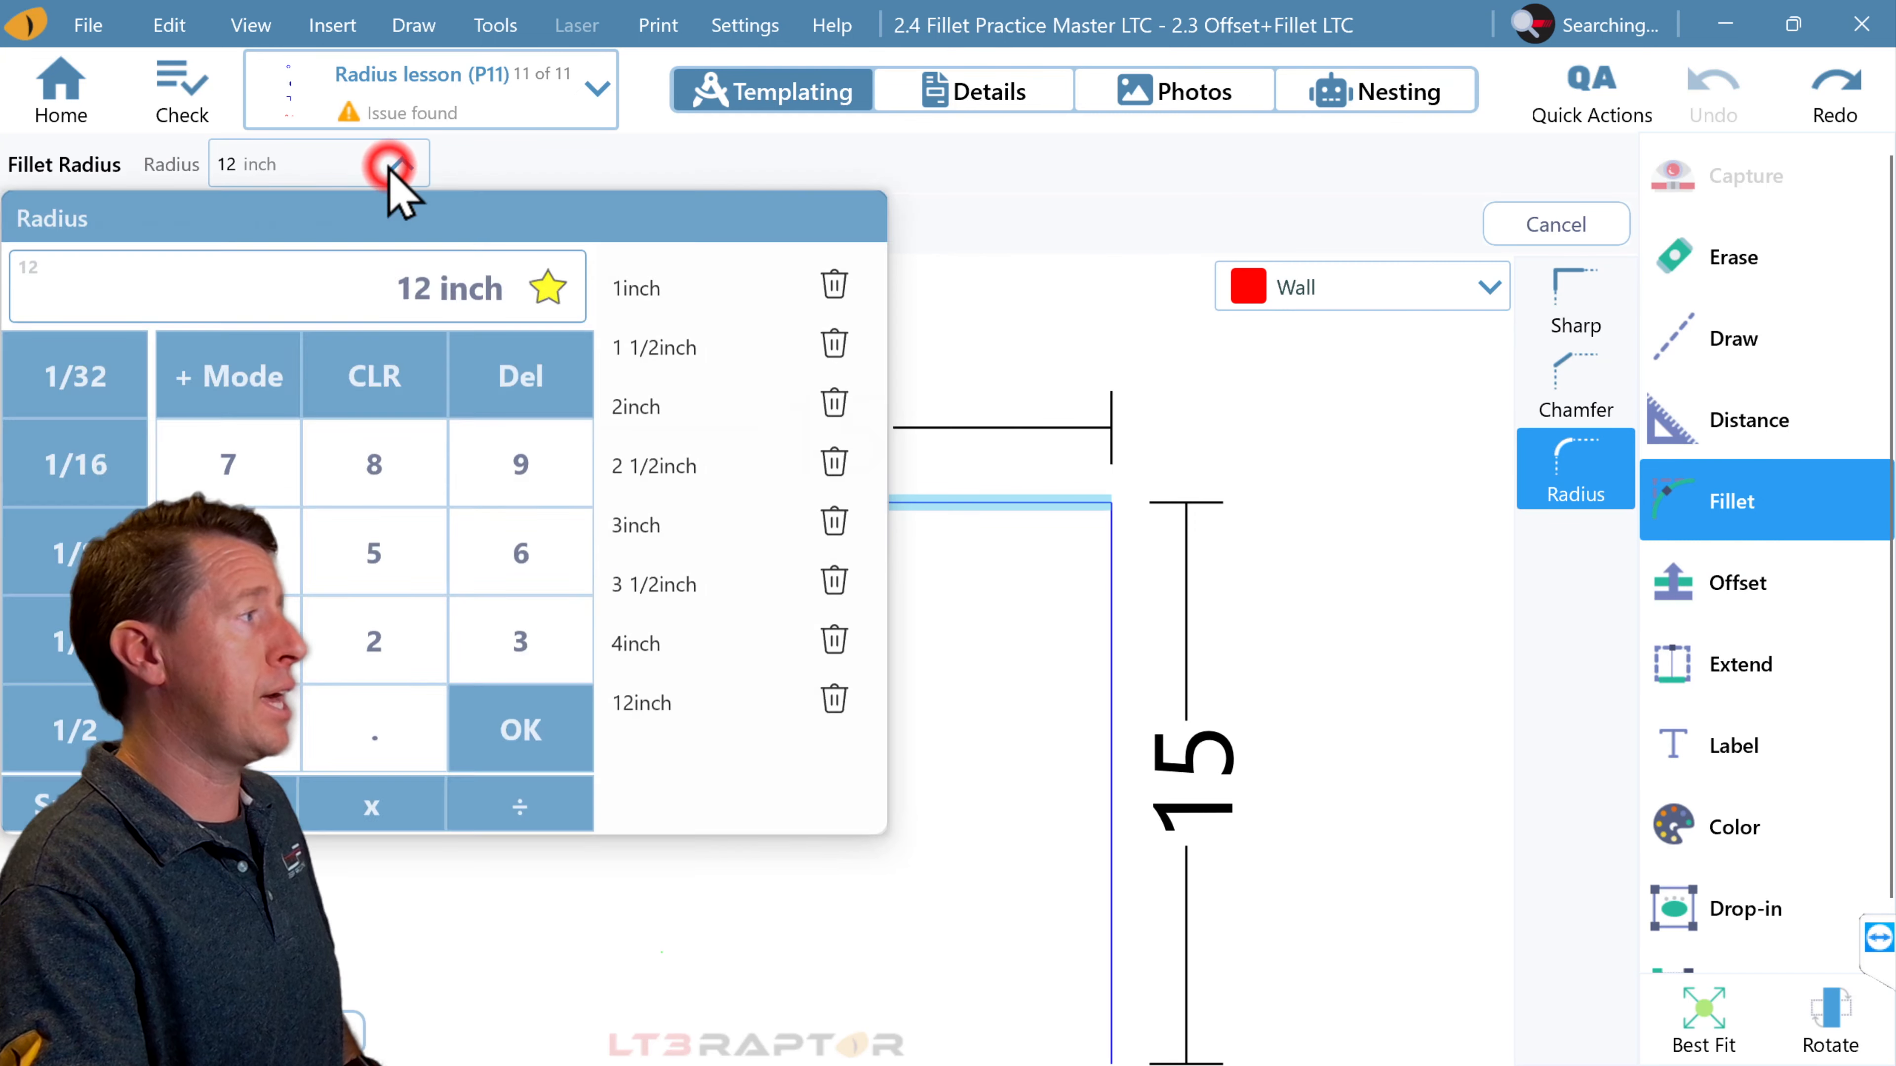
left_click(518, 556)
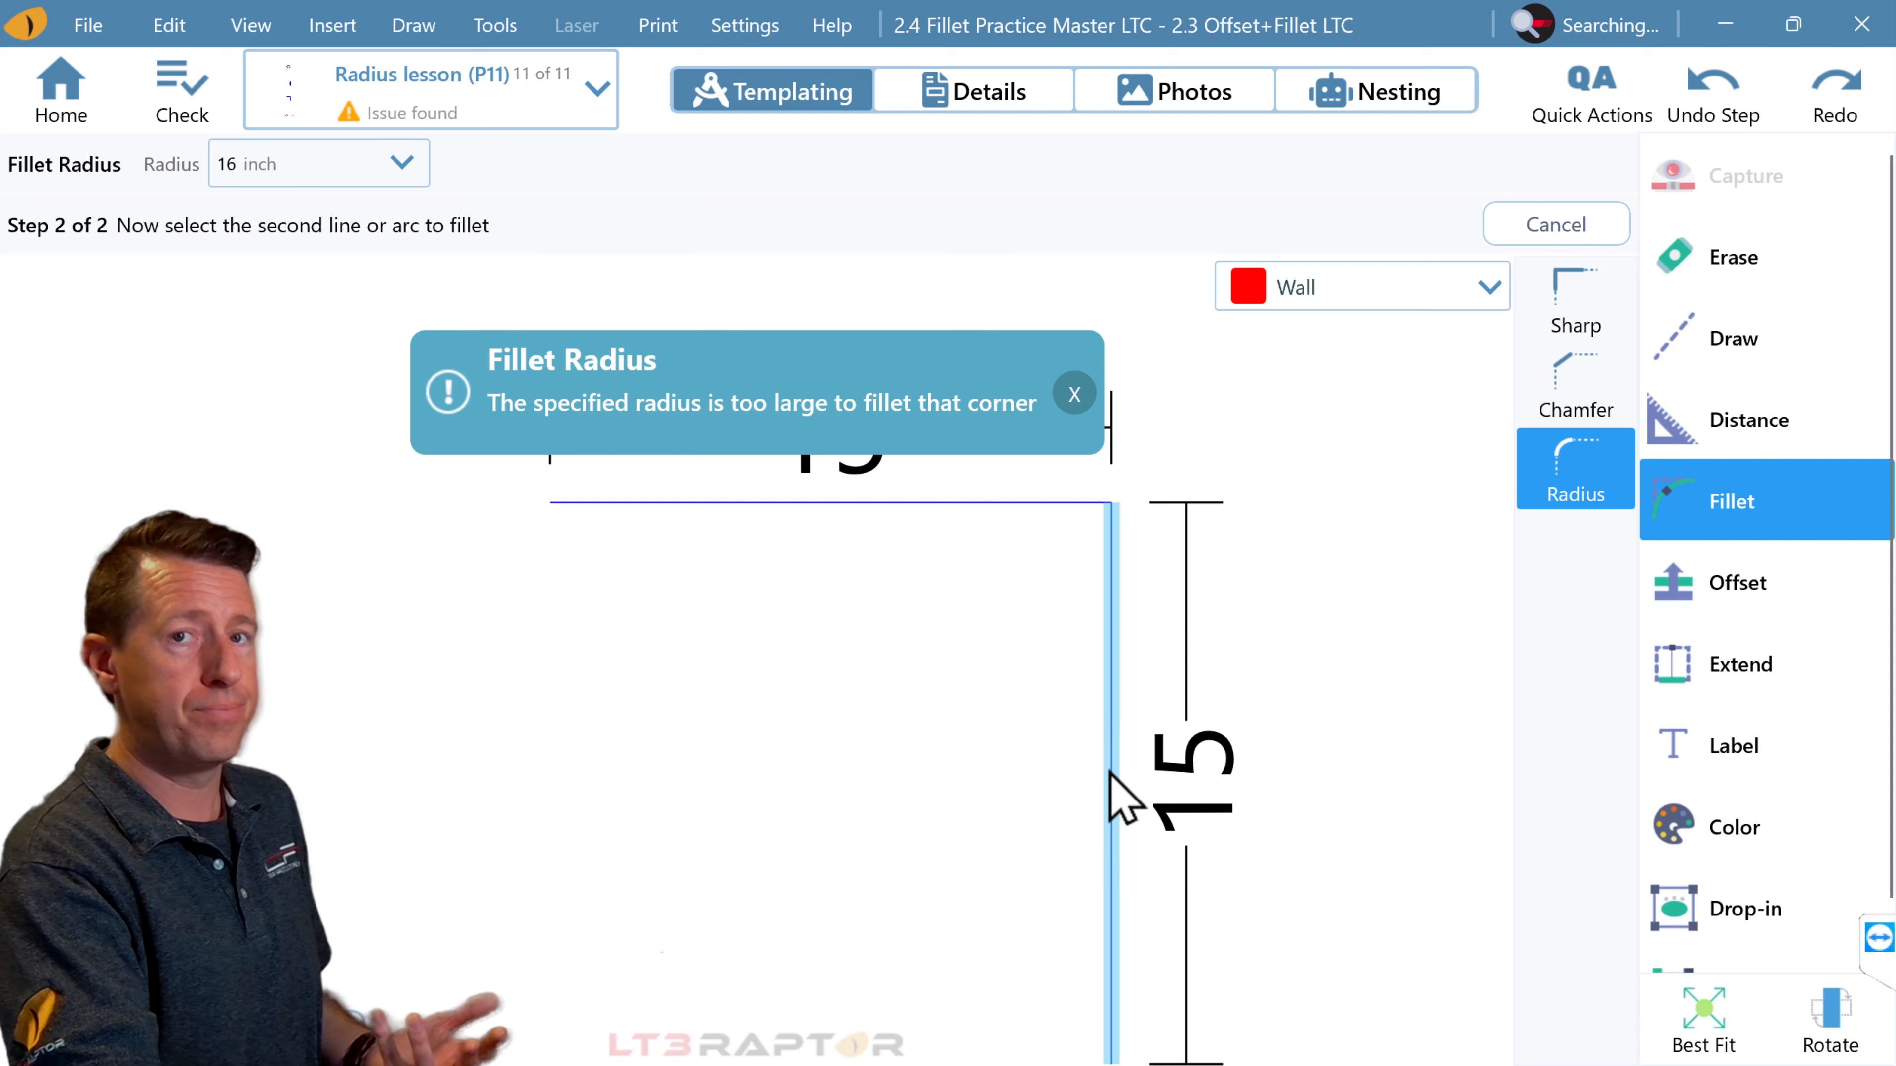
mouse_move(1062, 808)
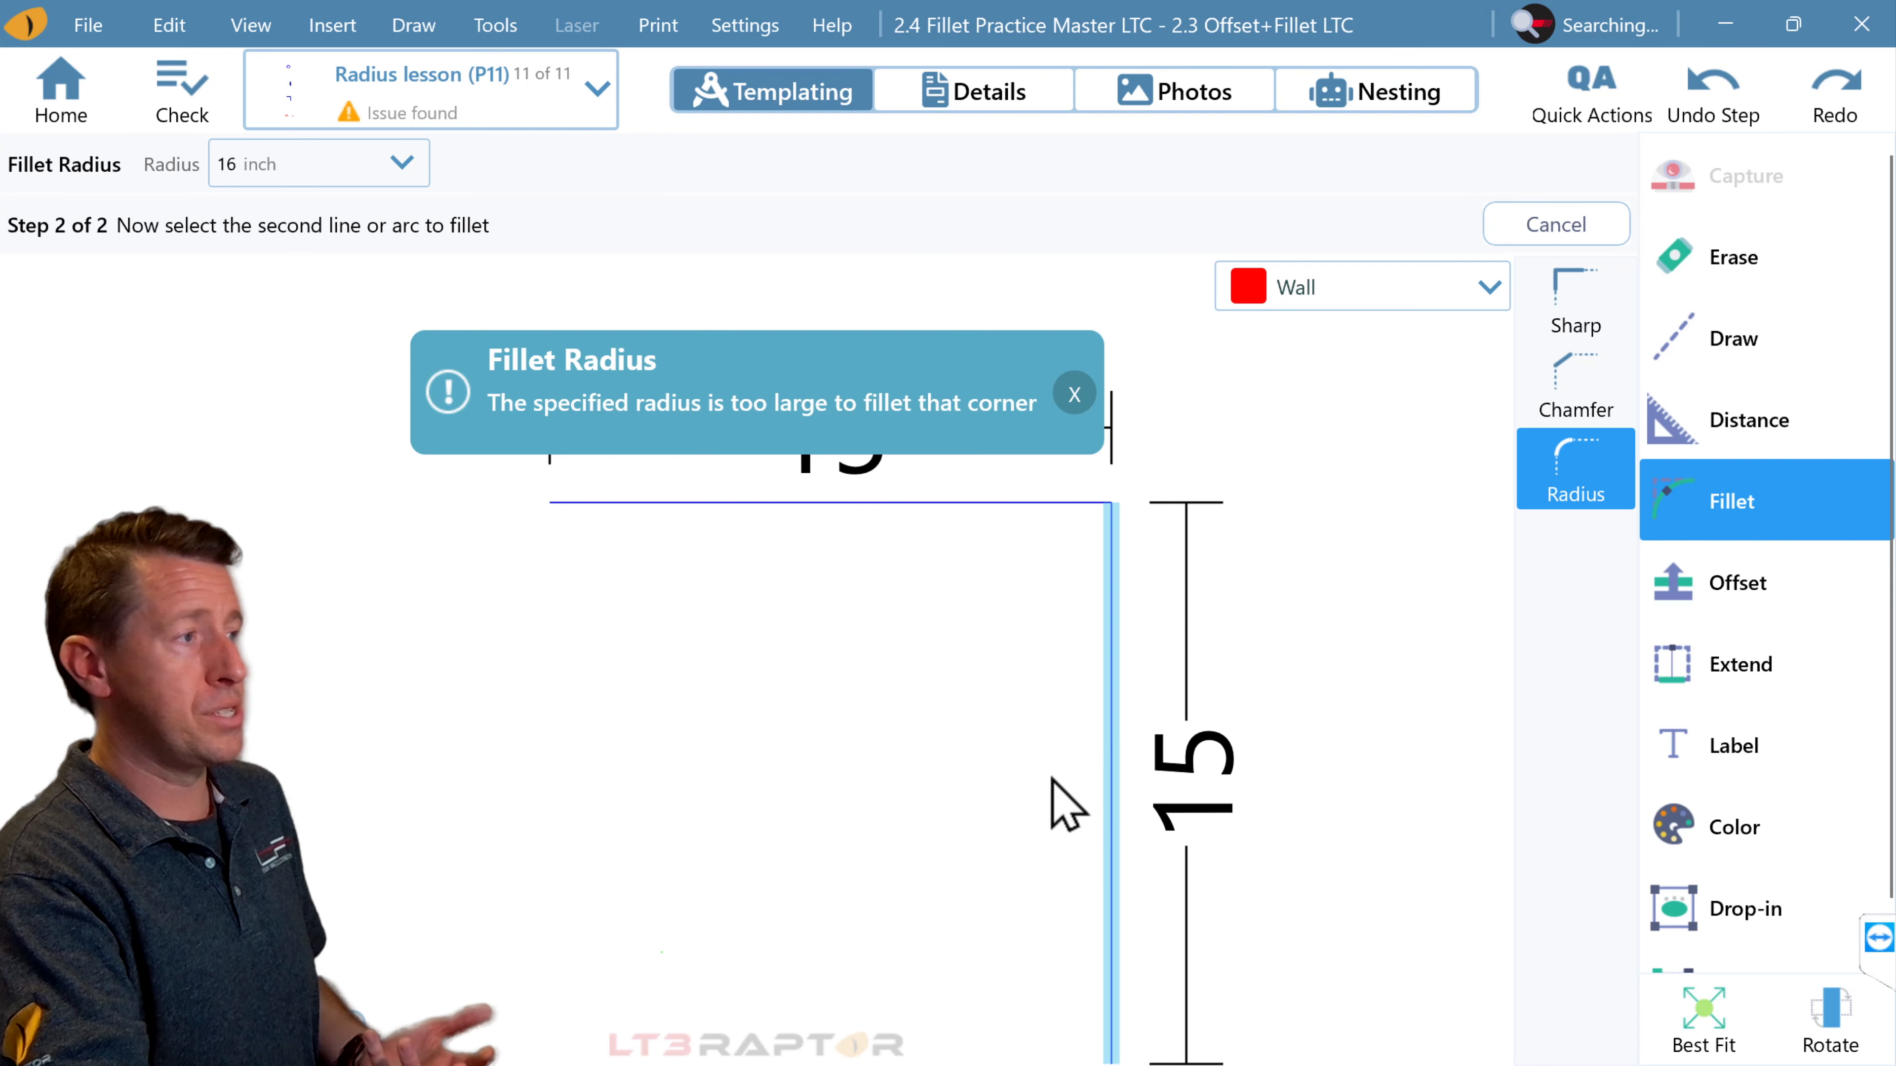
left_click(1073, 394)
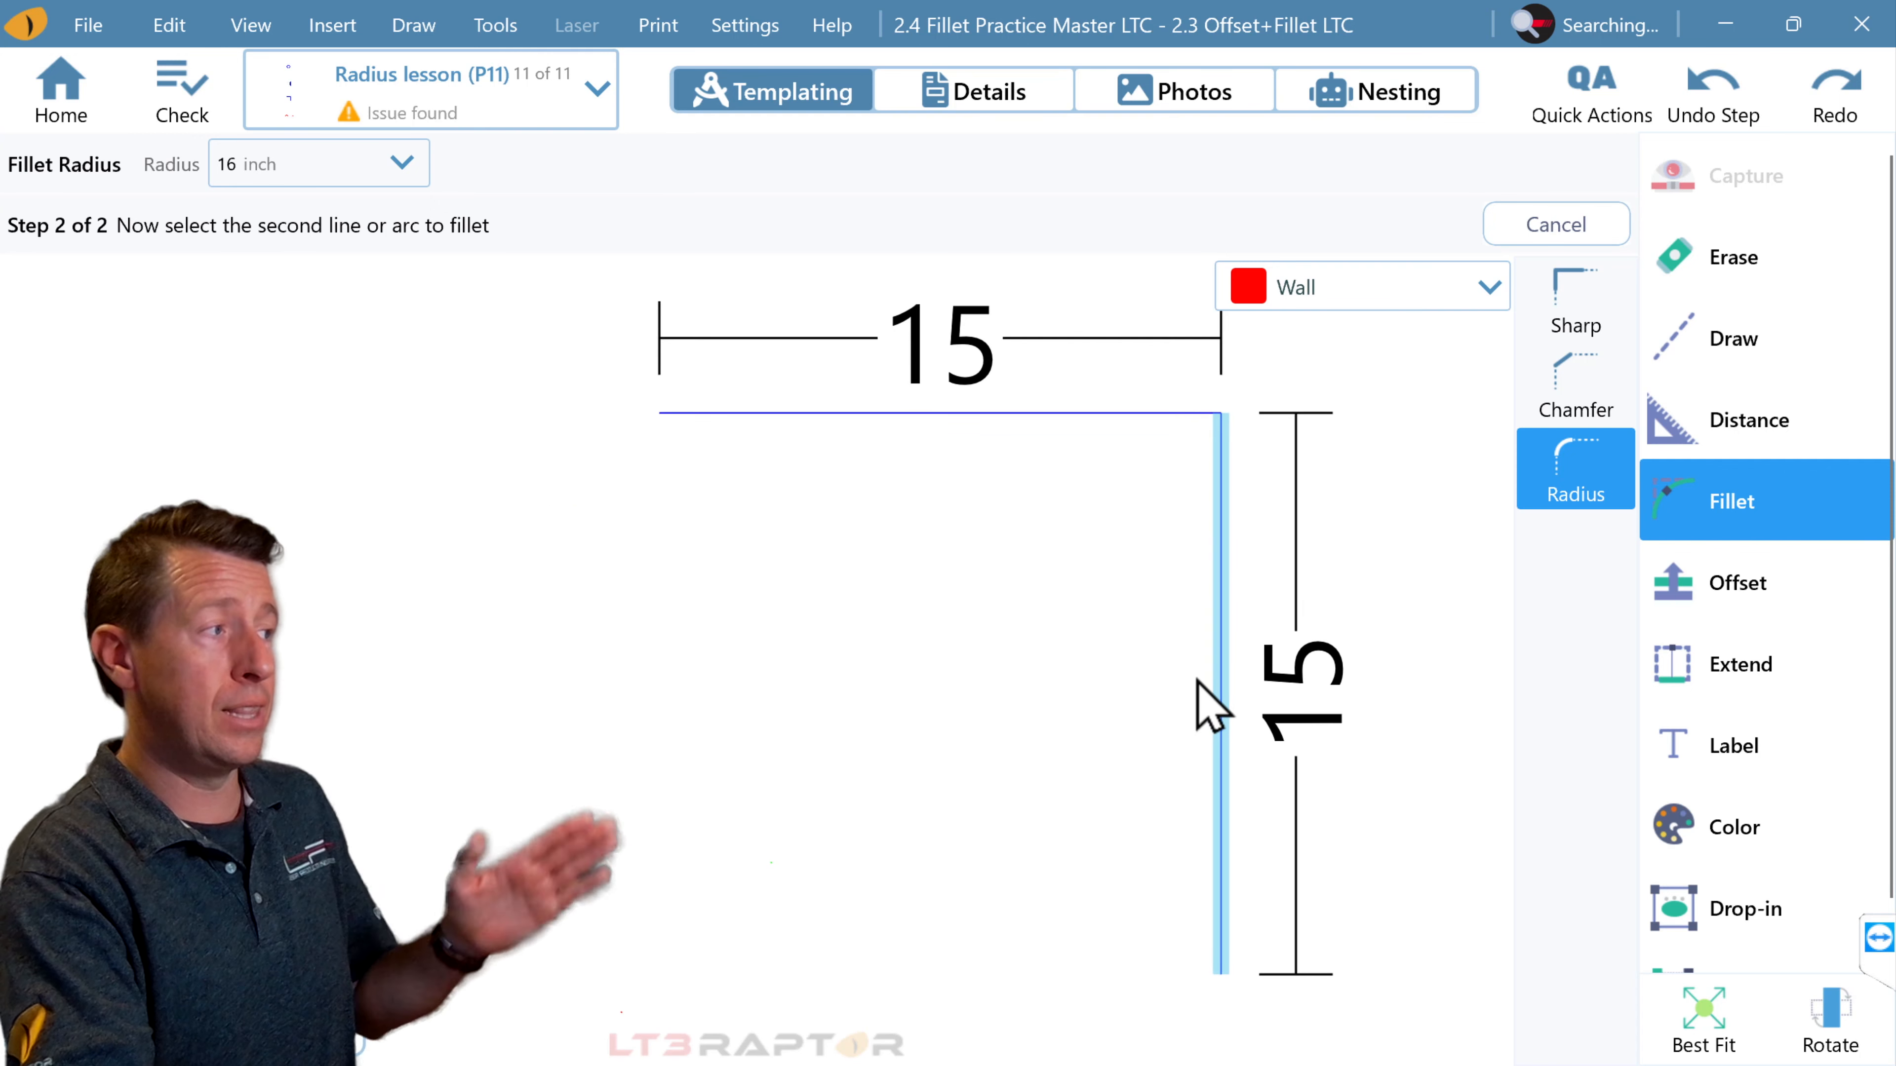
mouse_move(1191, 604)
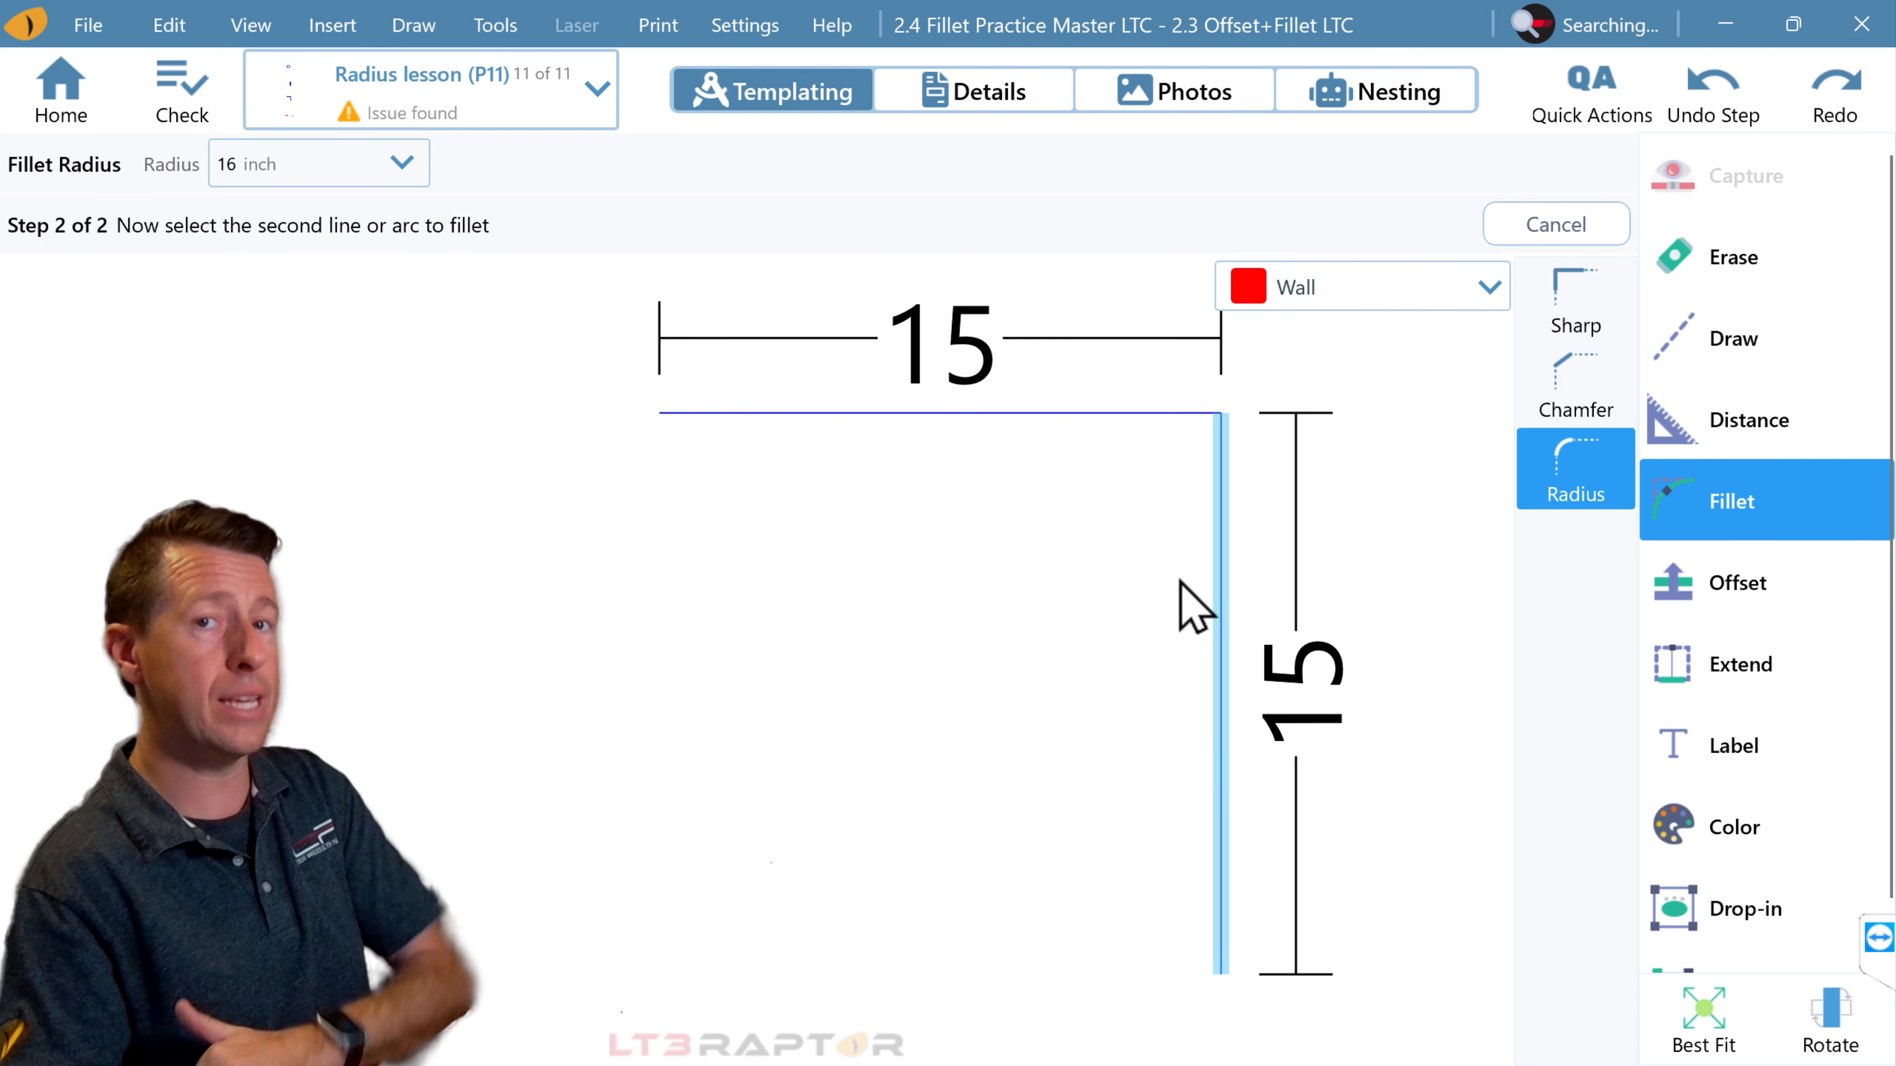
mouse_move(1409, 513)
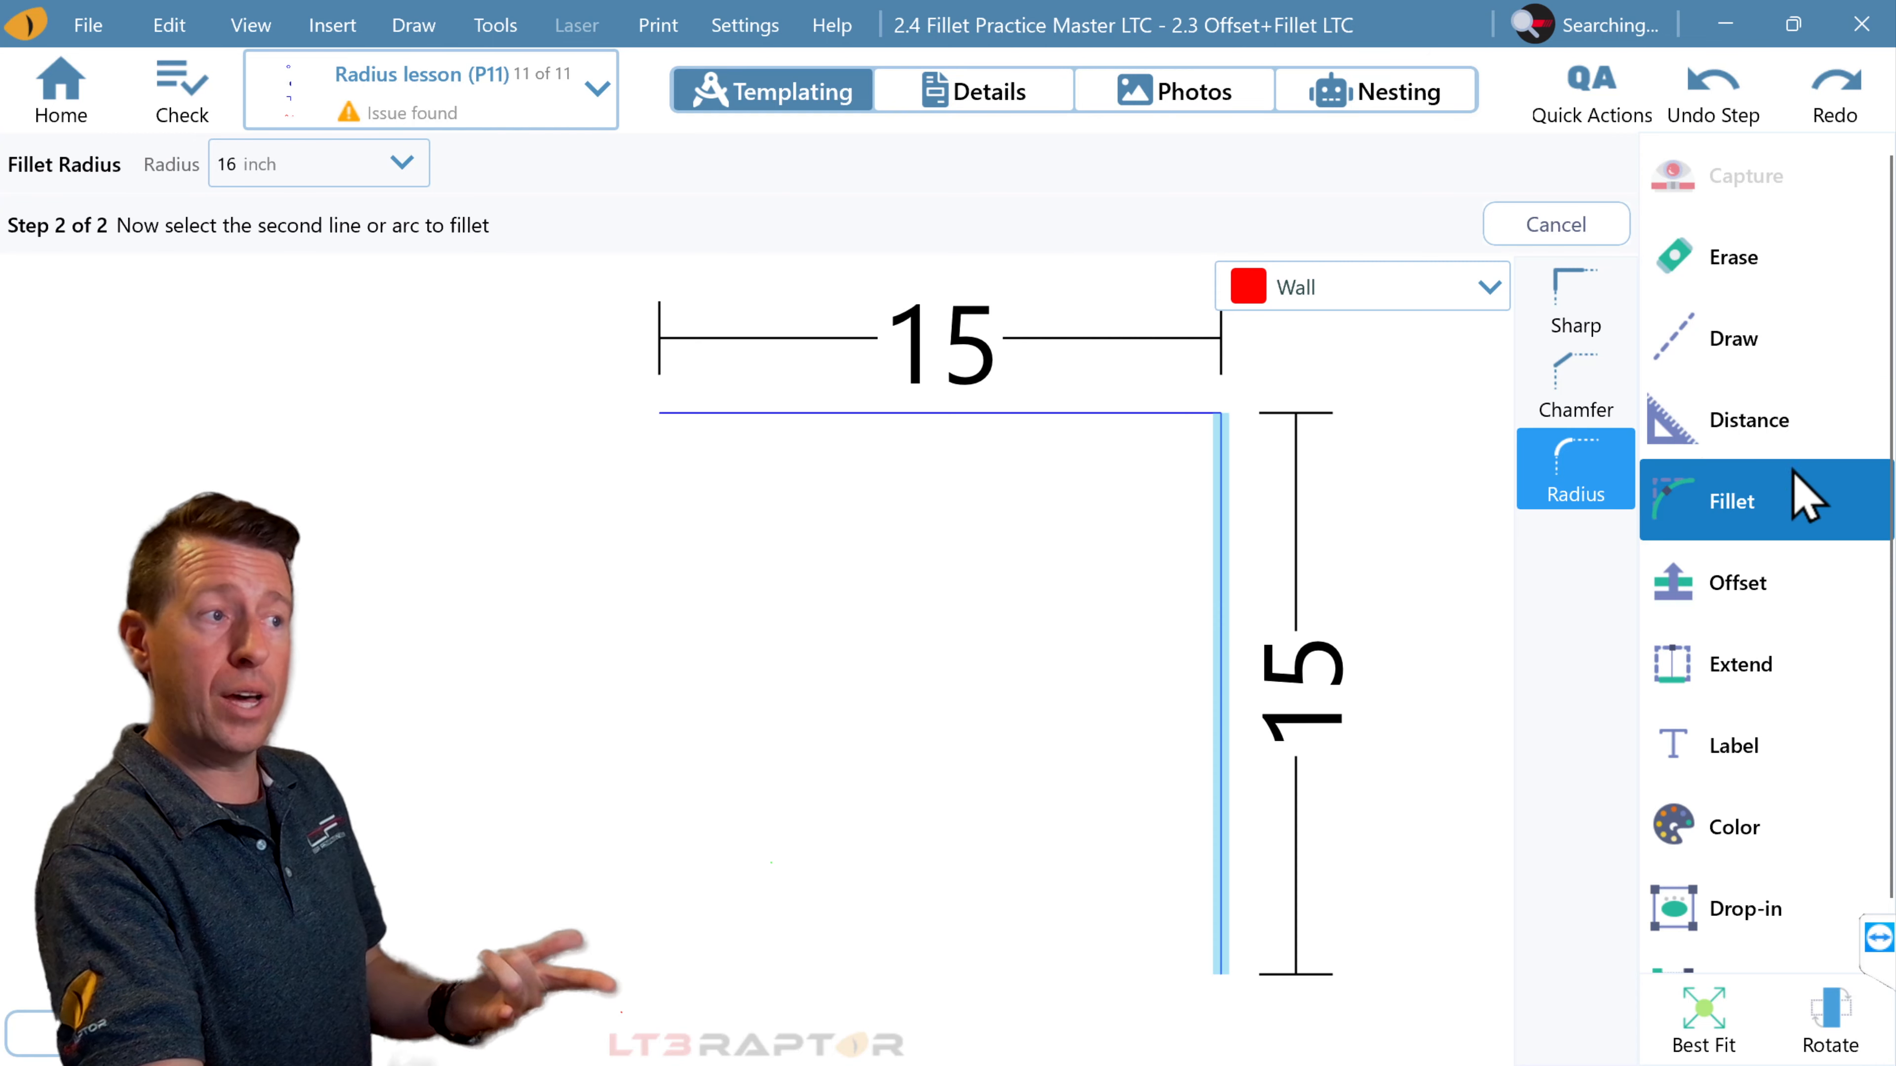
Step: Draw a red circle through the ends of the two 15-inch lines and Best Fit the view
left_click(1731, 339)
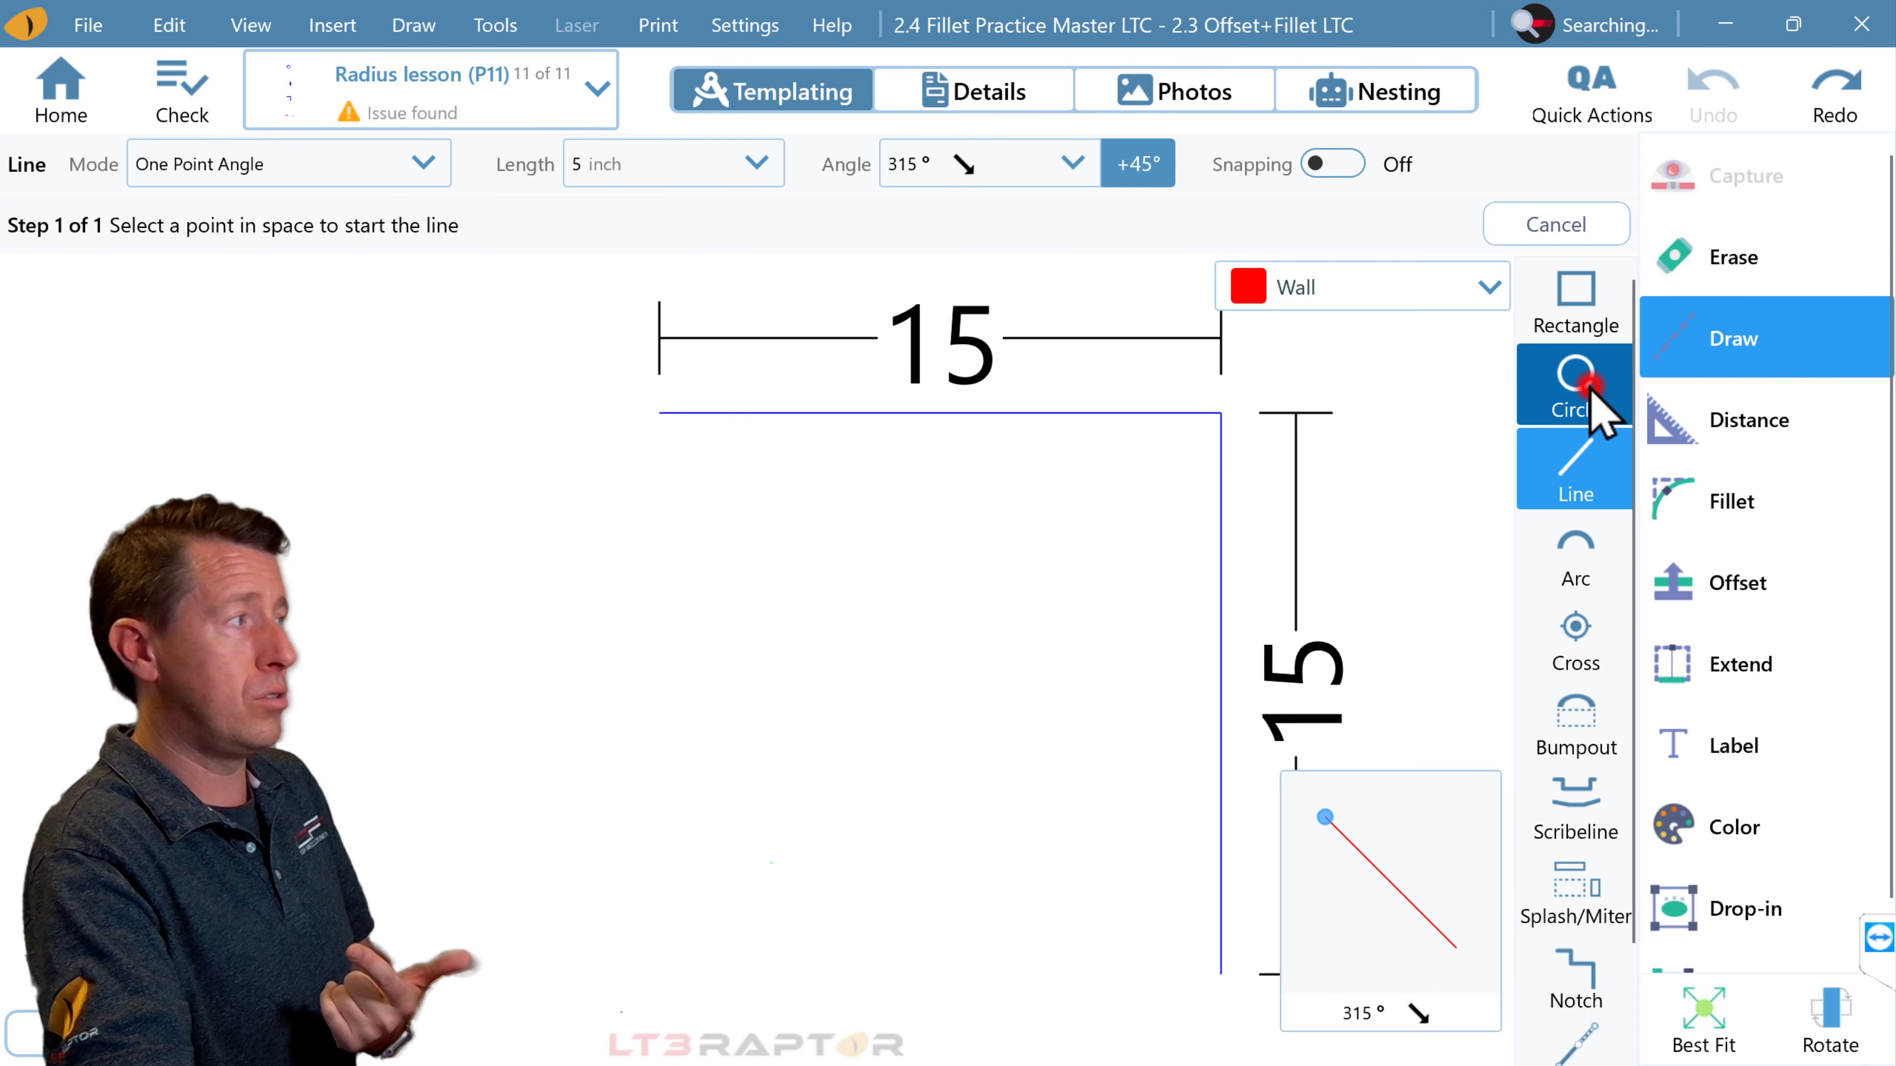
left_click(1574, 384)
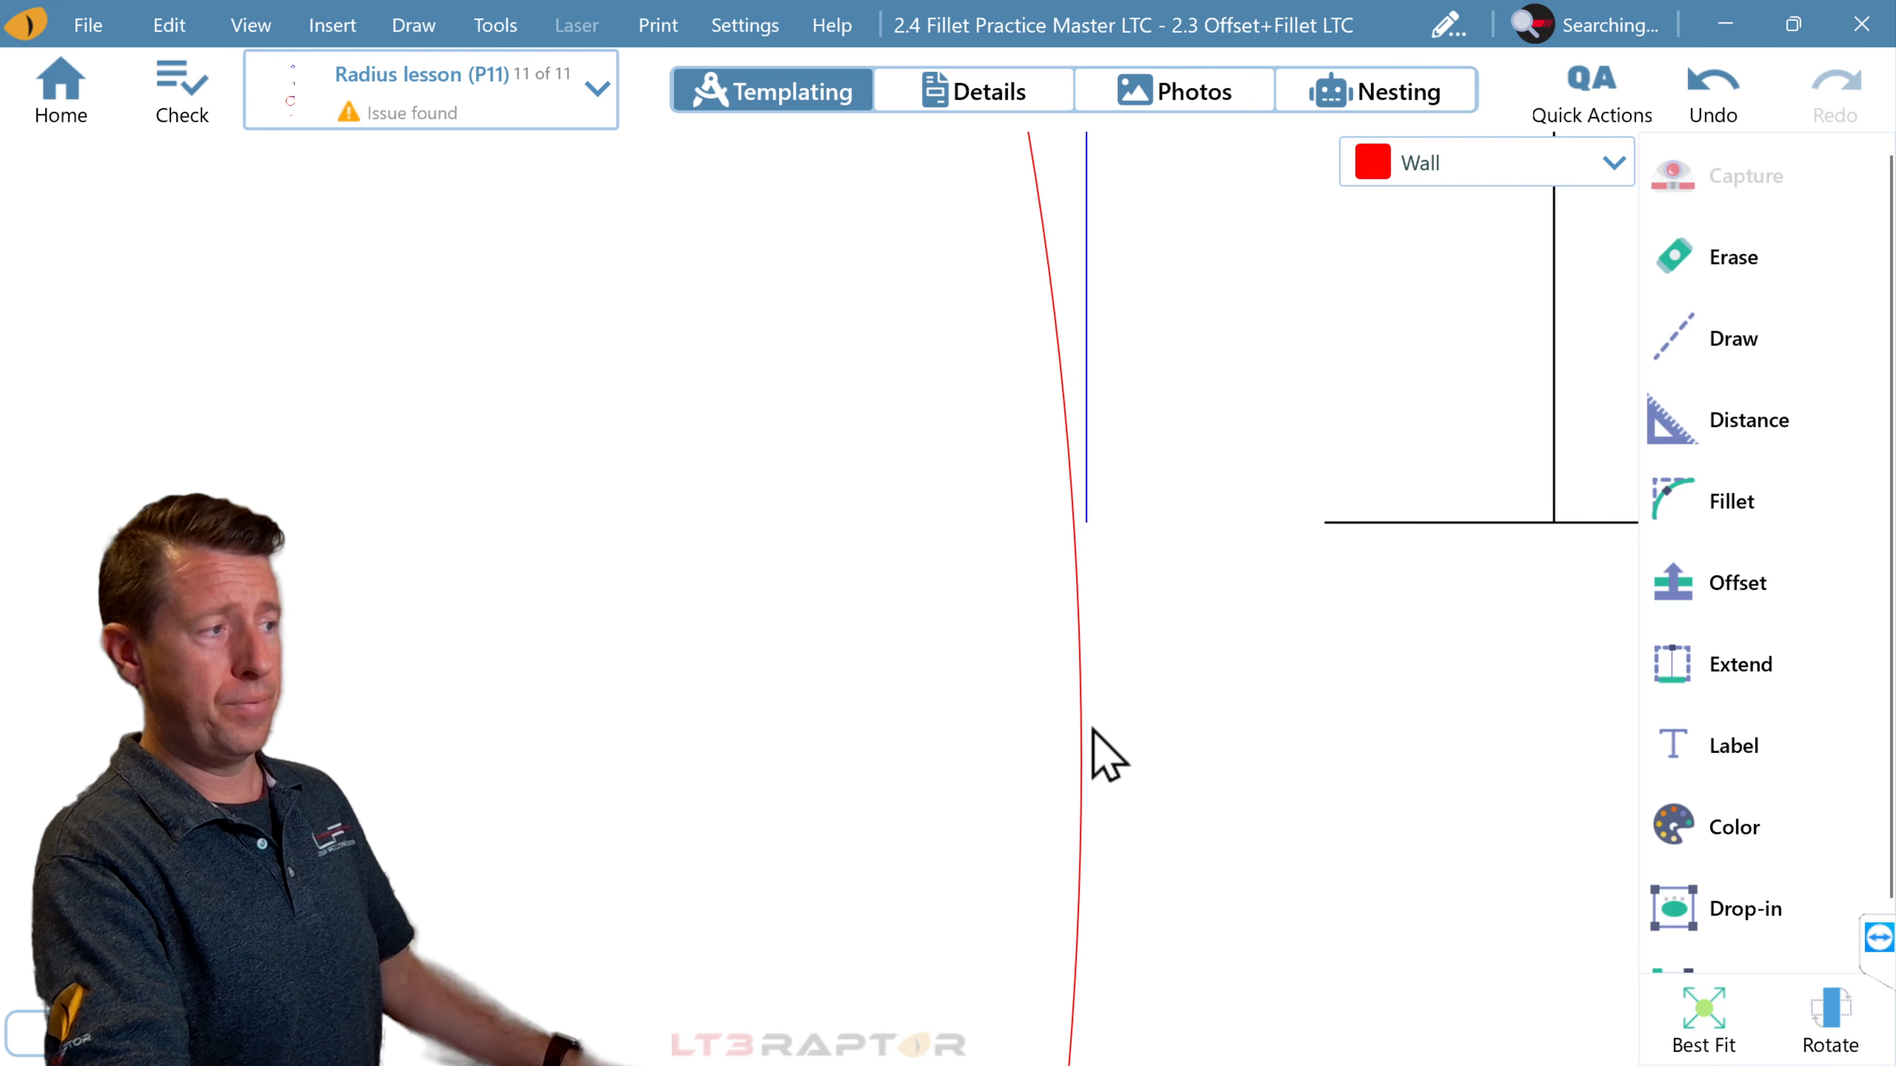
mouse_move(1119, 357)
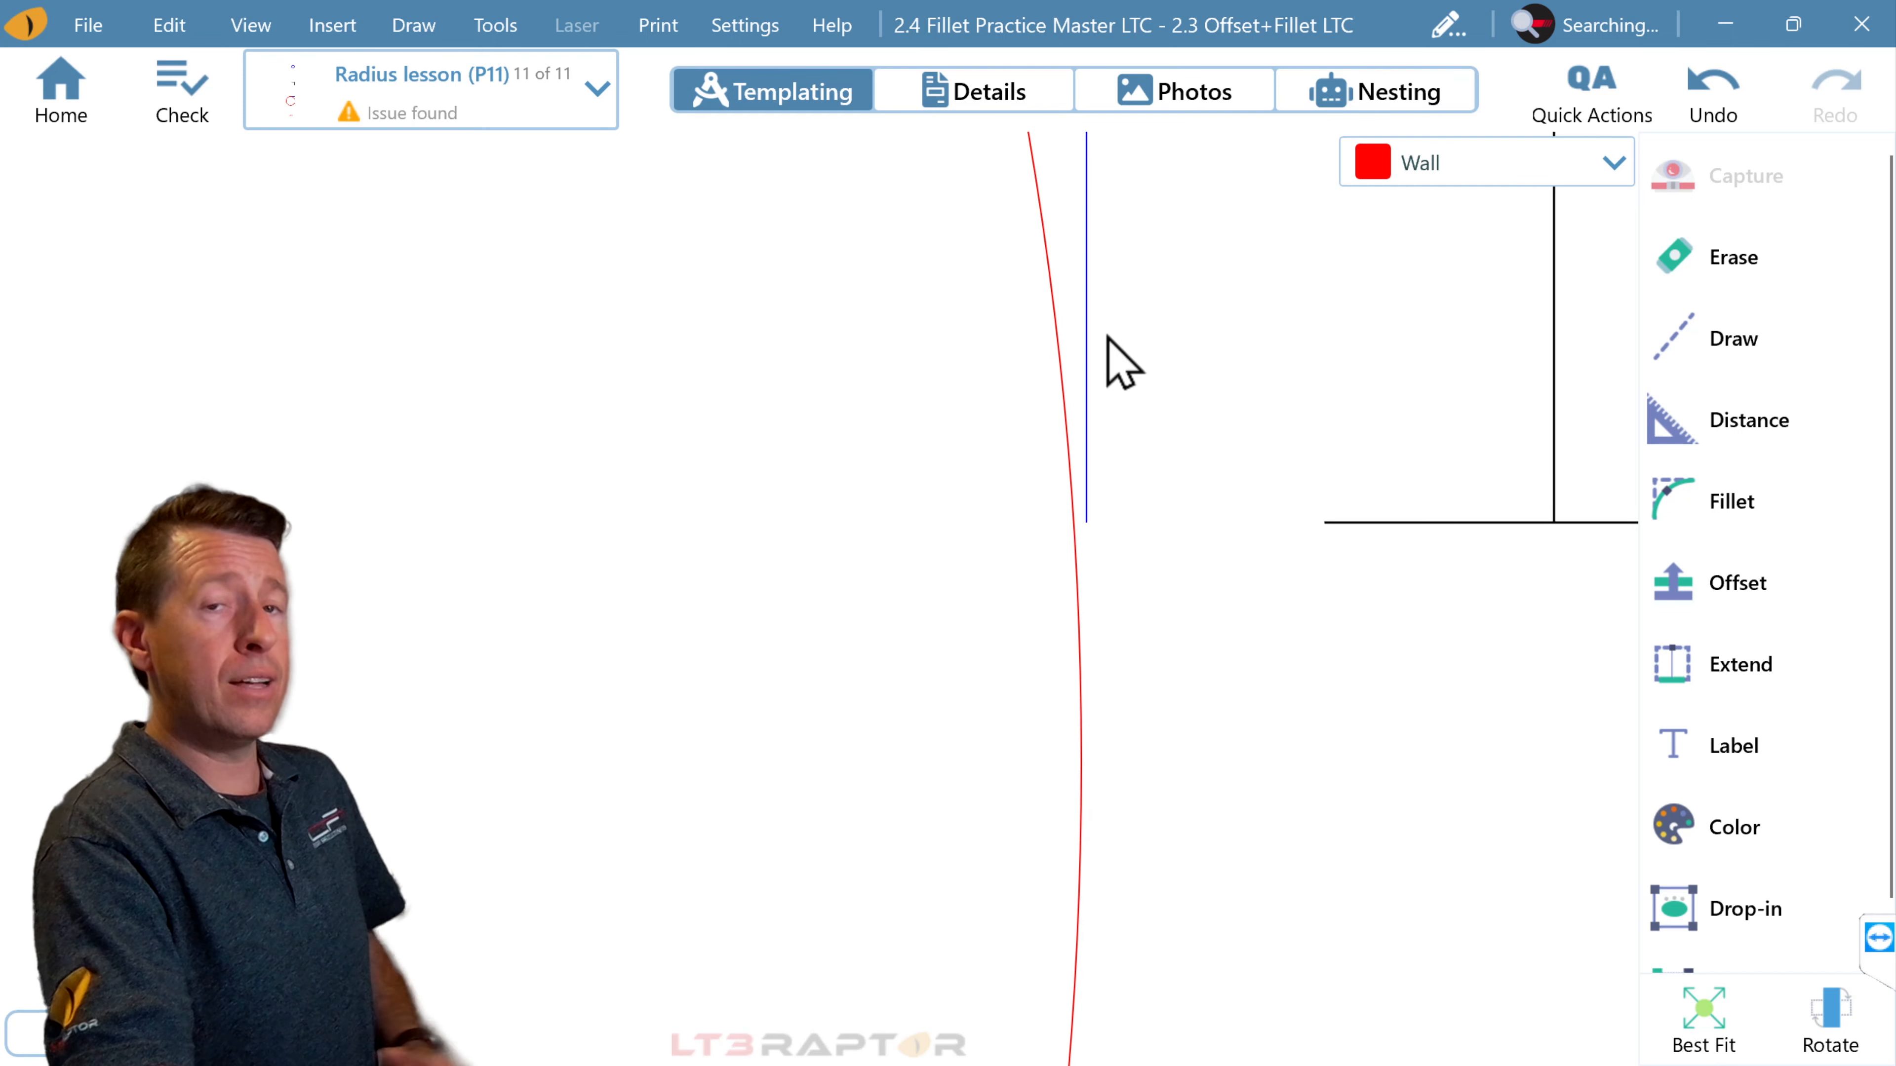
mouse_move(1106, 635)
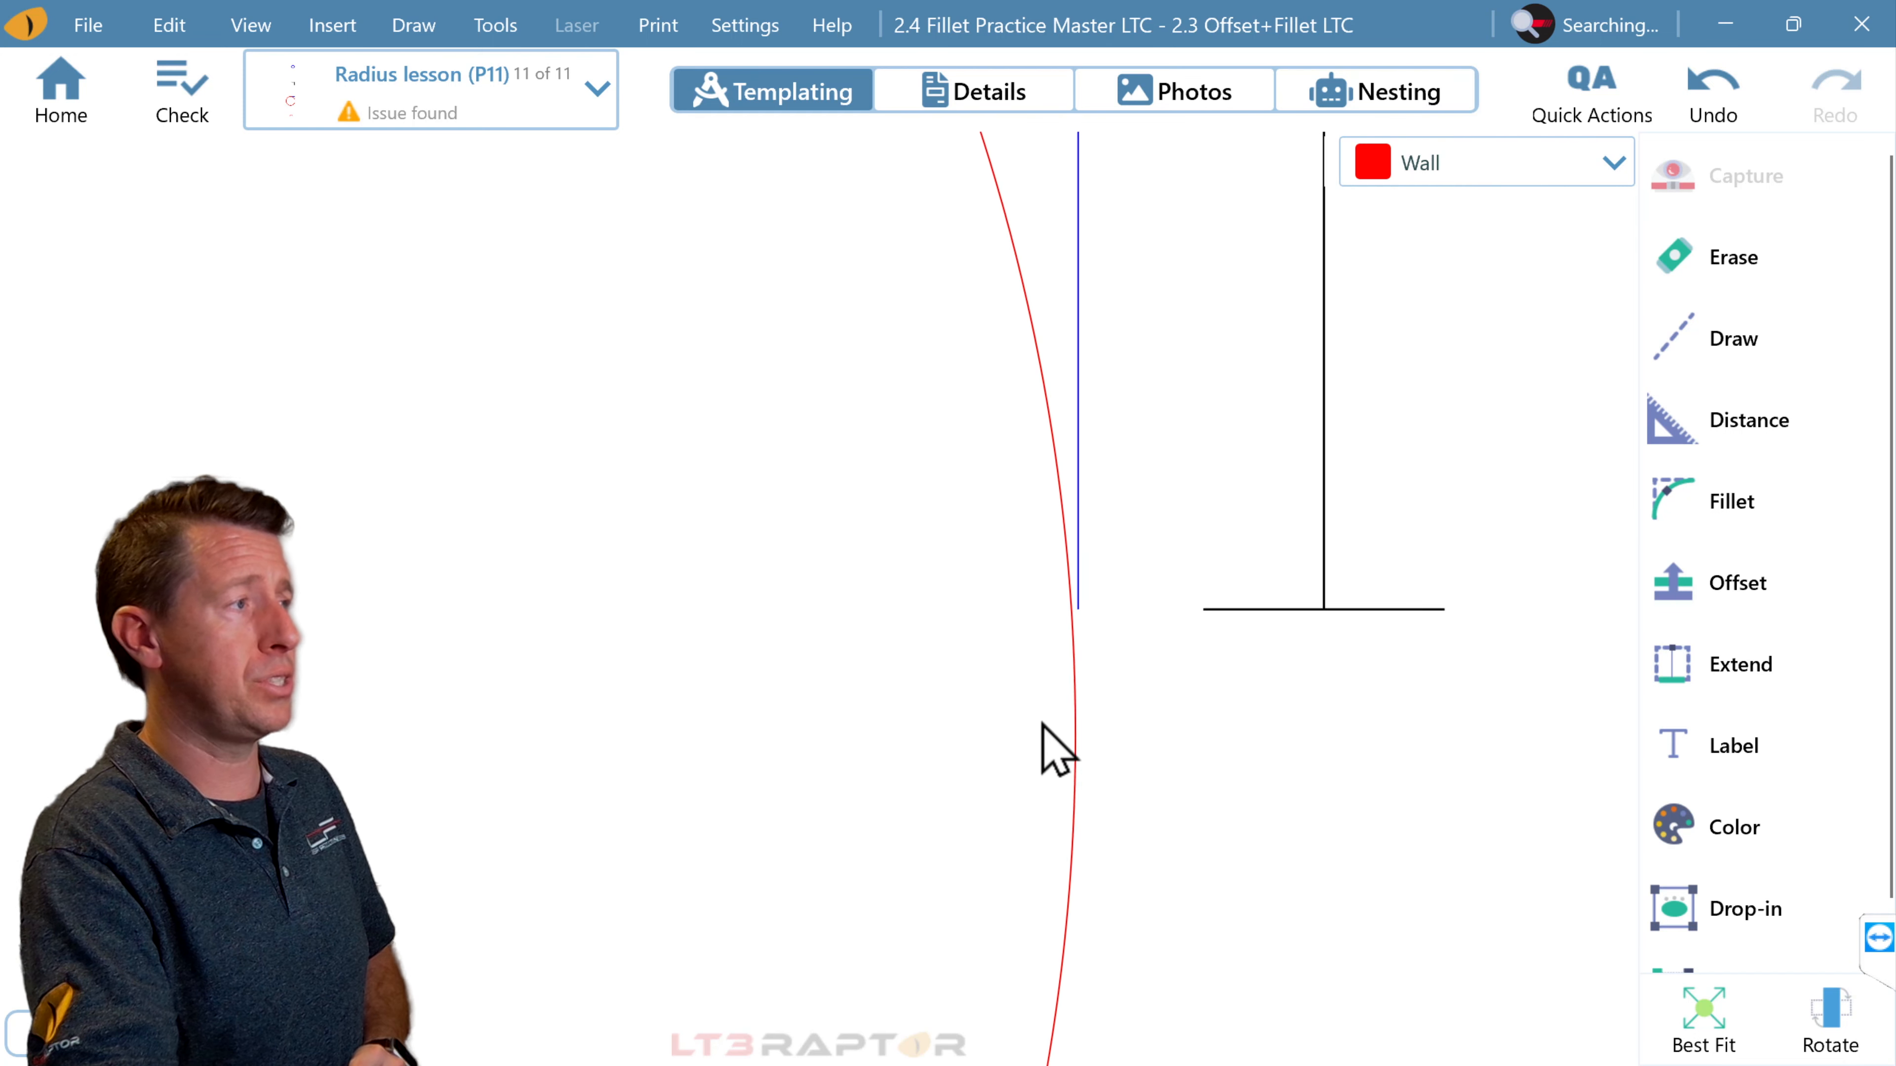
left_click(900, 571)
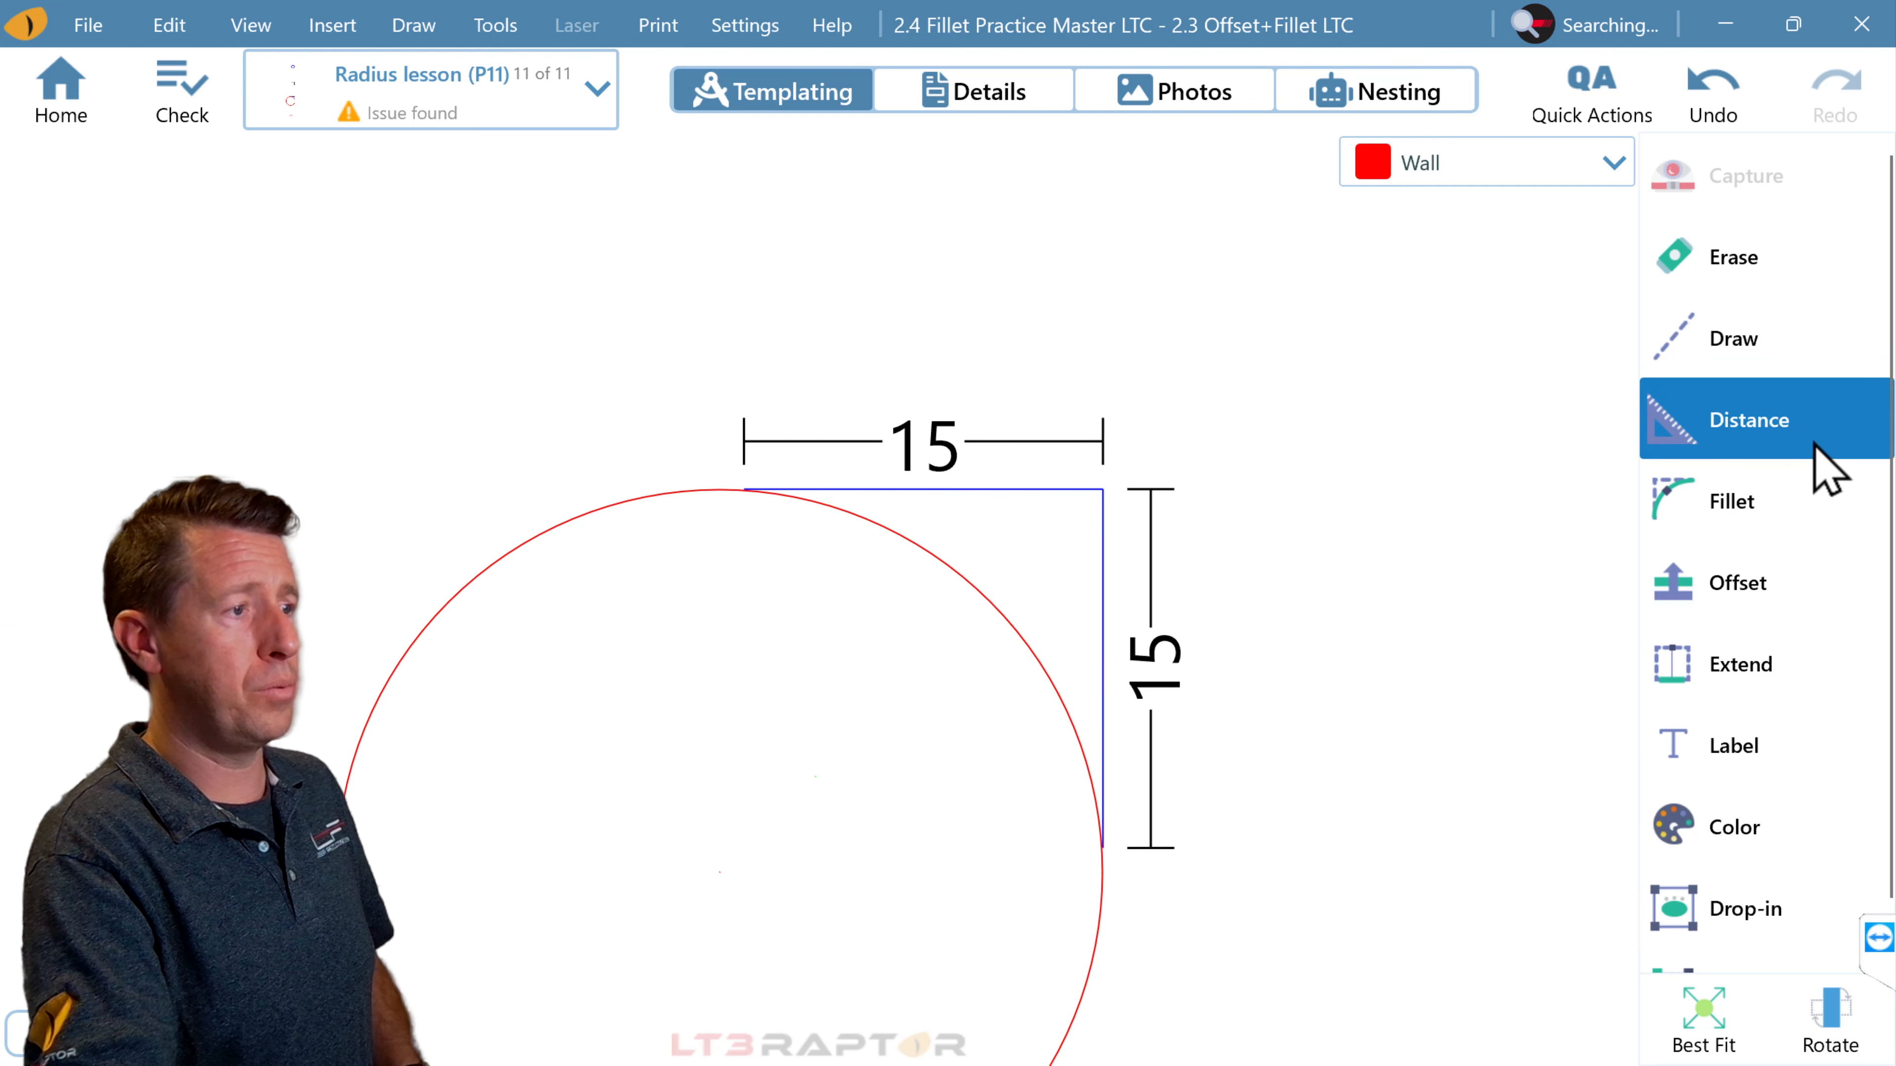
Step: Start a 12-inch radius circle and switch its line type to Seam
left_click(1731, 338)
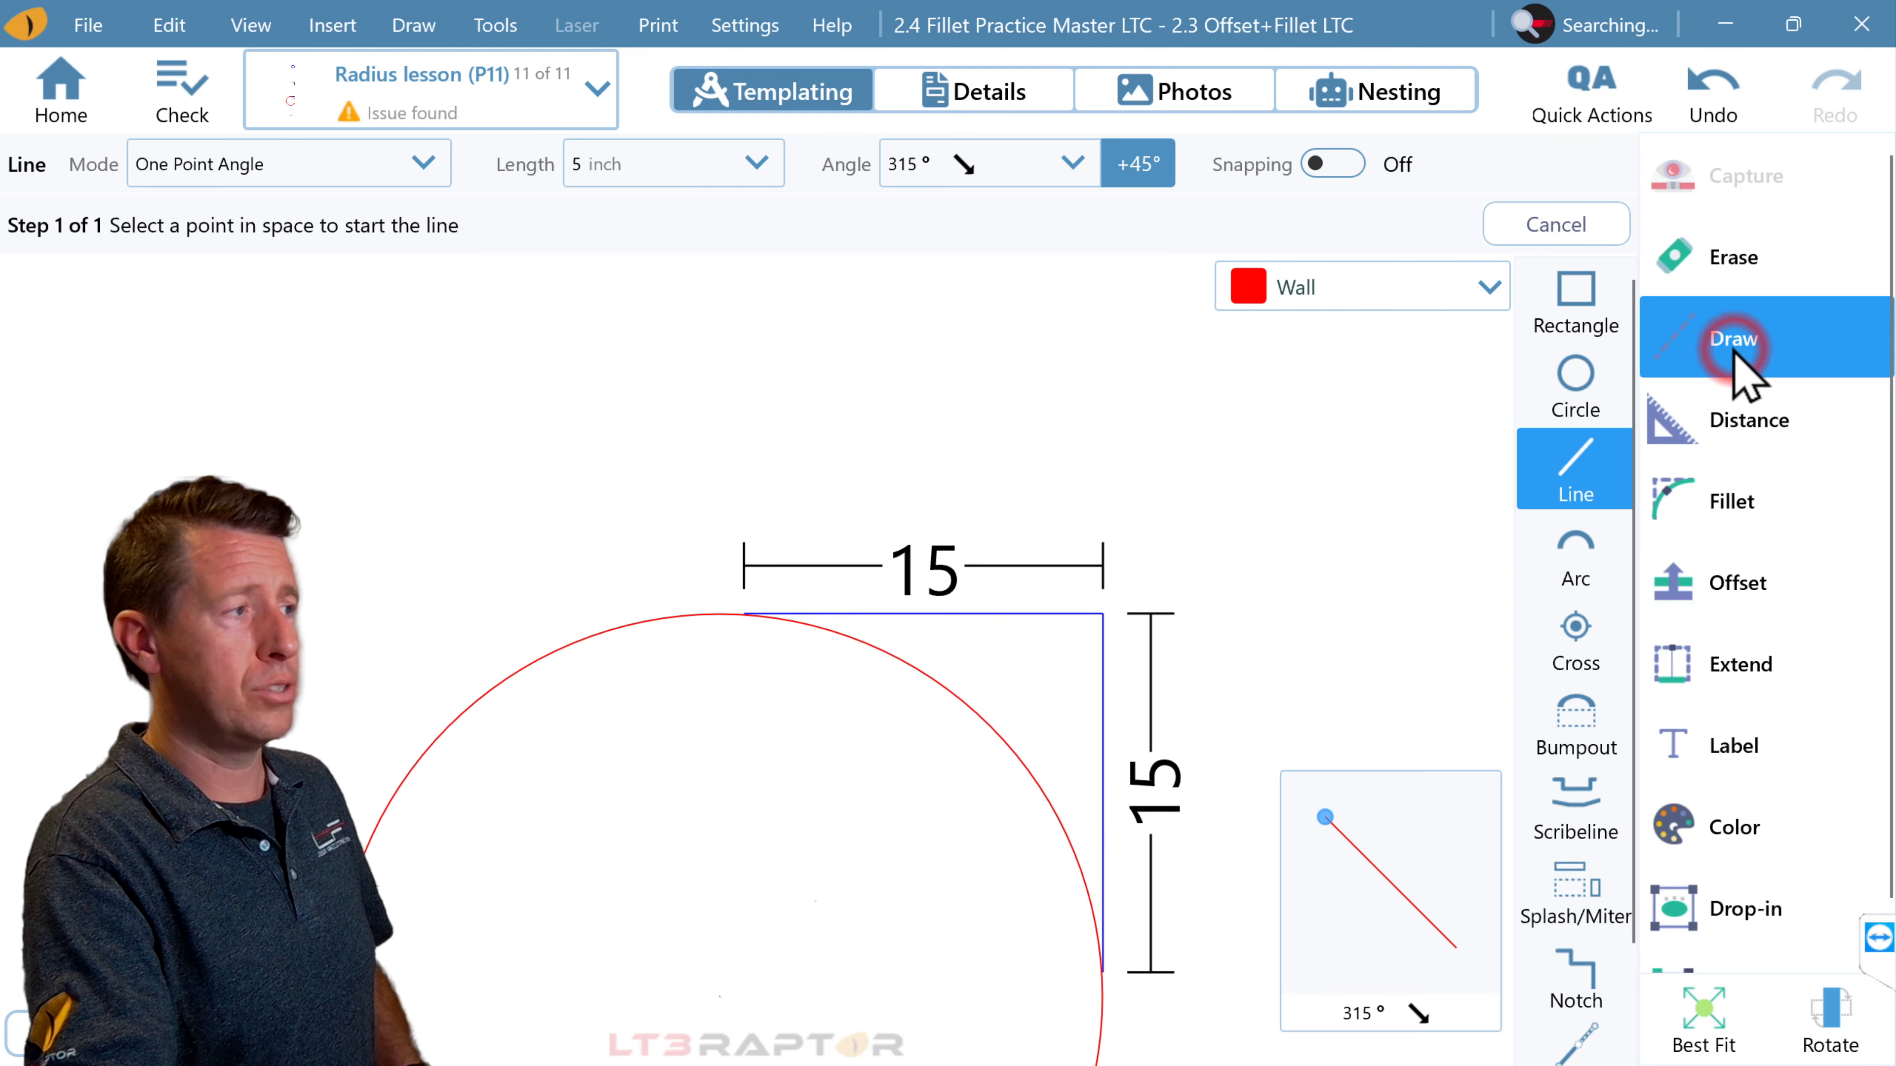
left_click(1574, 384)
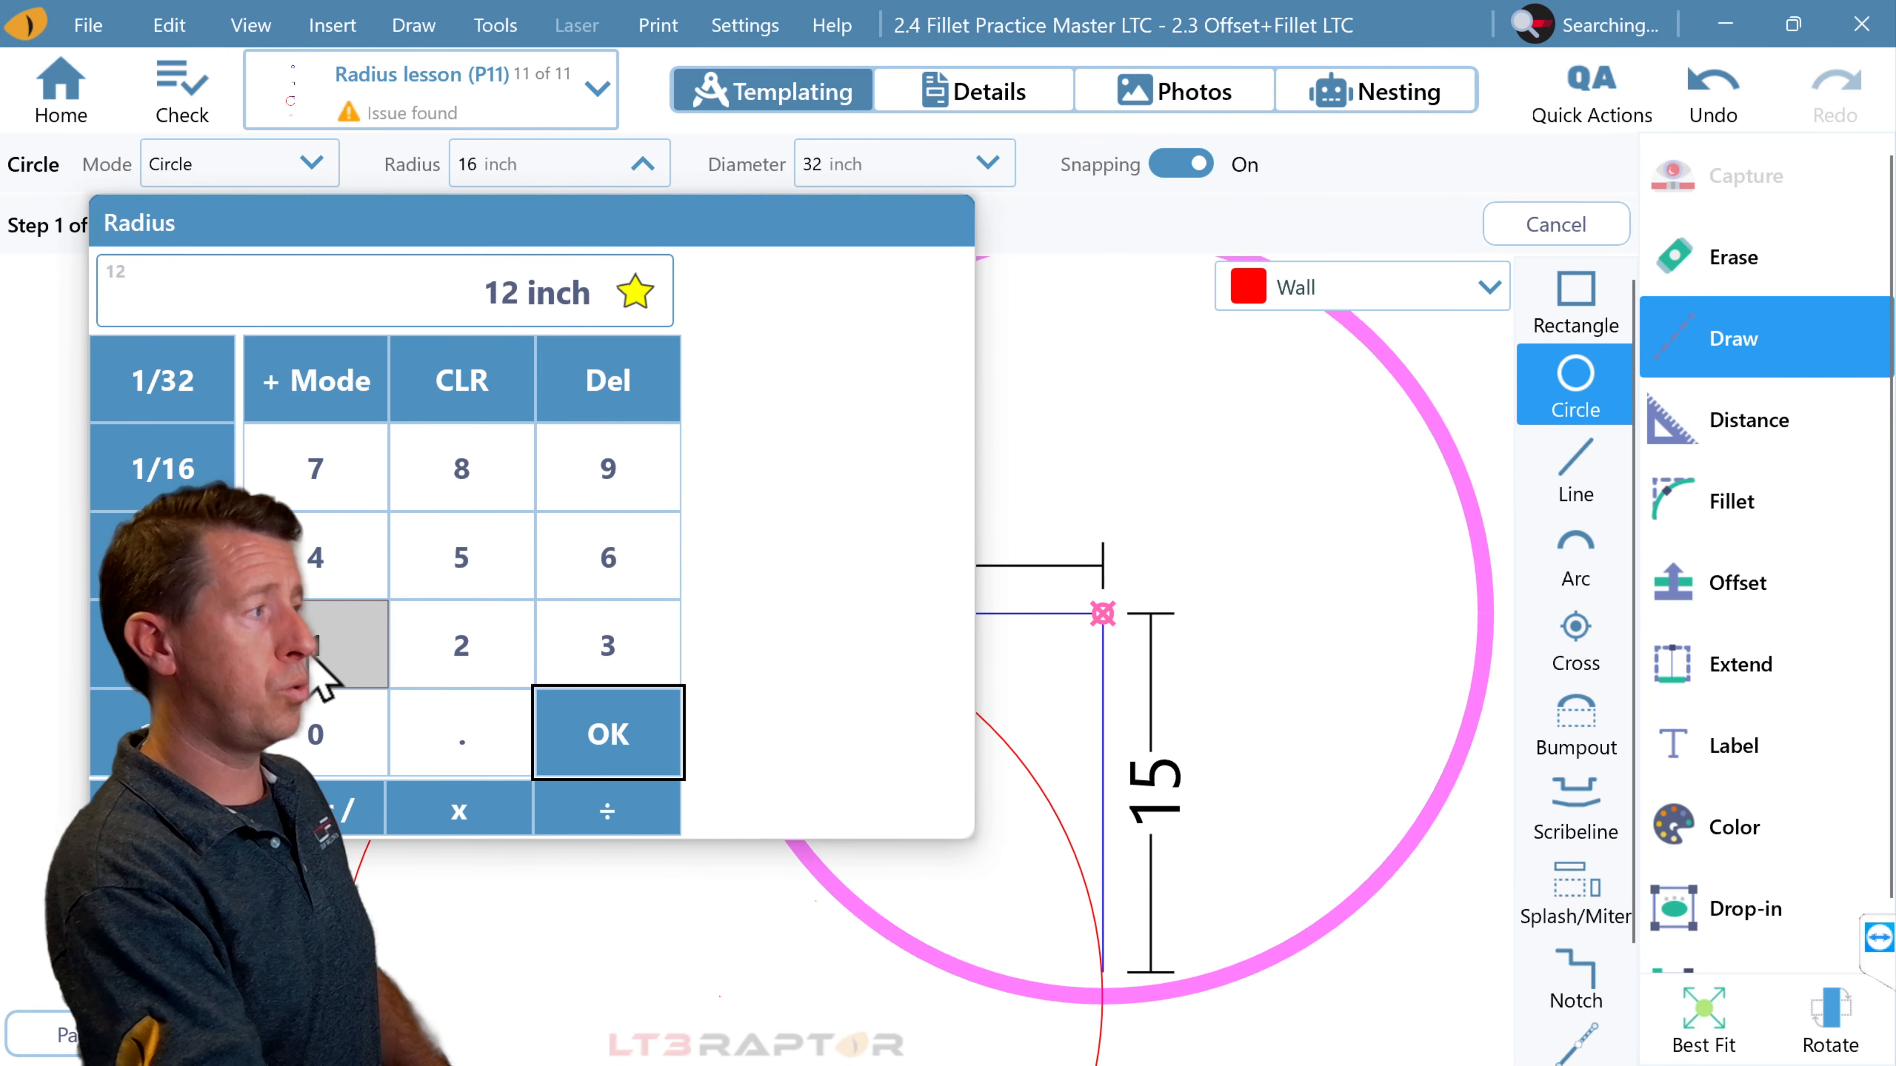
left_click(608, 733)
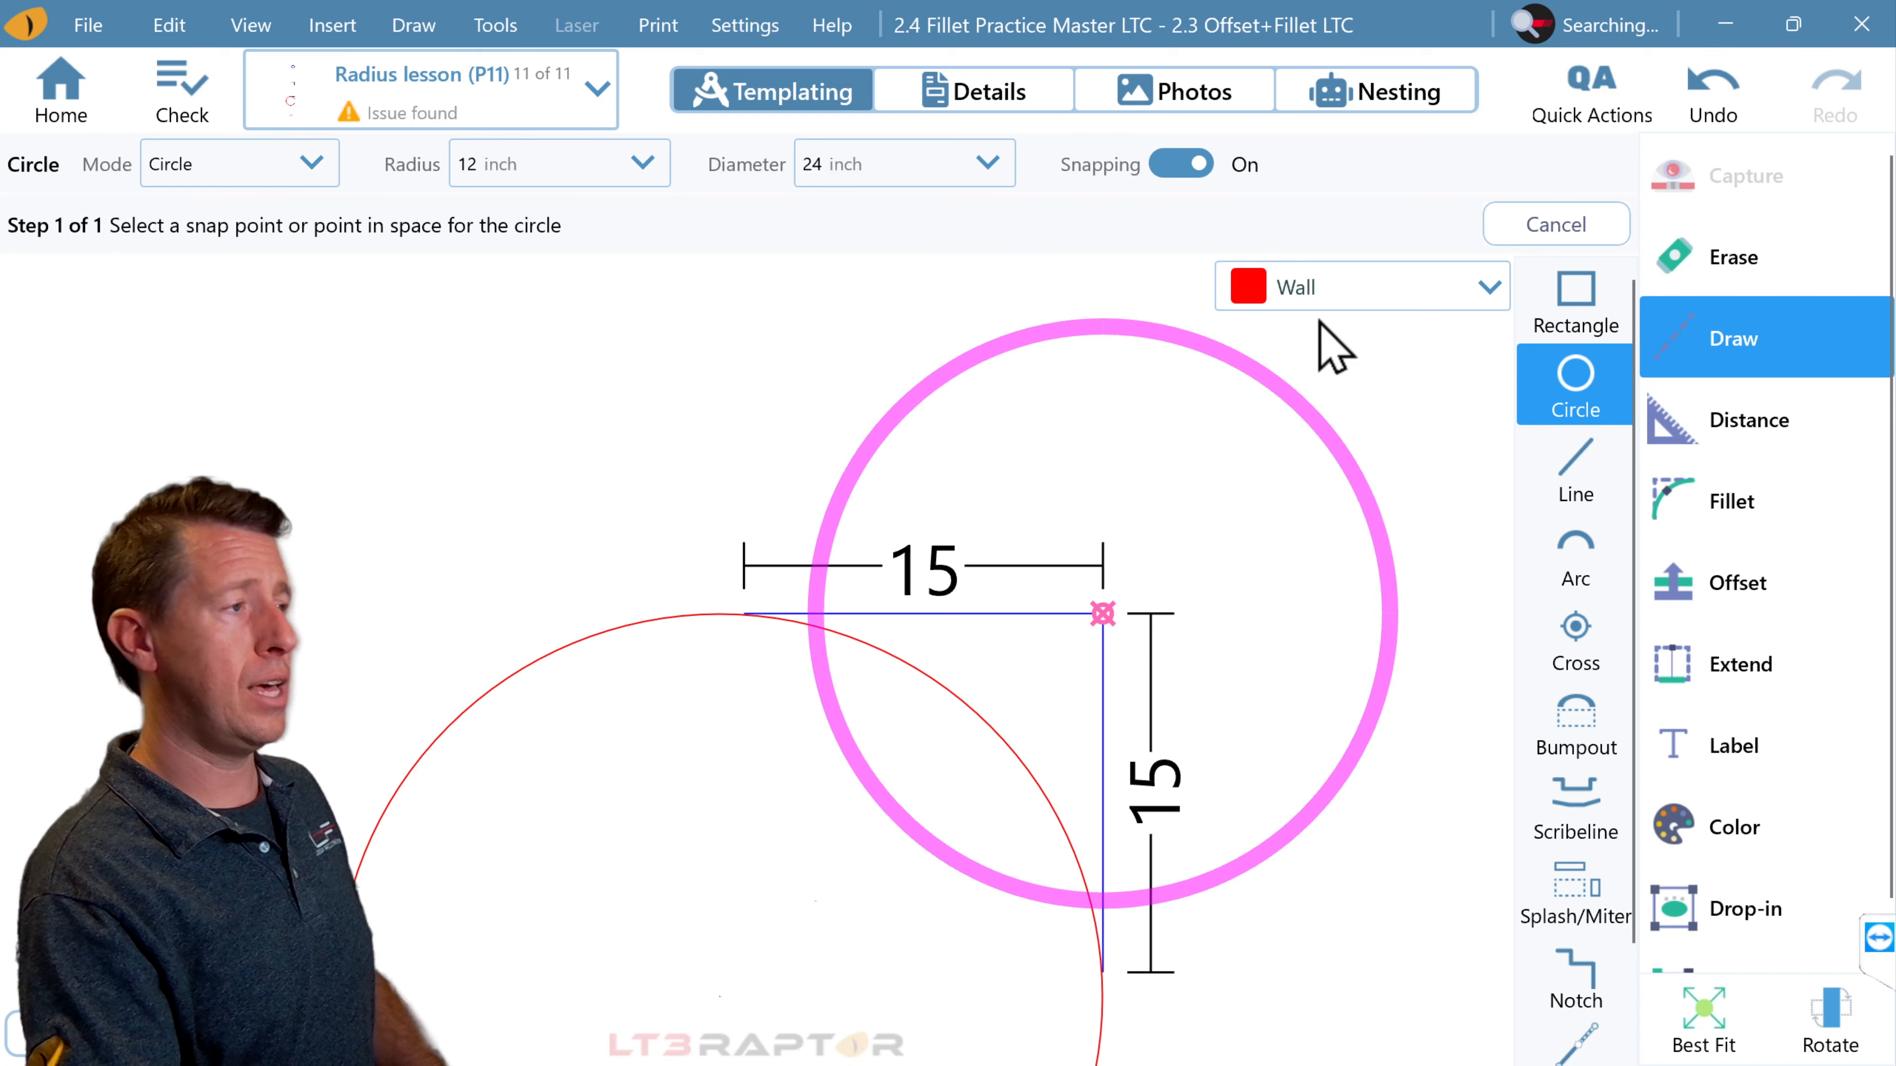
left_click(1361, 286)
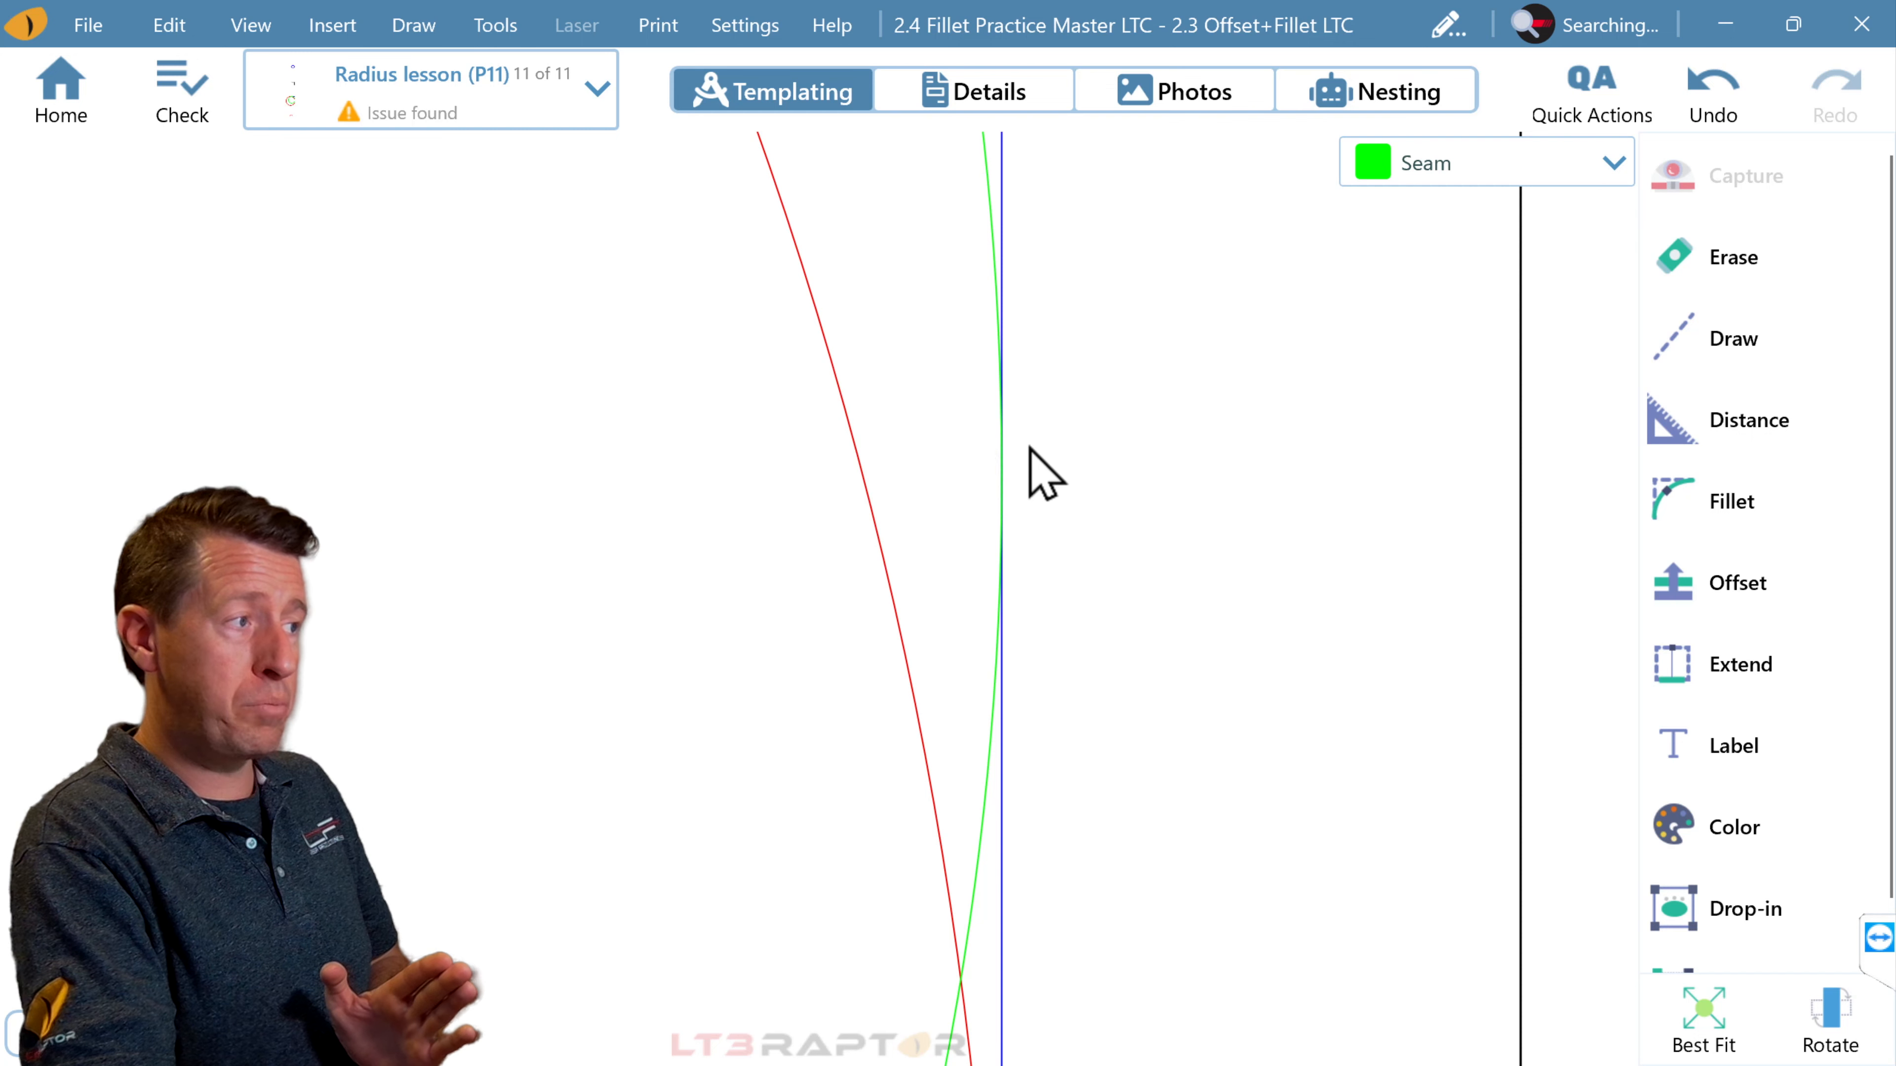
mouse_move(1025, 264)
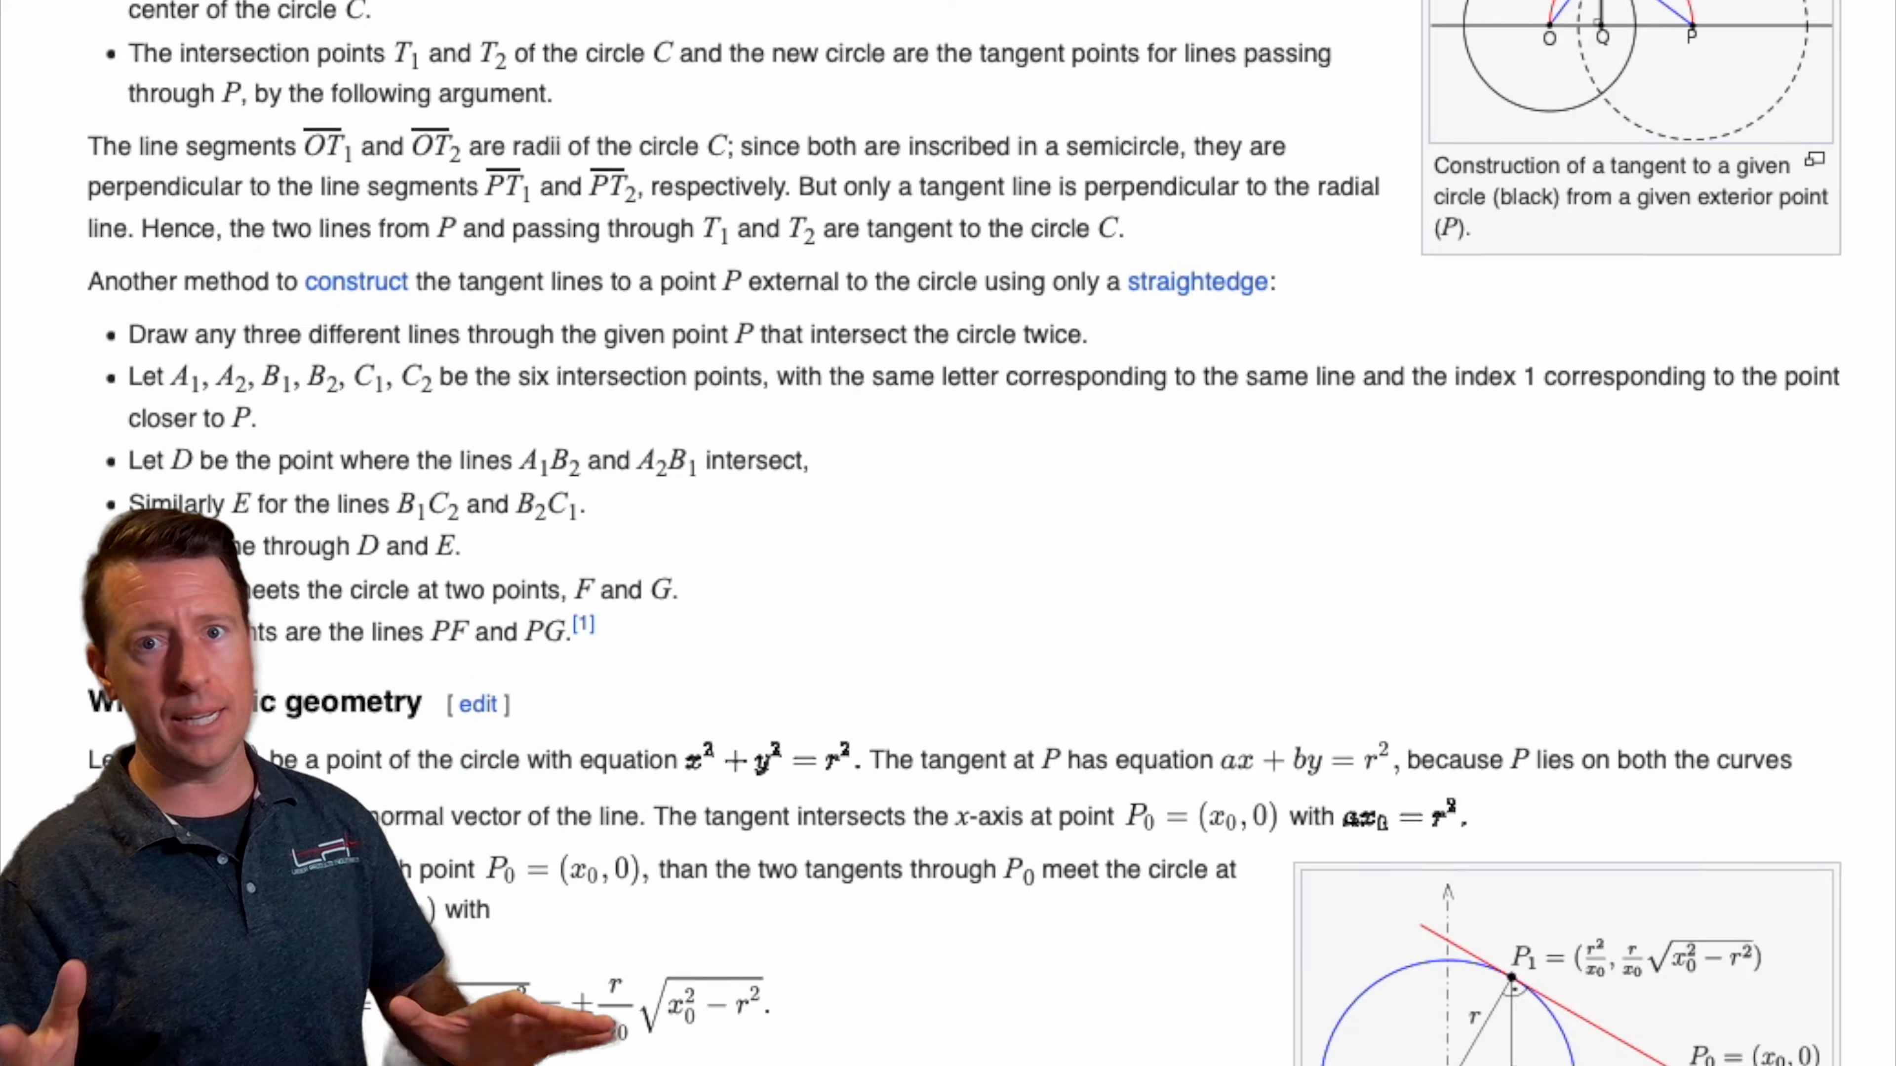
Step: Scroll the Wikipedia Tangent article down to the Tangential polygons section
scroll("down", 3)
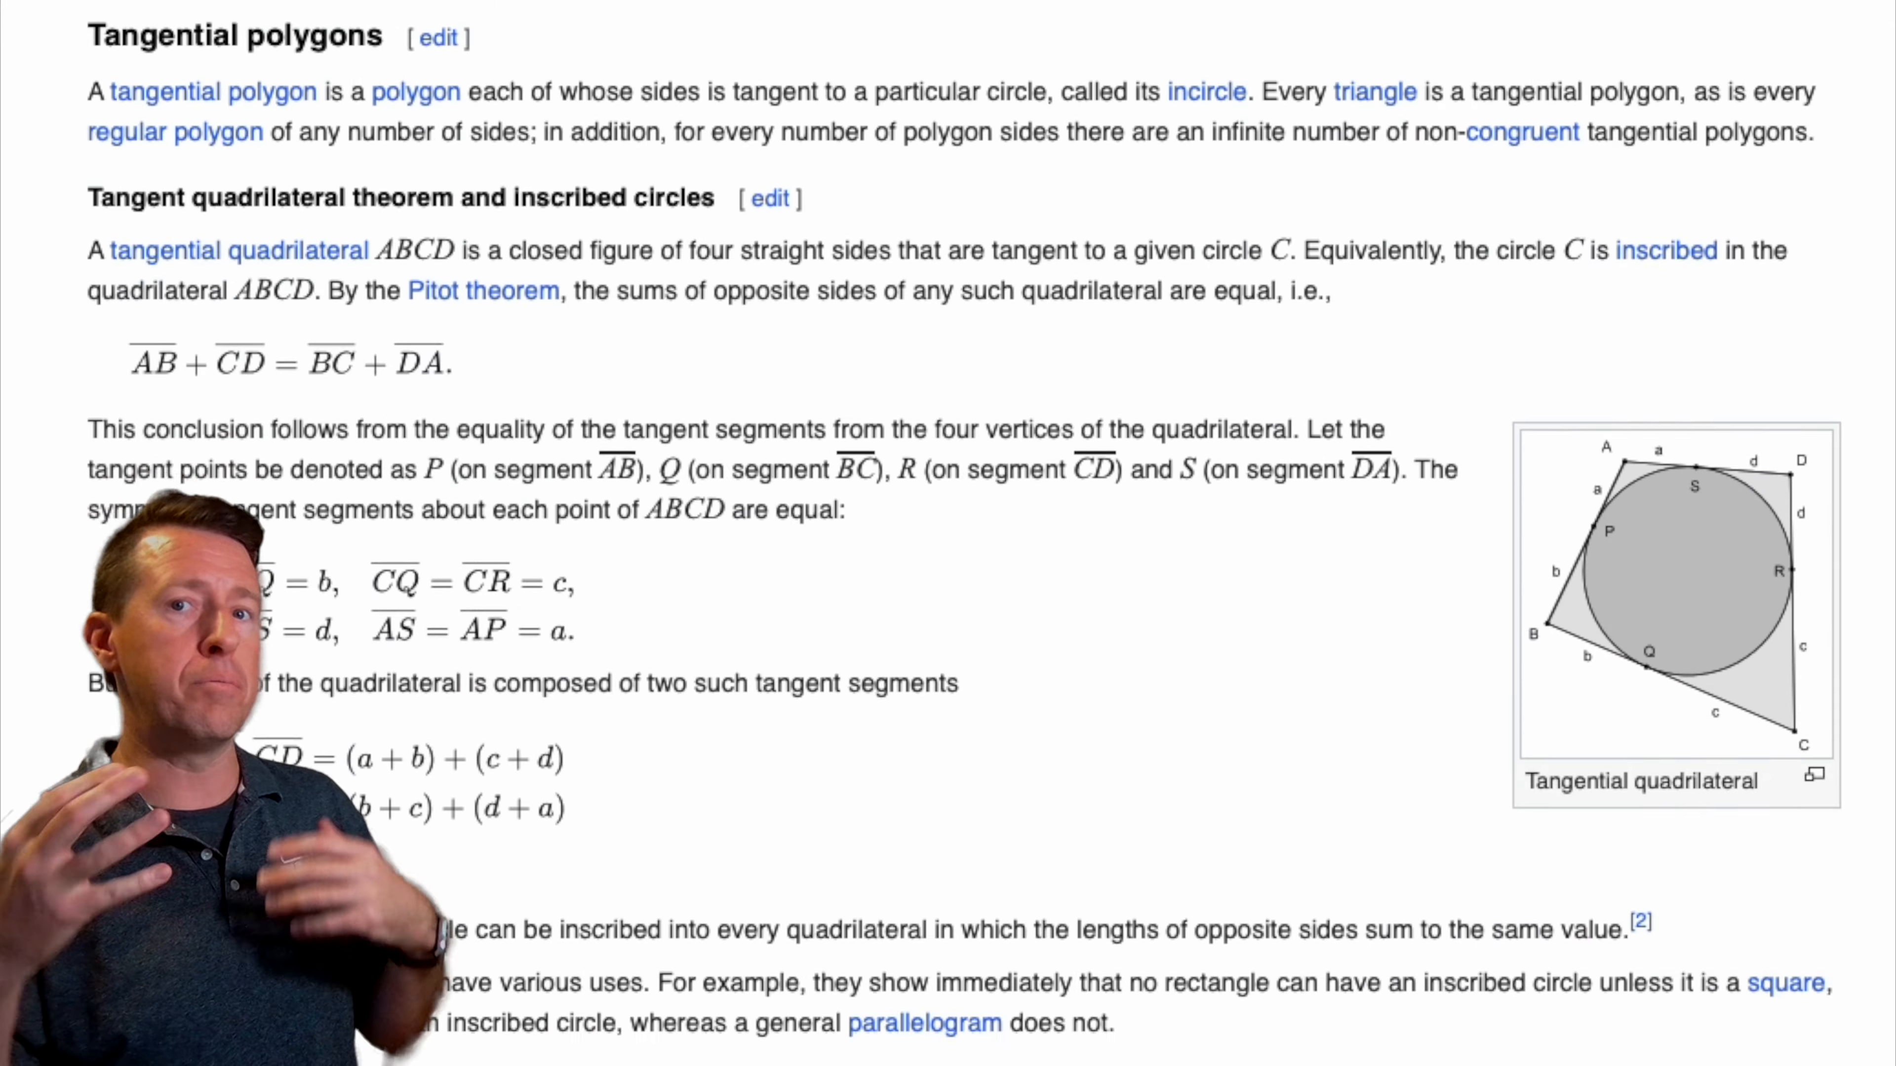
scroll("down", 3)
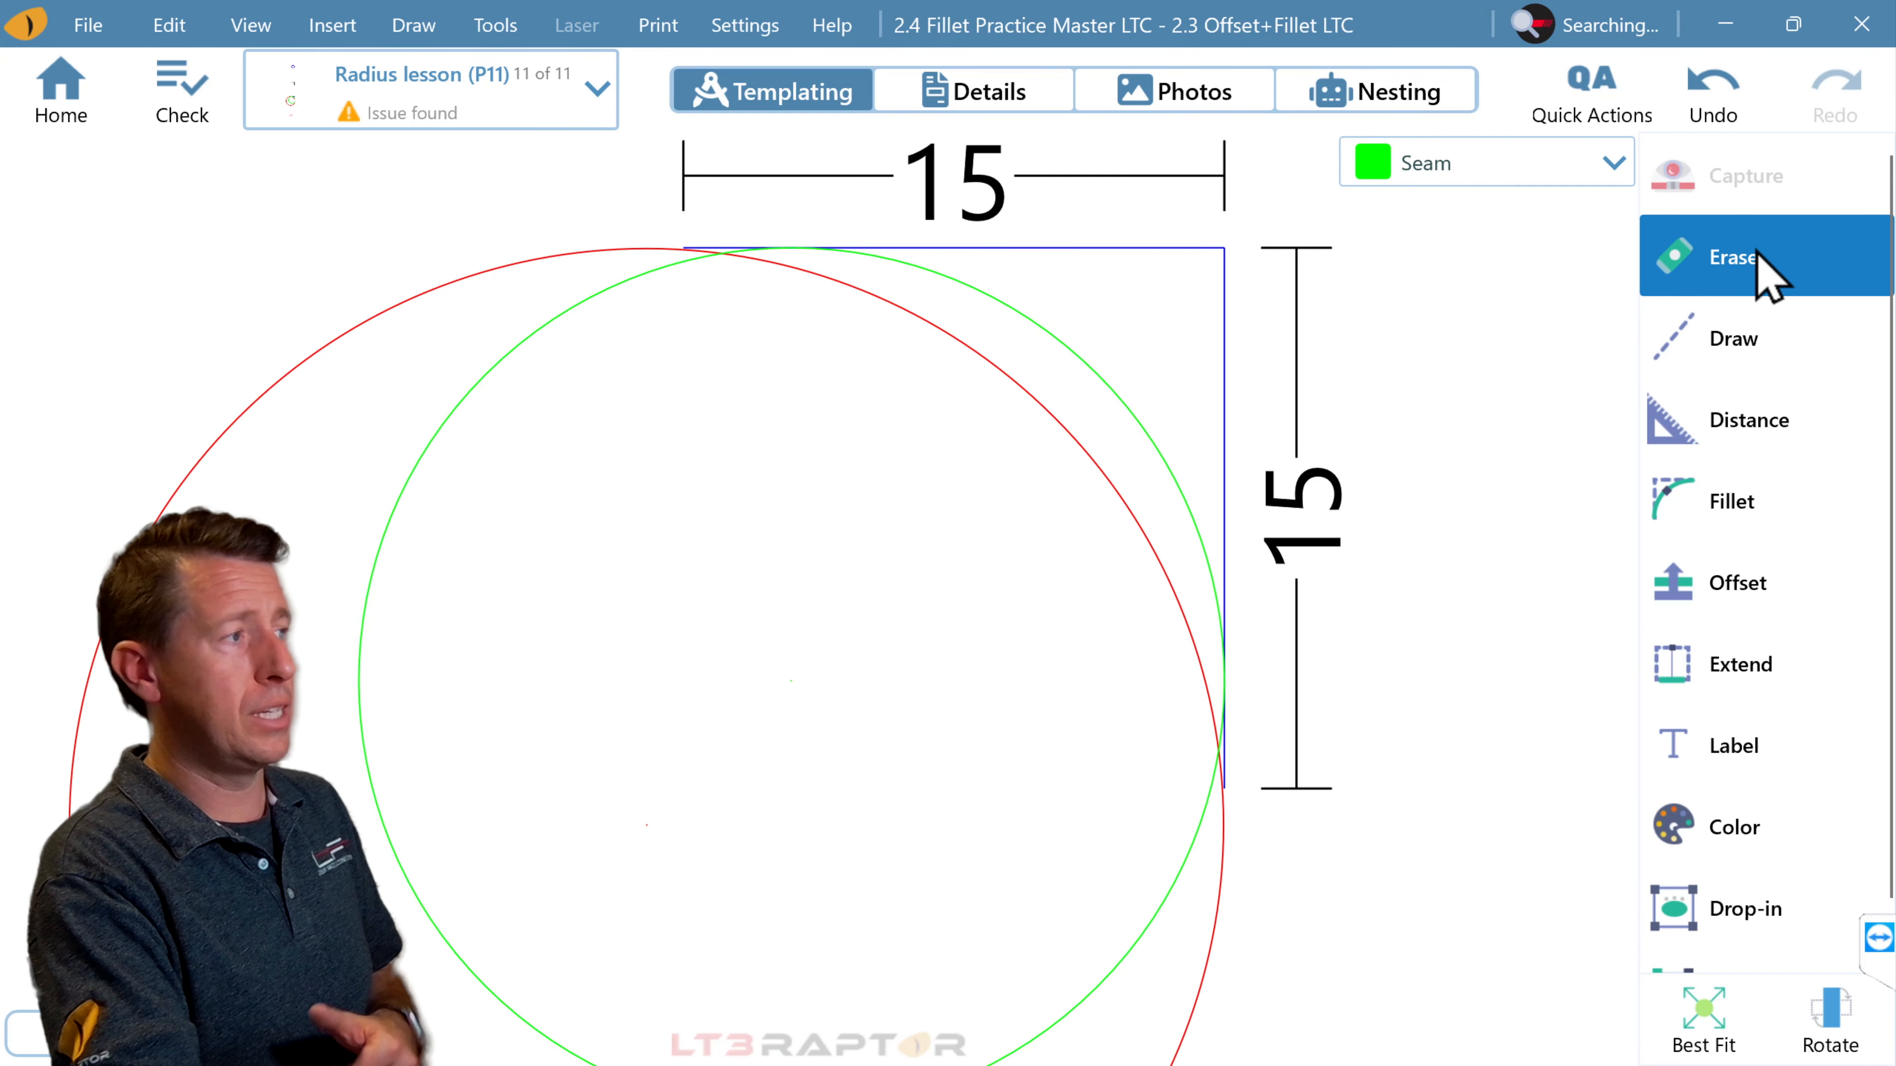
Step: Erase the red circle and fillet the 15-inch corner at a 12-inch radius
left_click(1732, 256)
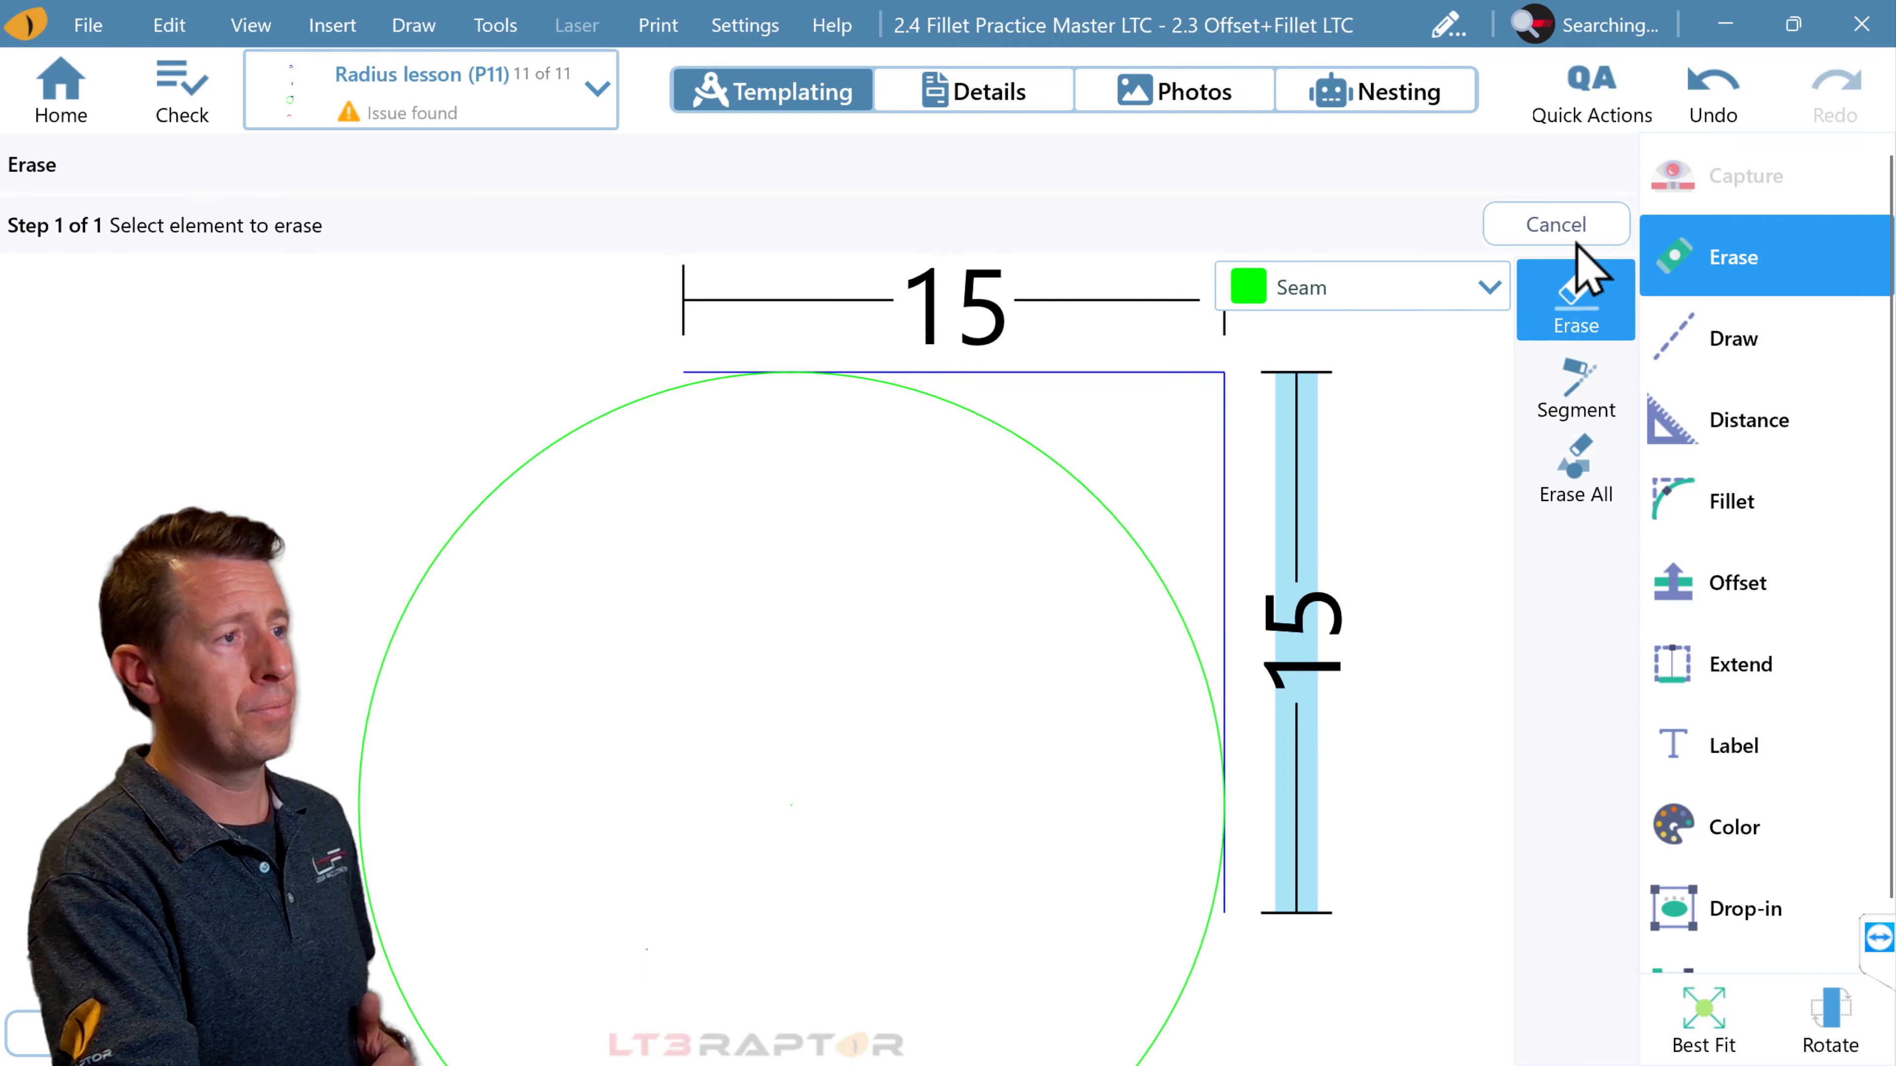
left_click(1731, 501)
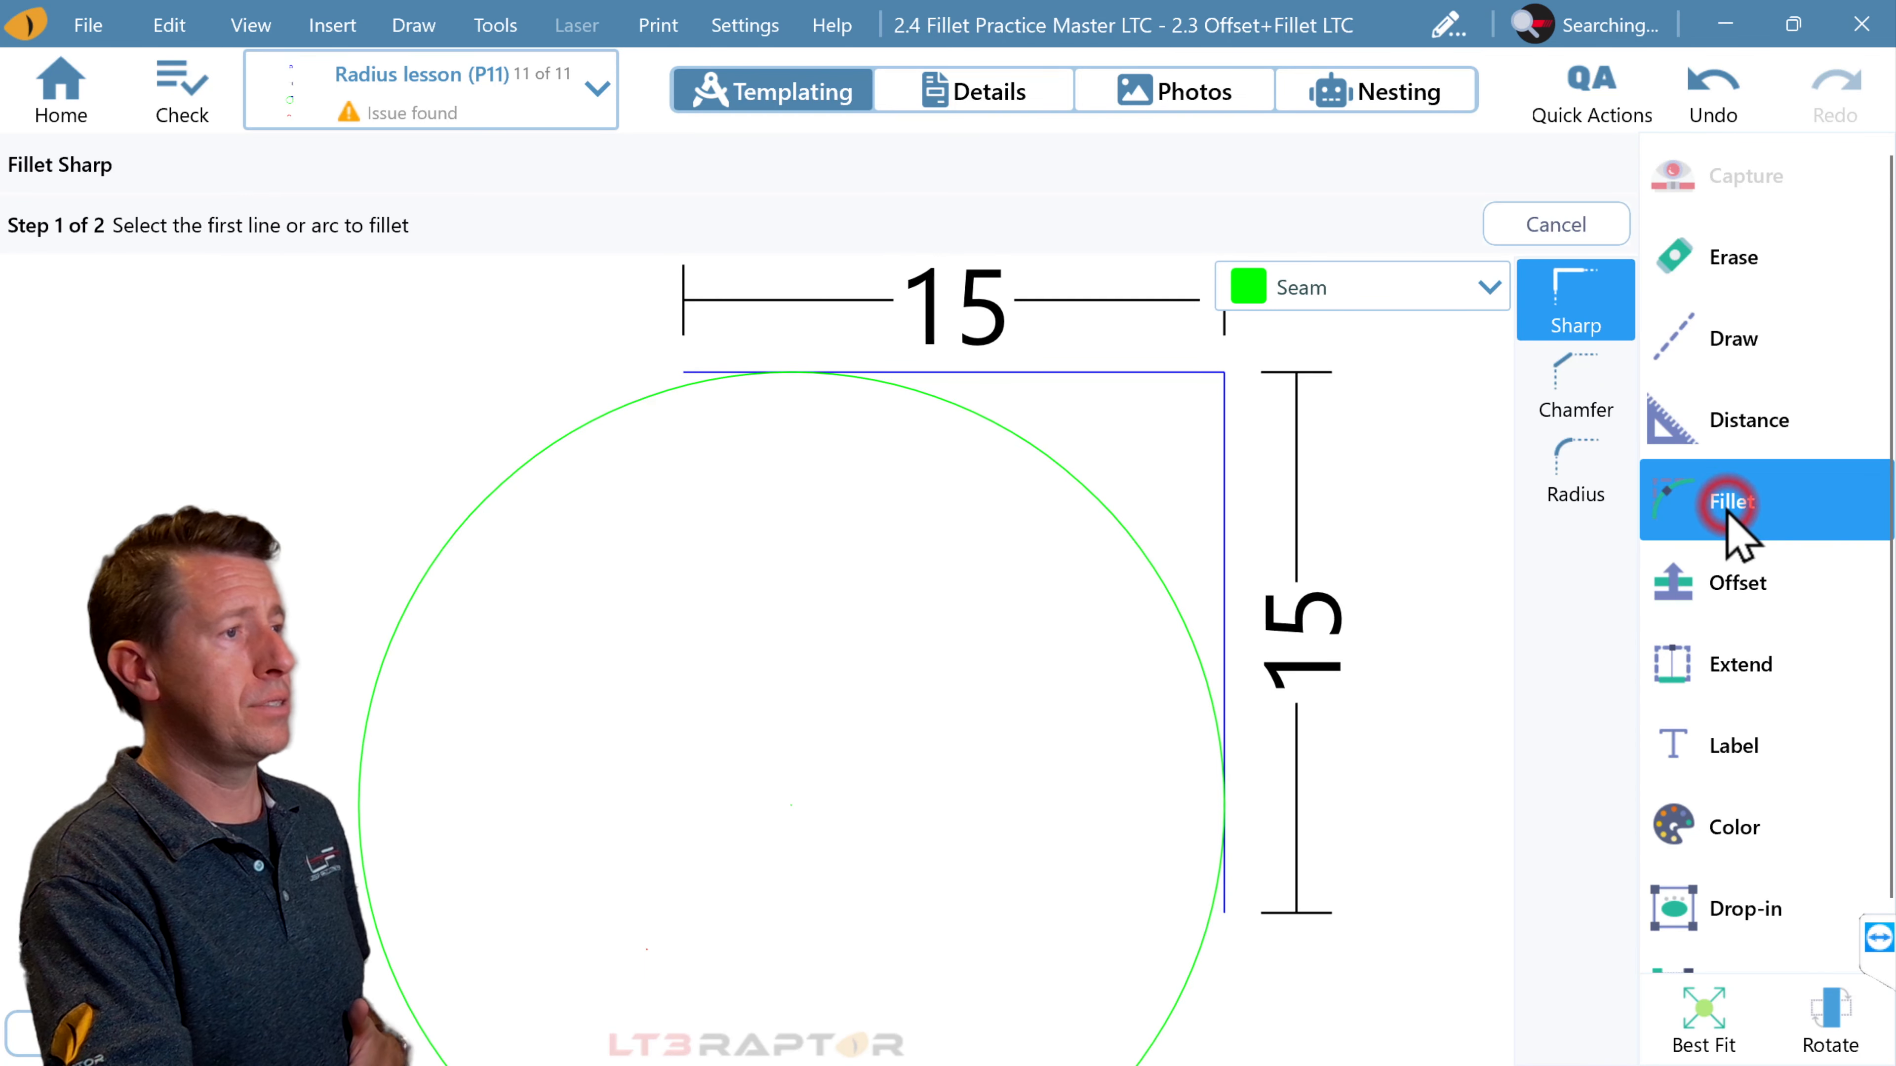
left_click(1574, 469)
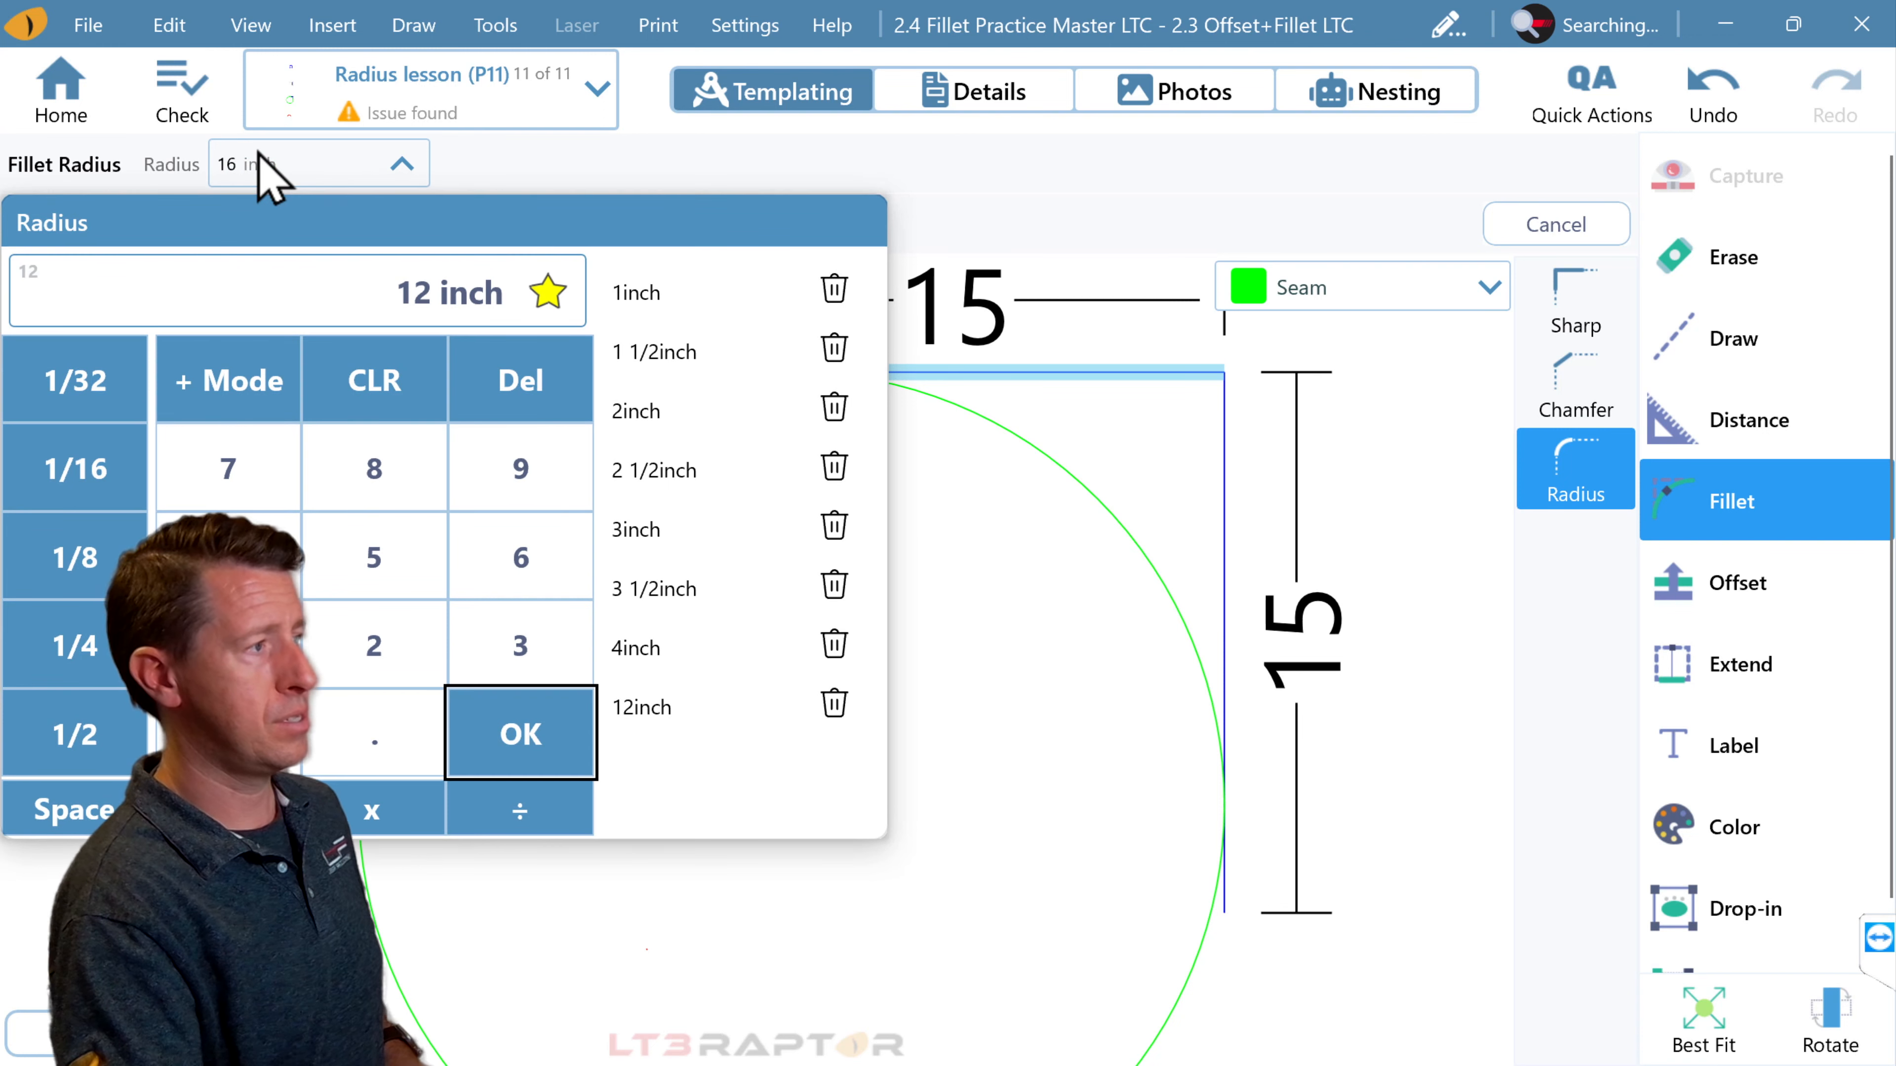
left_click(518, 734)
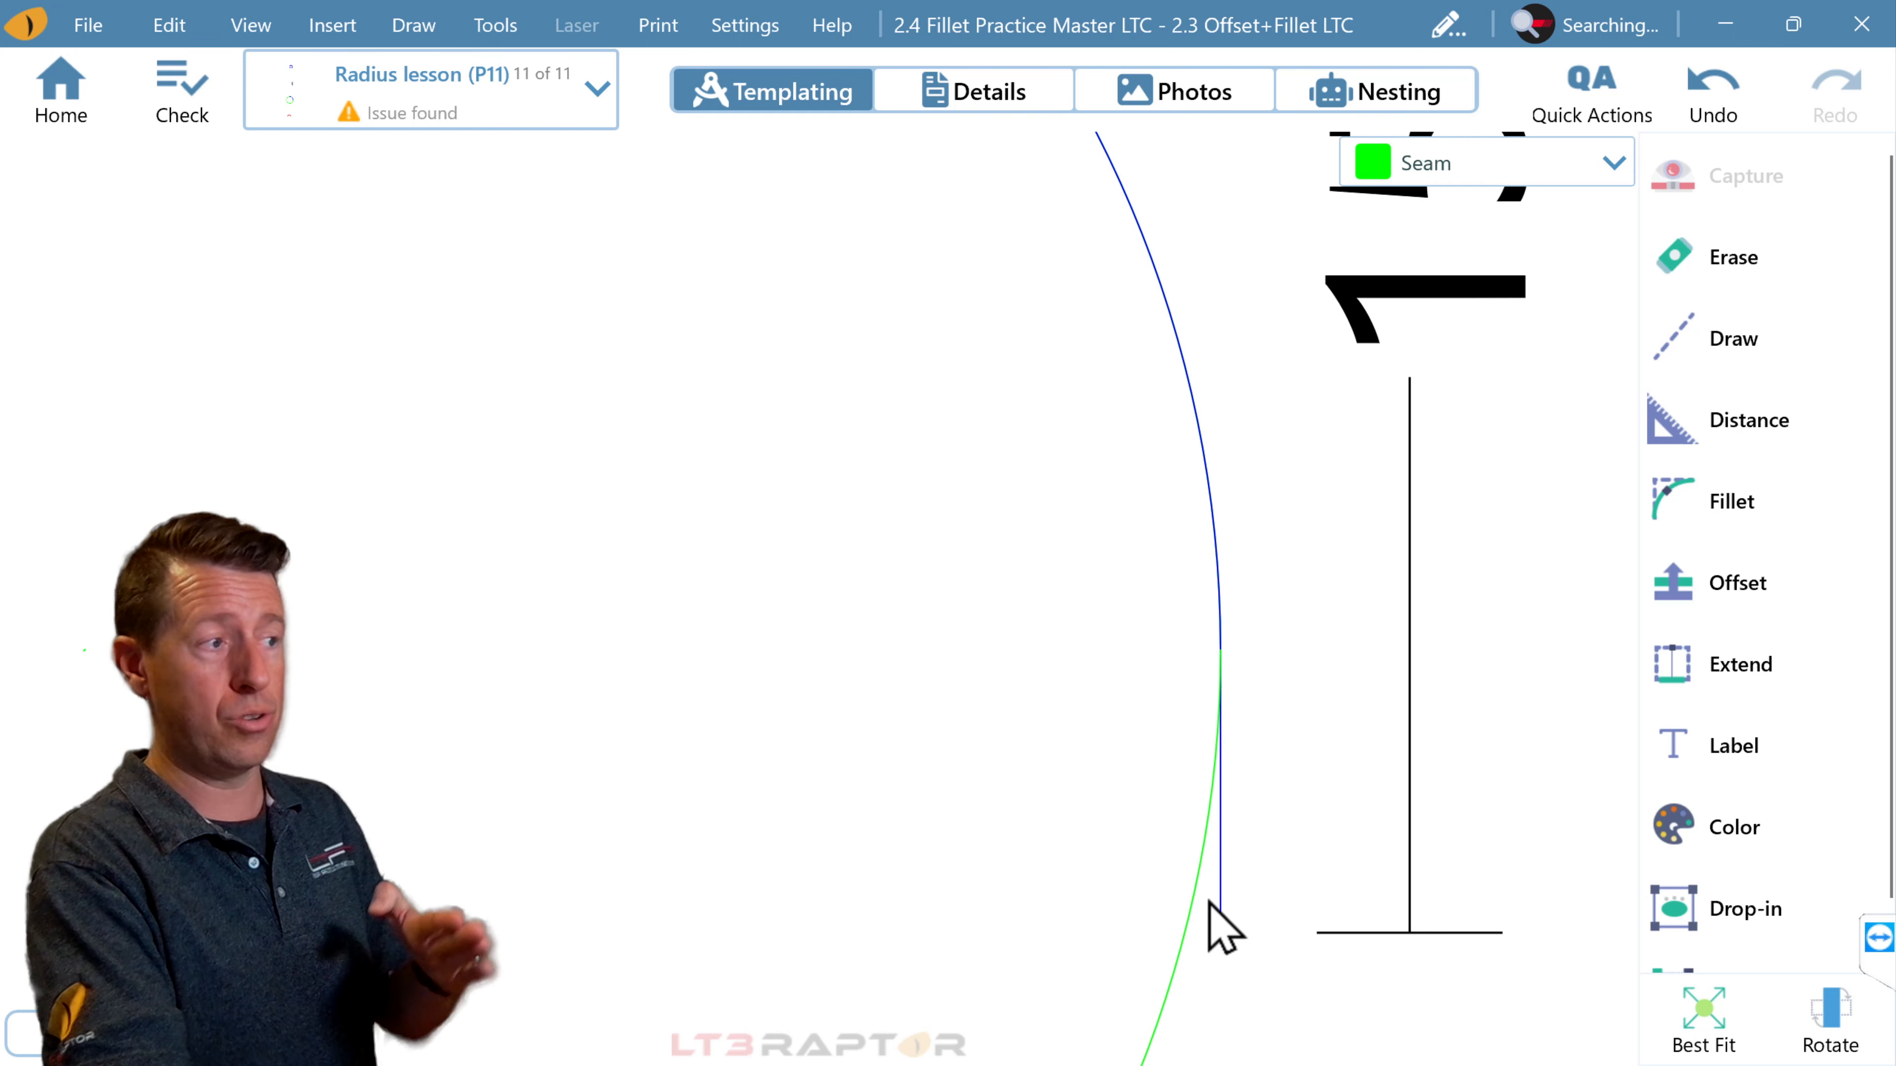
mouse_move(1233, 738)
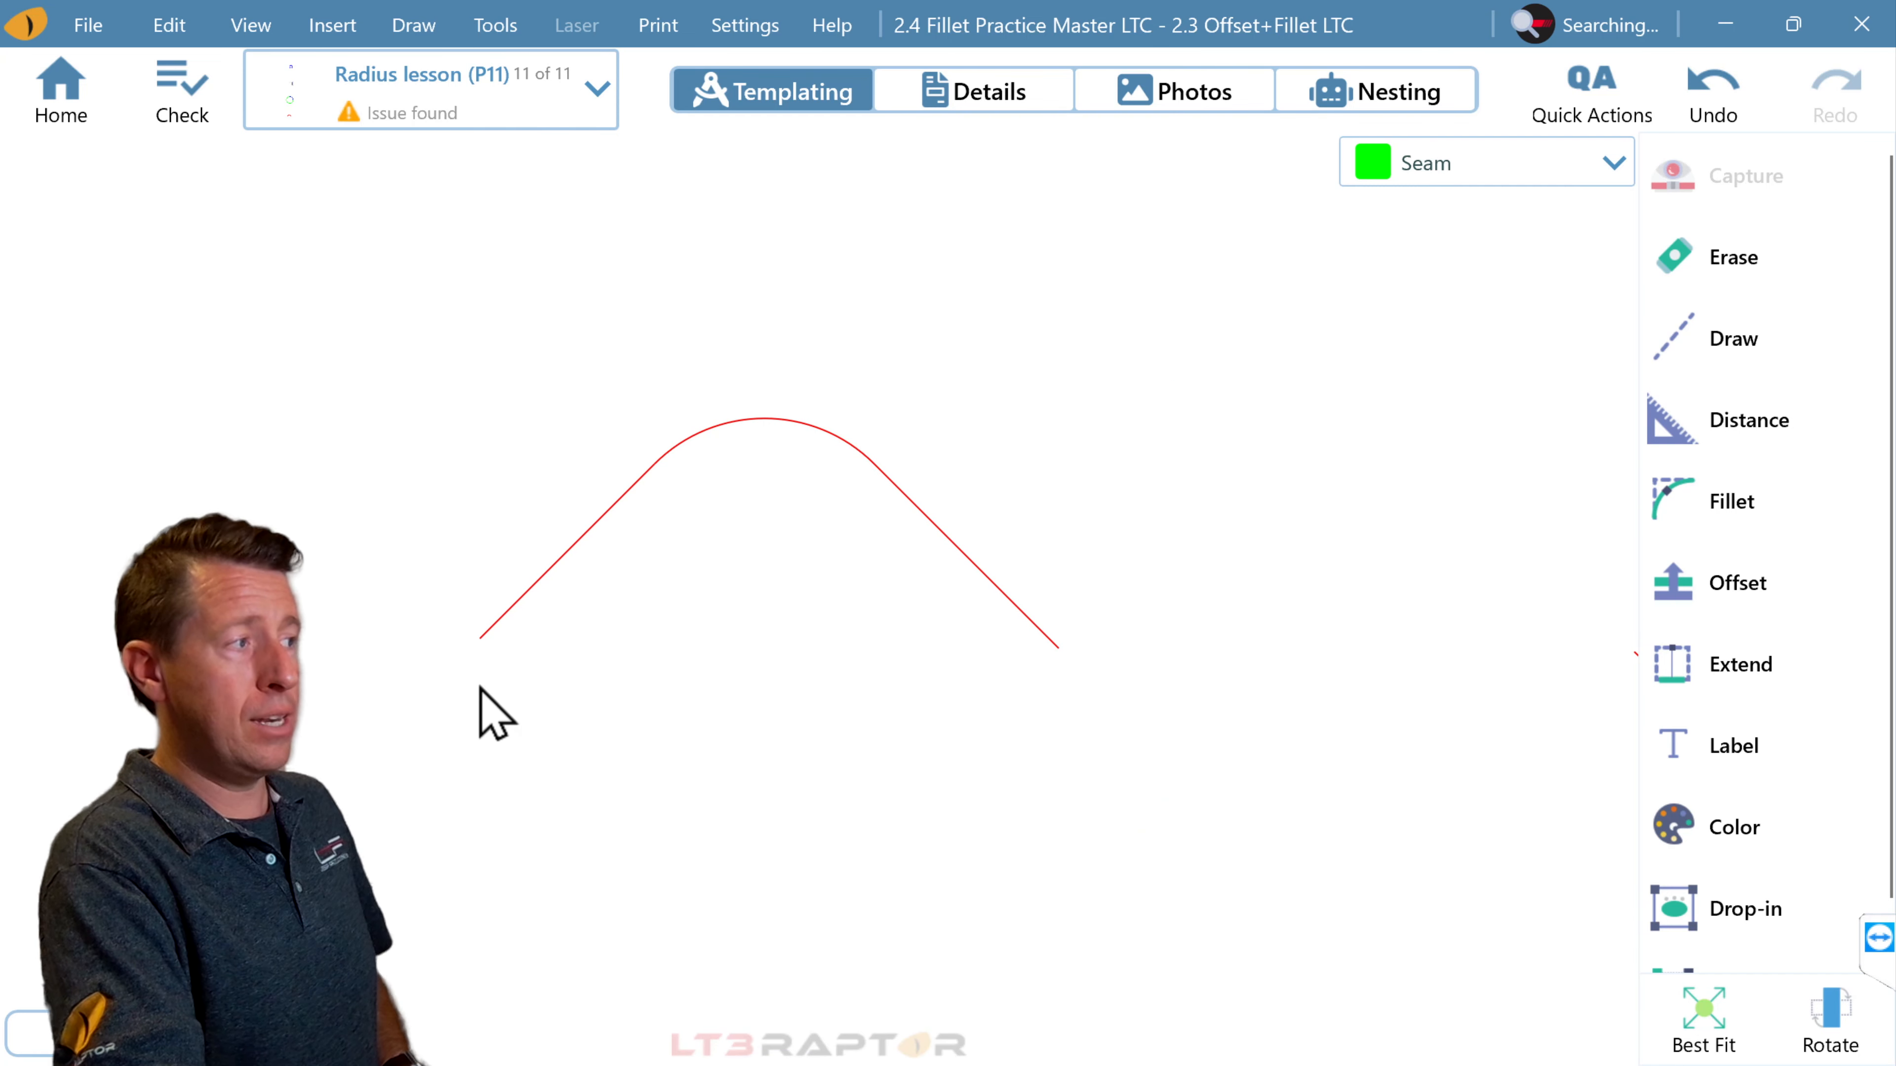
mouse_move(678, 484)
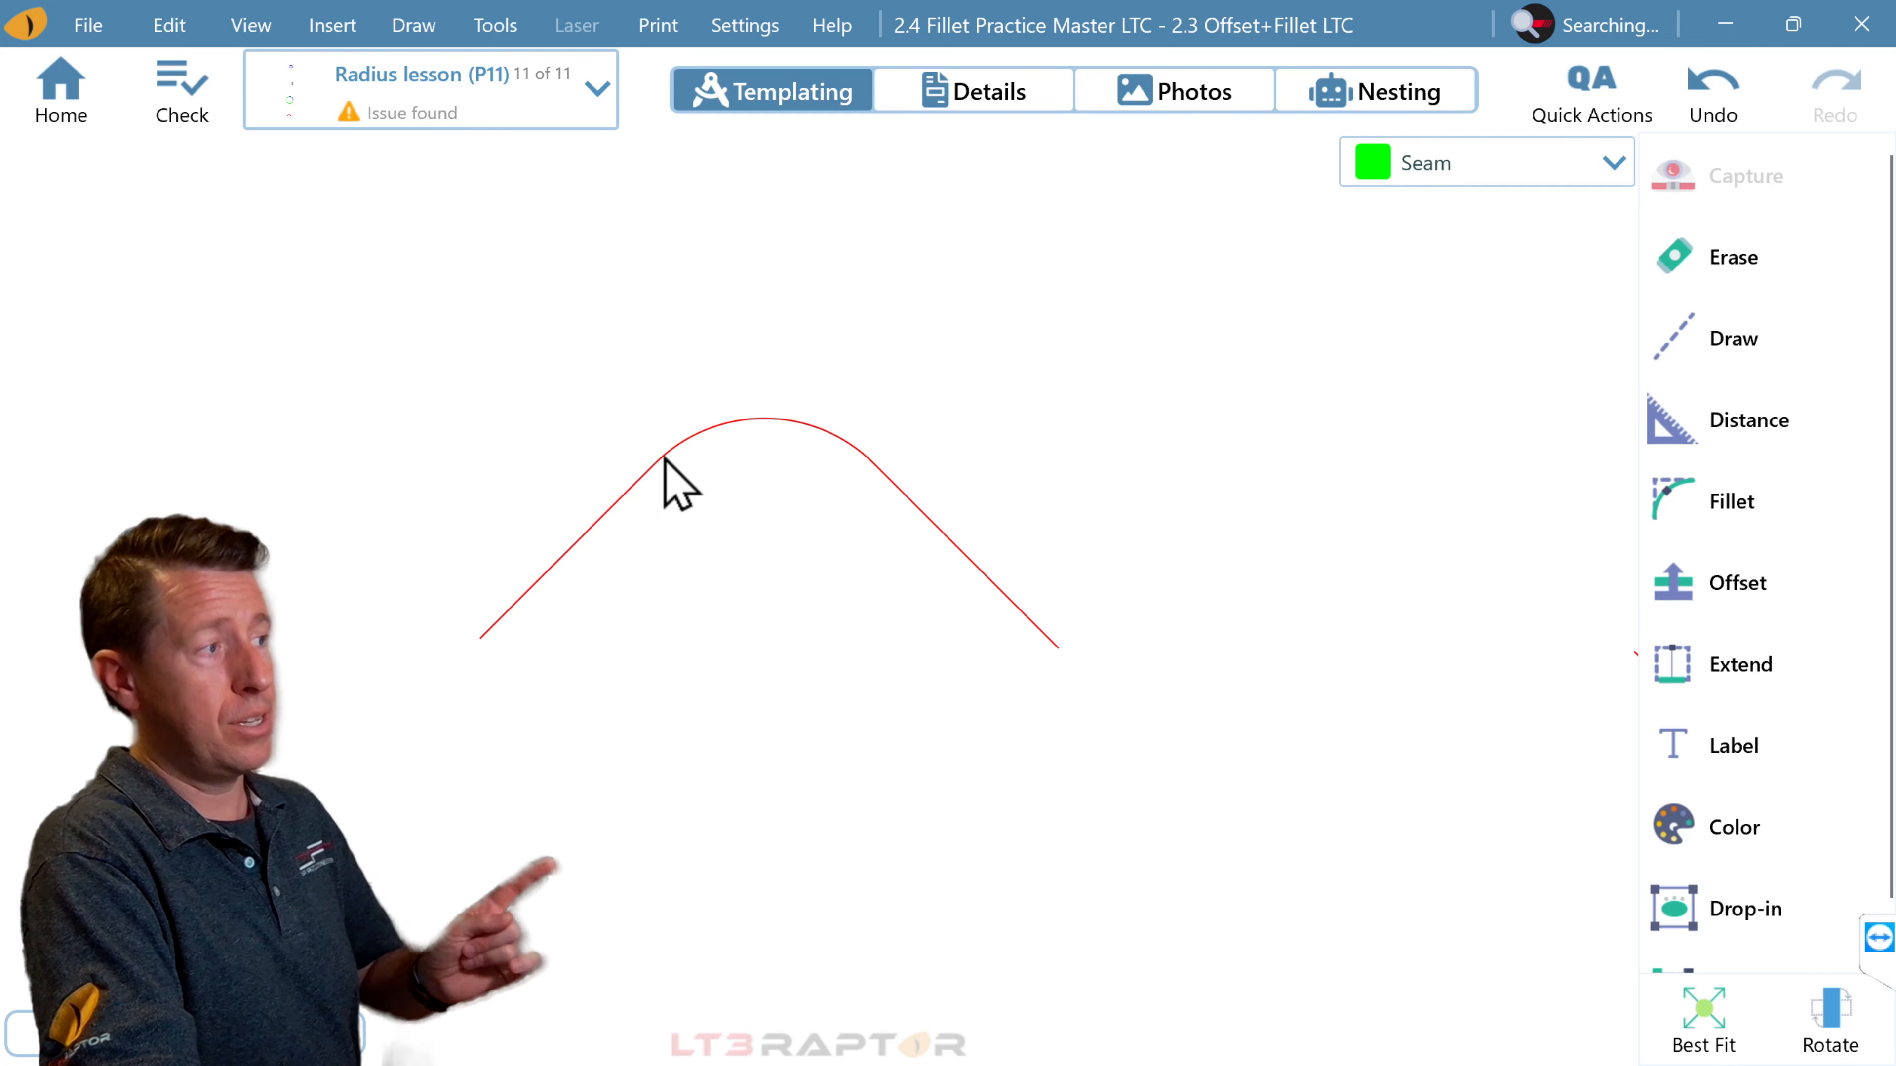
mouse_move(894, 478)
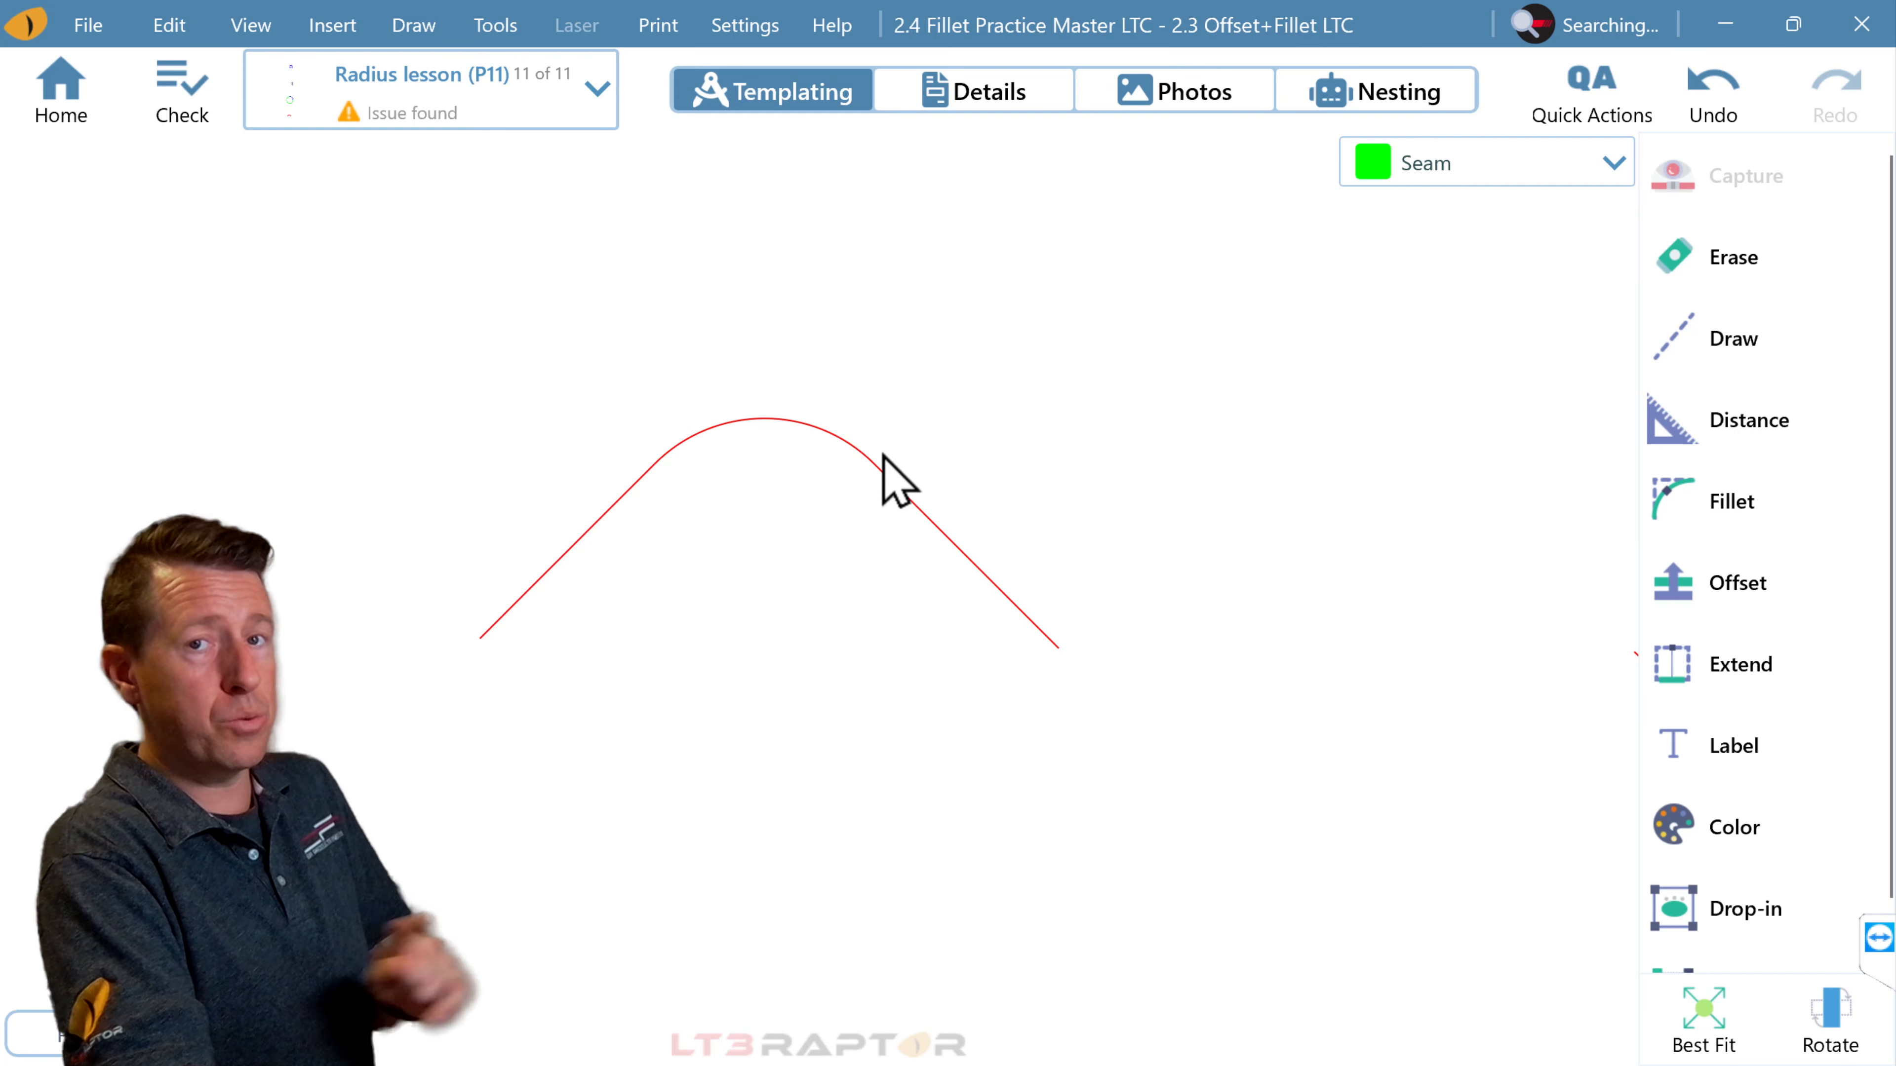
mouse_move(716, 543)
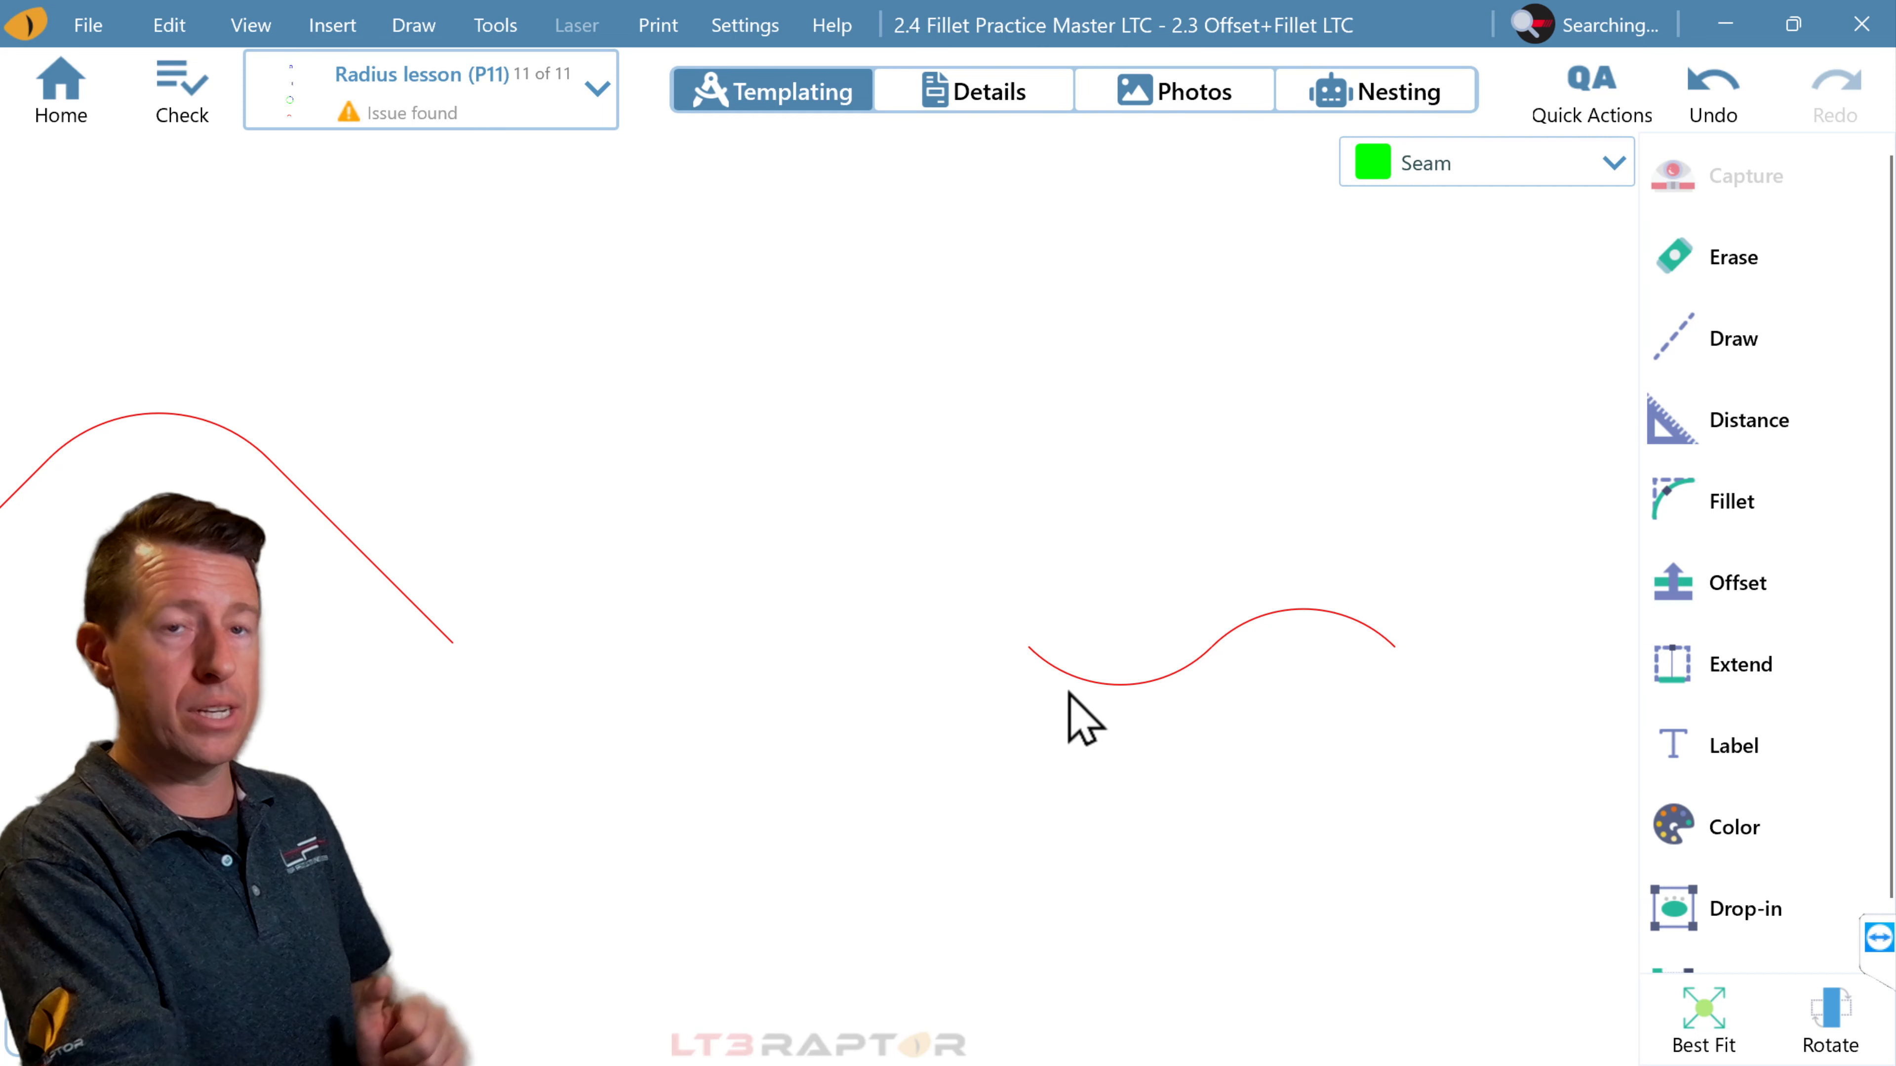
mouse_move(1228, 707)
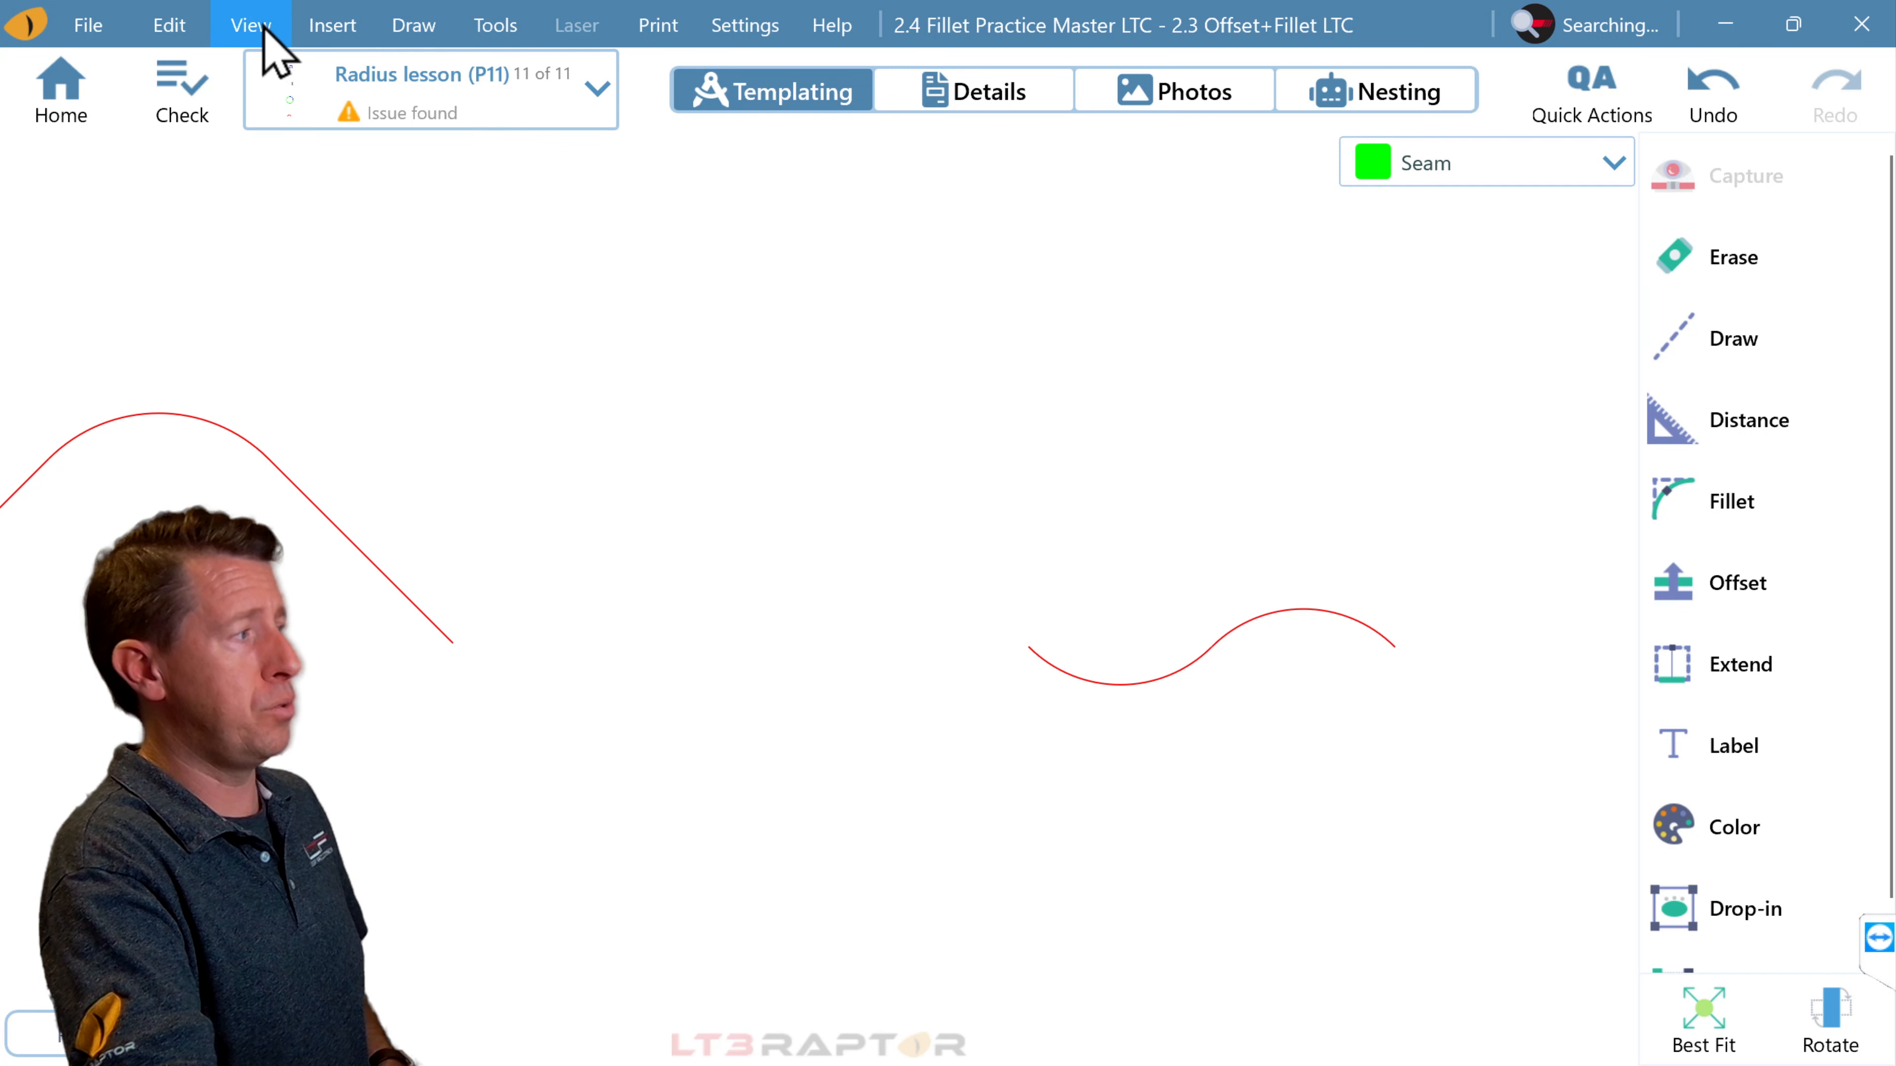
Step: Turn on snap point display from the View menu
left_click(249, 24)
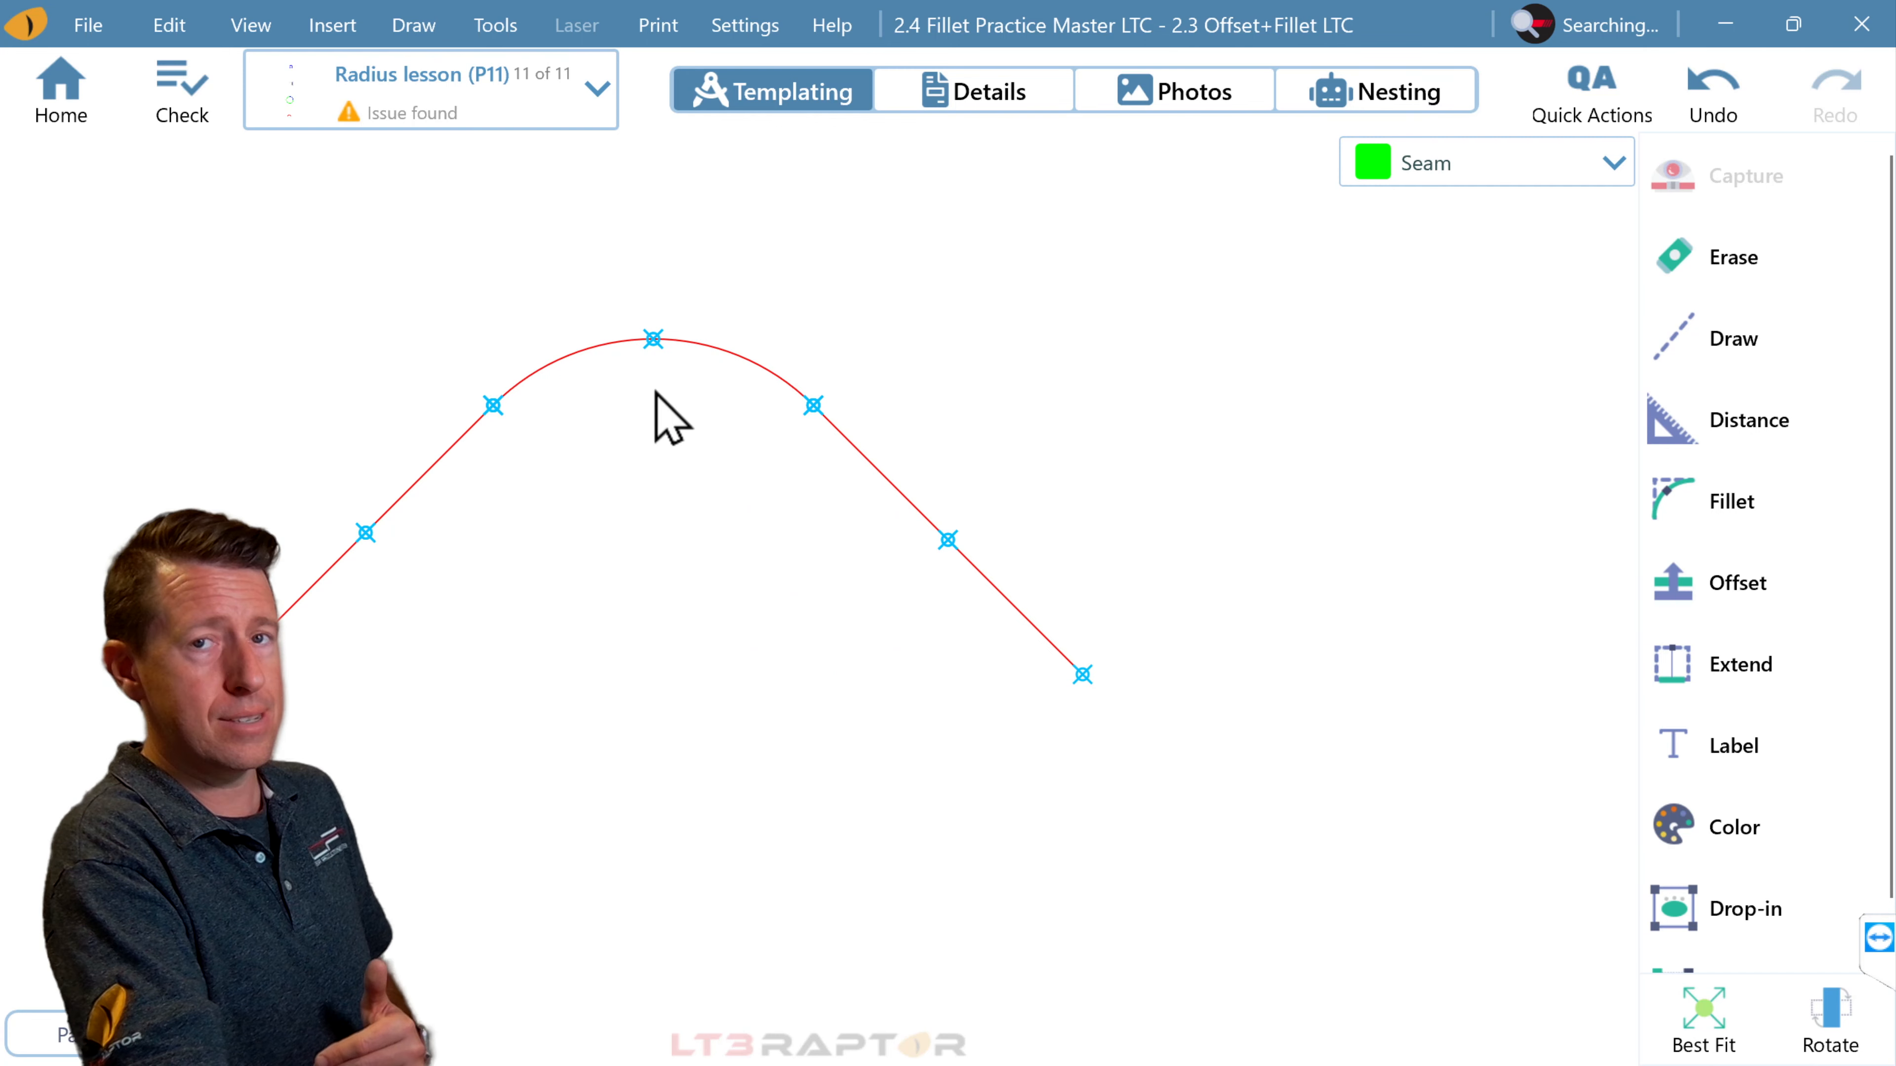
mouse_move(810, 436)
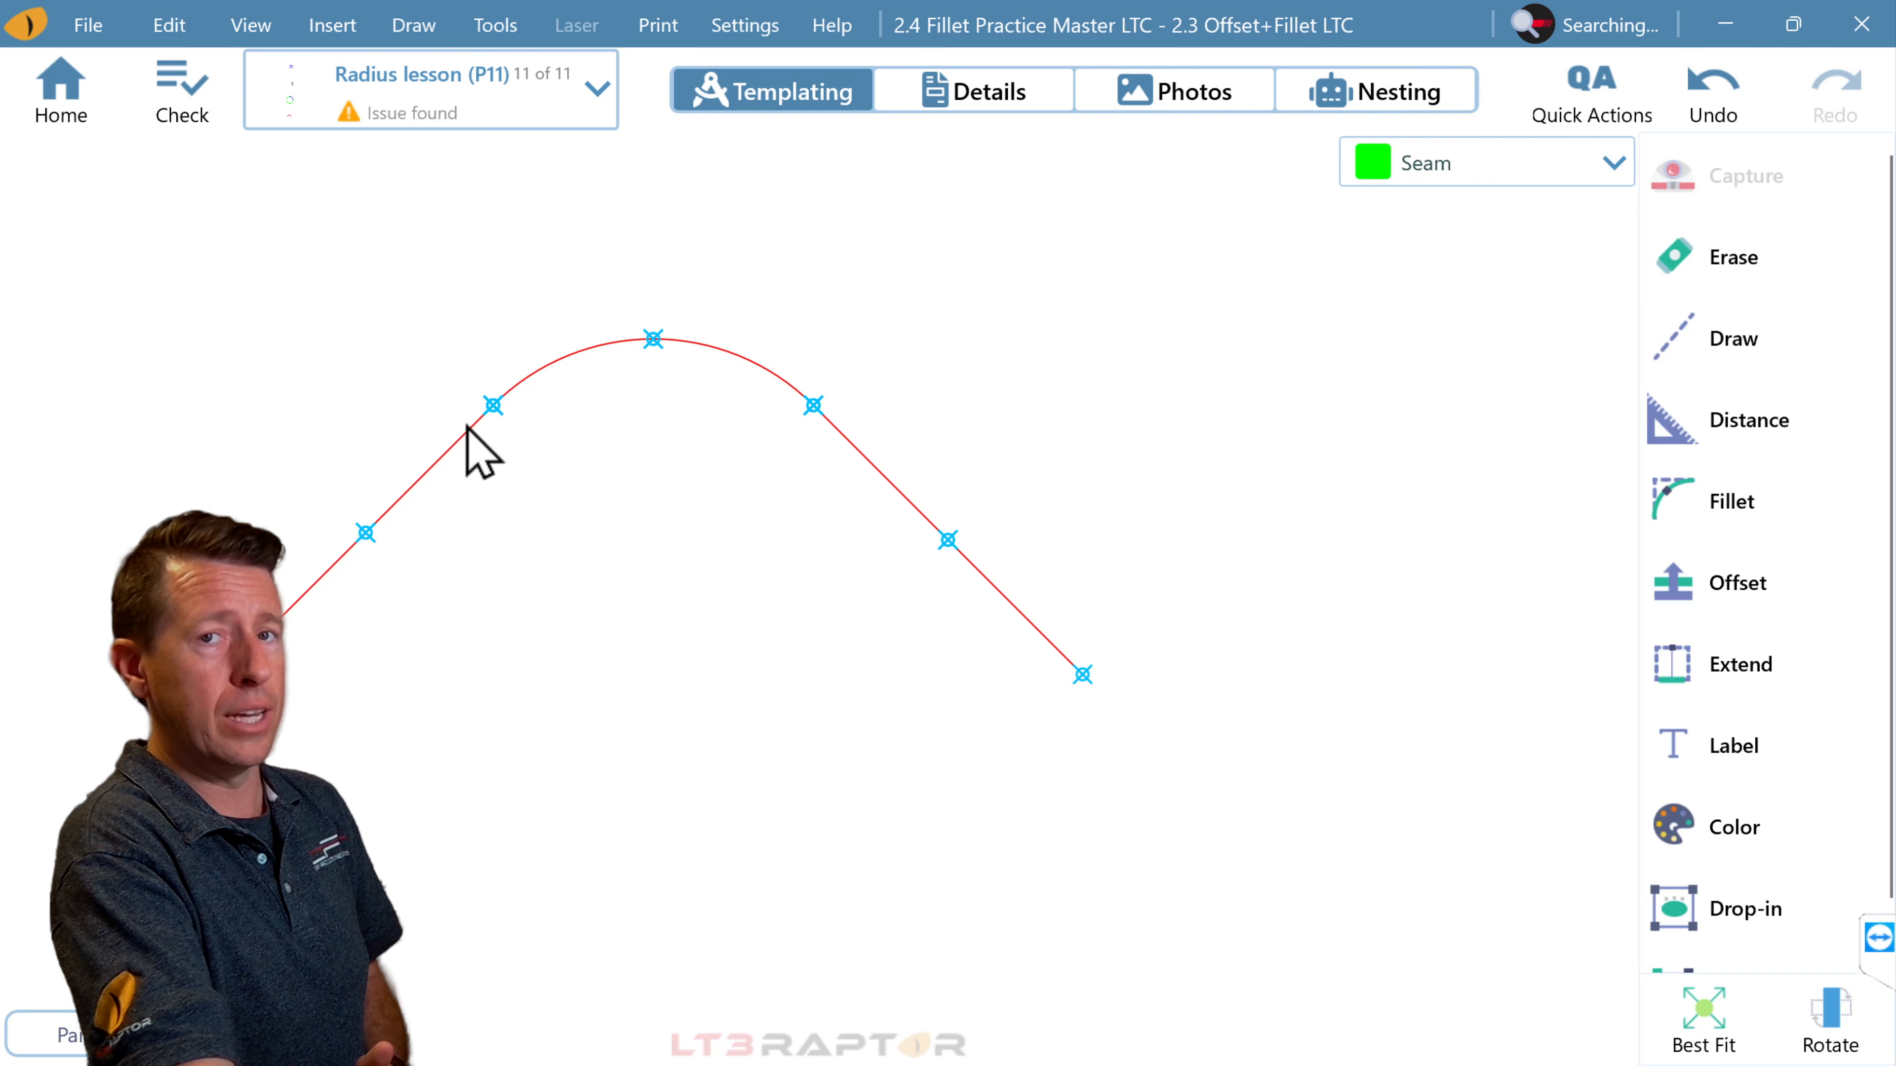
mouse_move(583, 637)
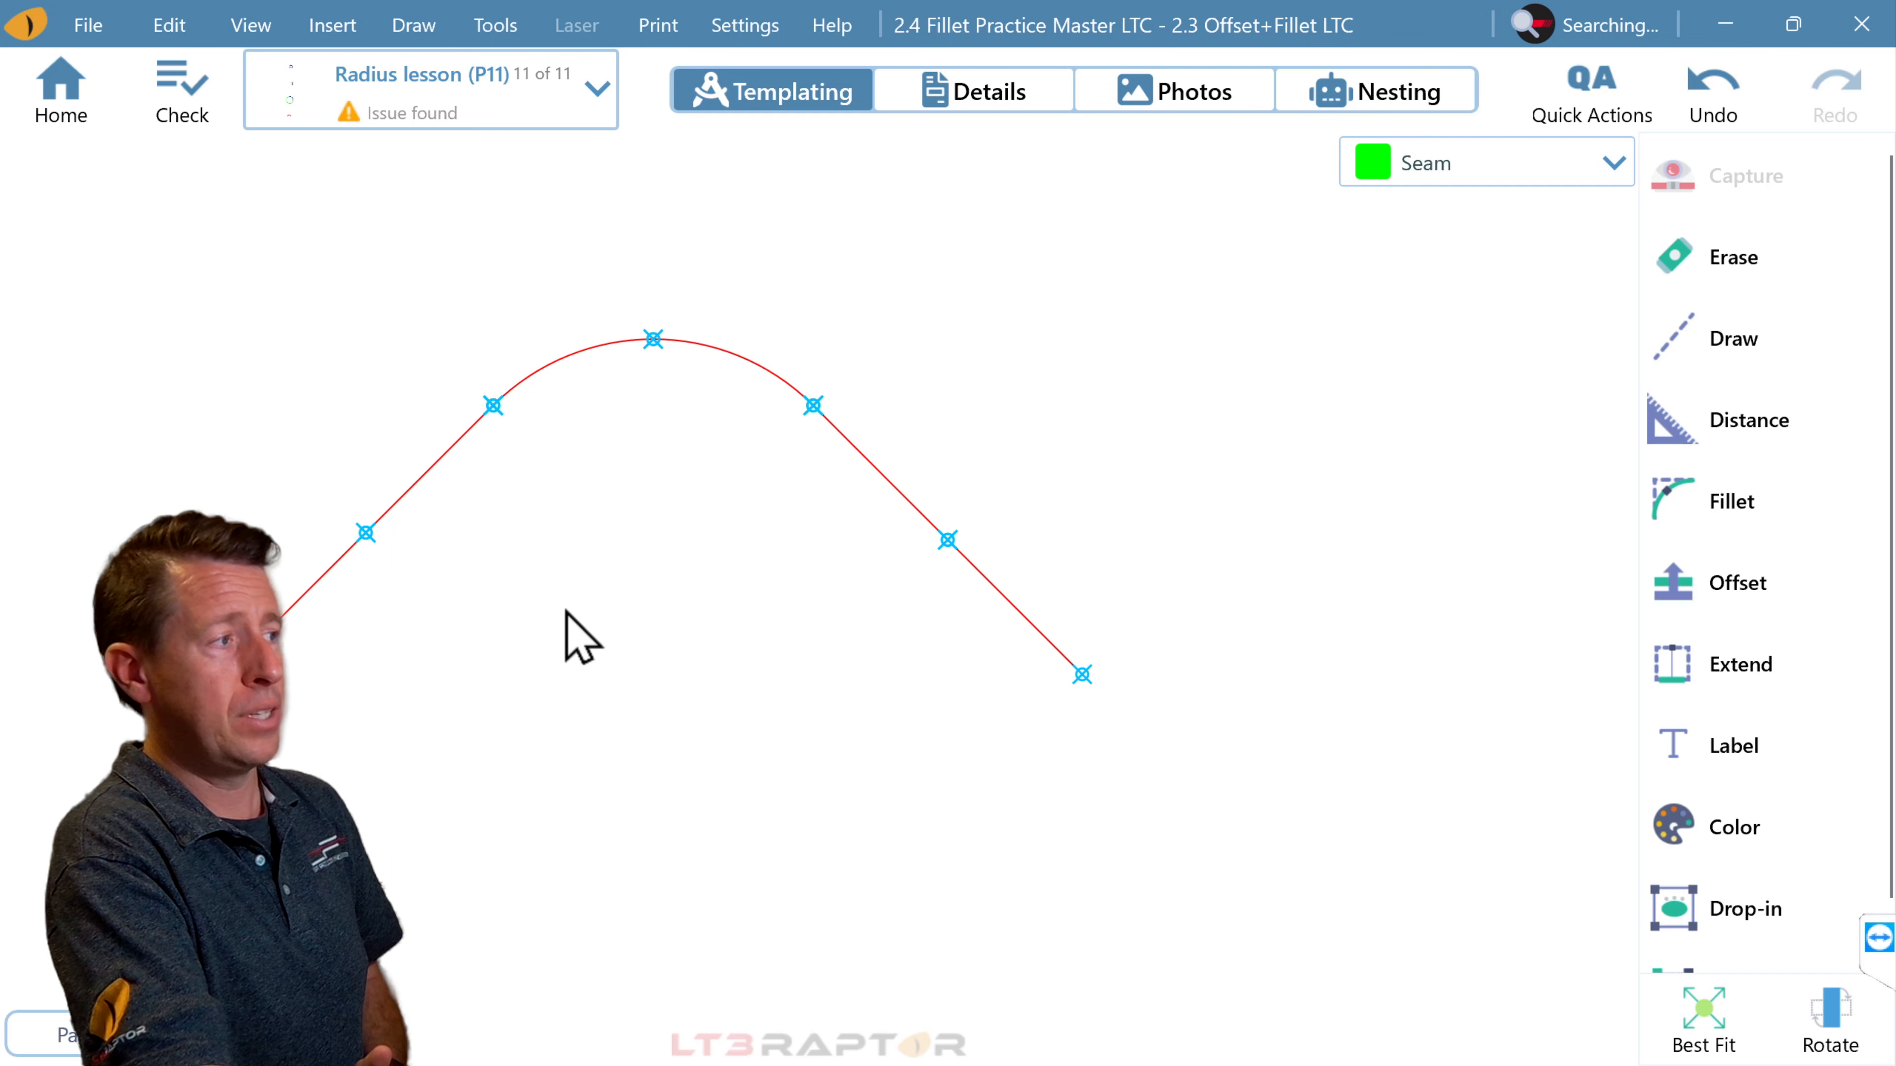